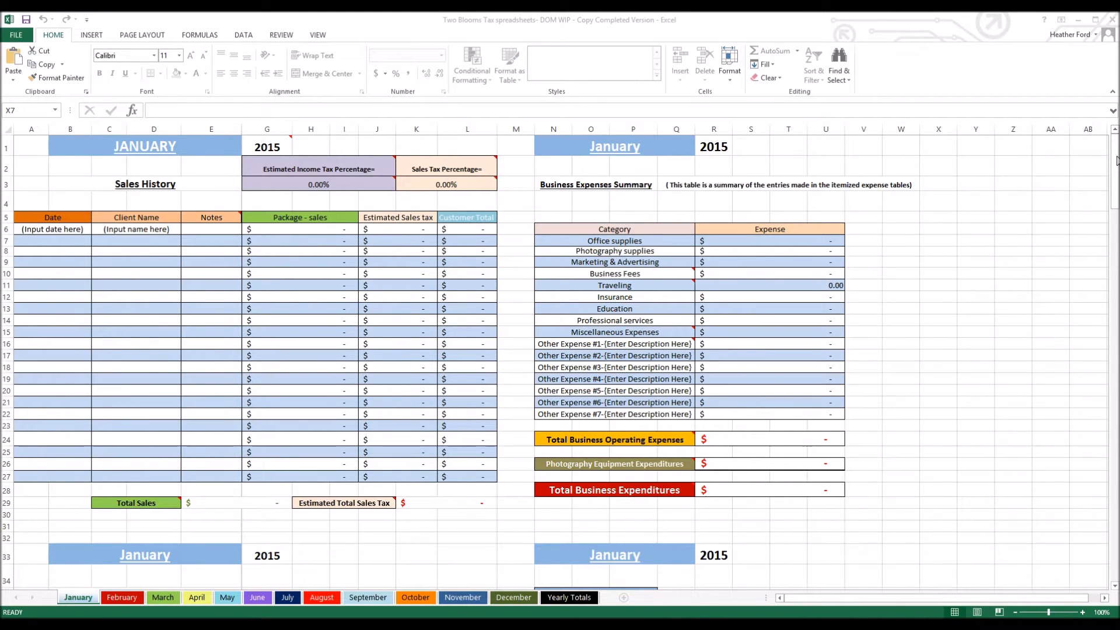
mouse_move(789, 103)
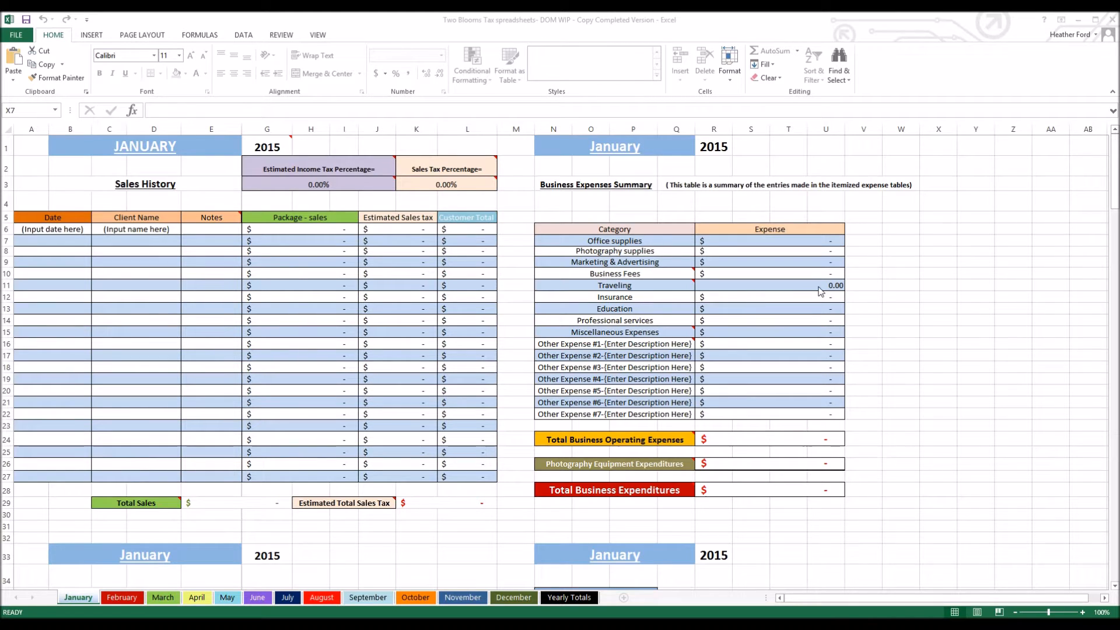
mouse_move(981, 271)
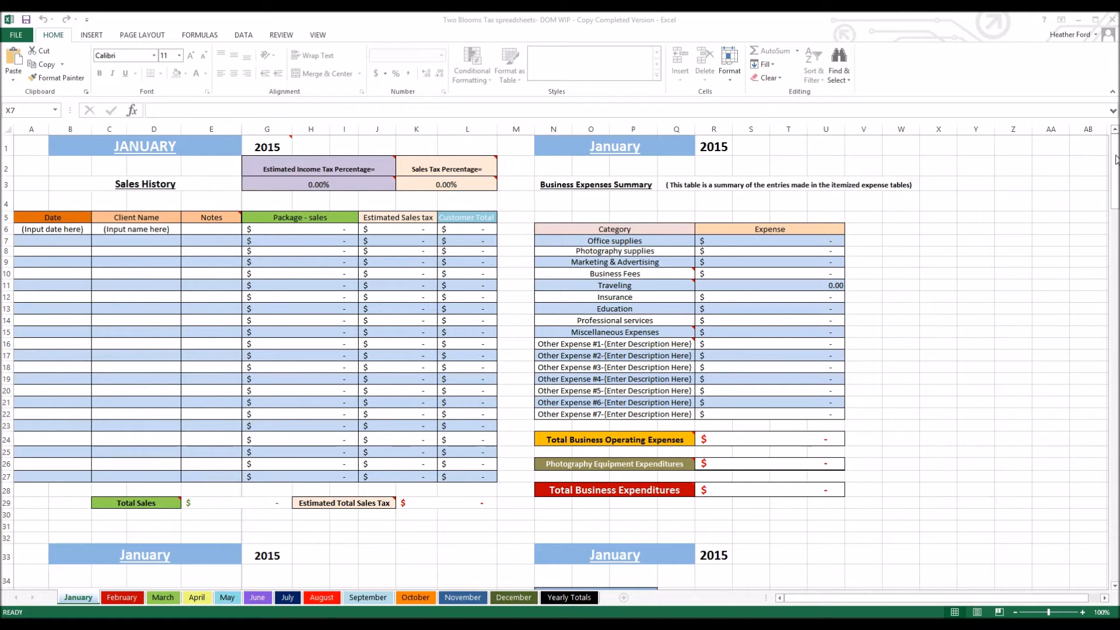
Step: Enter January's estimated income tax rate of 35% in G3 and sales tax rate of 6.75% in K3
click(938, 241)
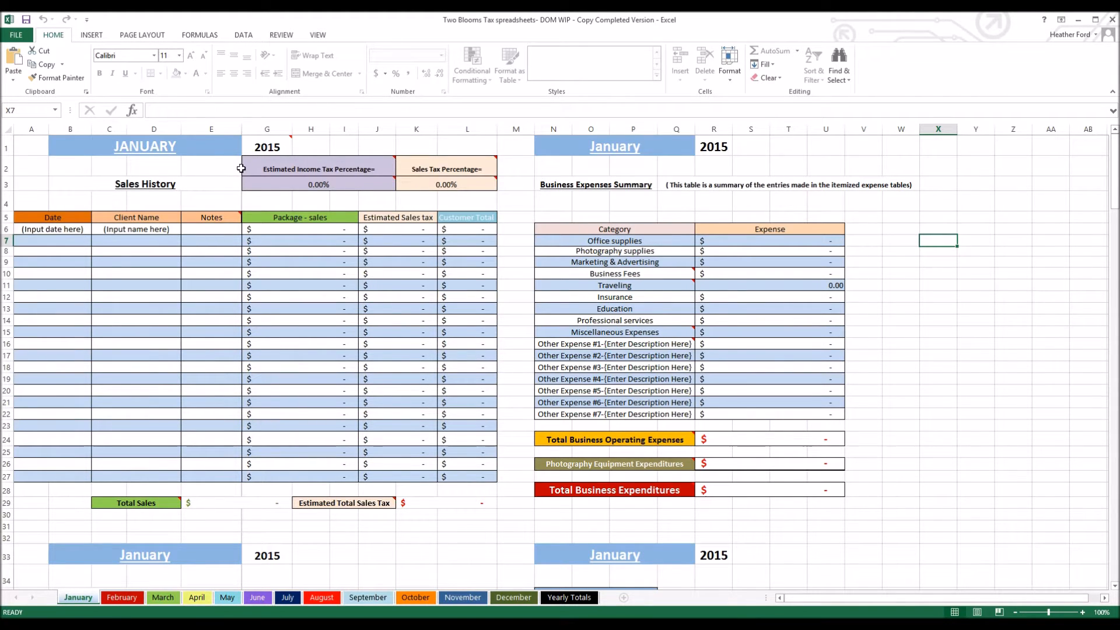
mouse_move(516, 166)
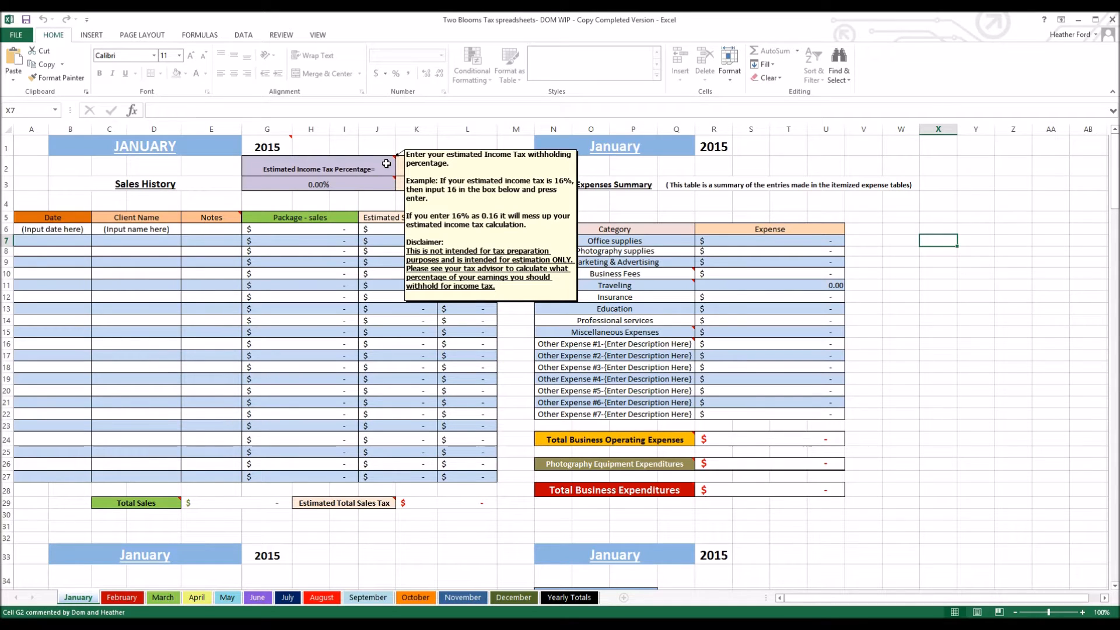
mouse_move(255, 168)
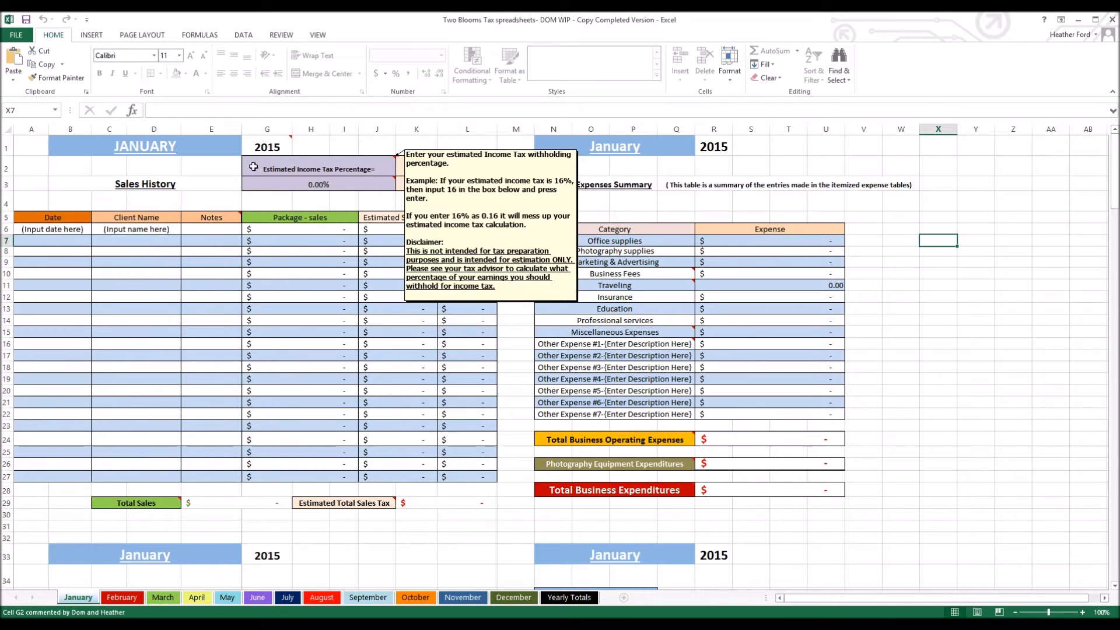
mouse_move(237, 167)
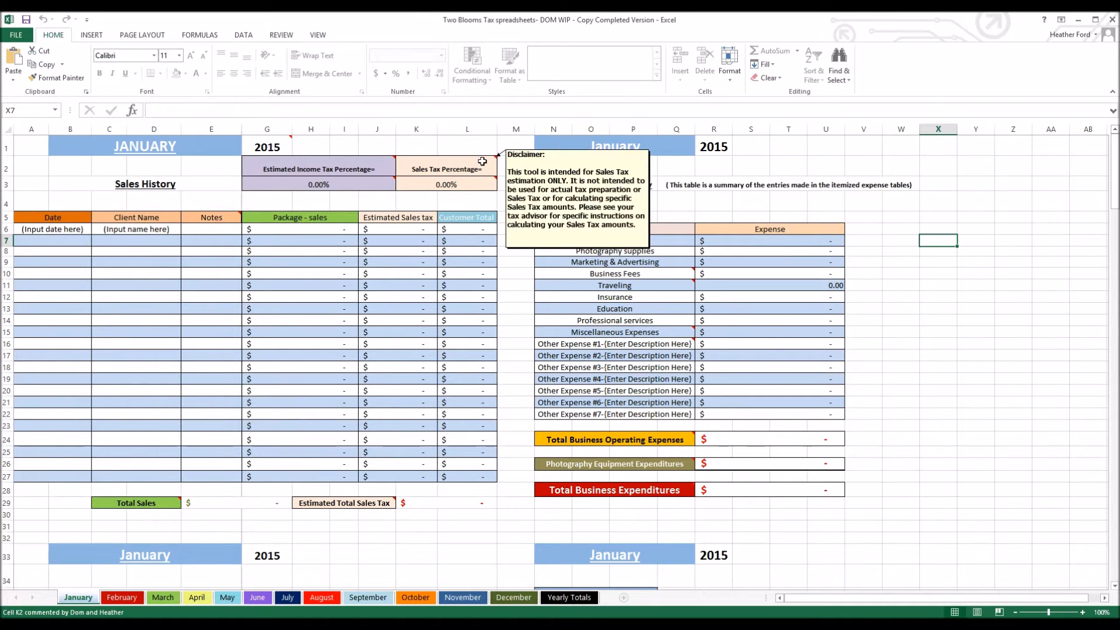
mouse_move(491, 162)
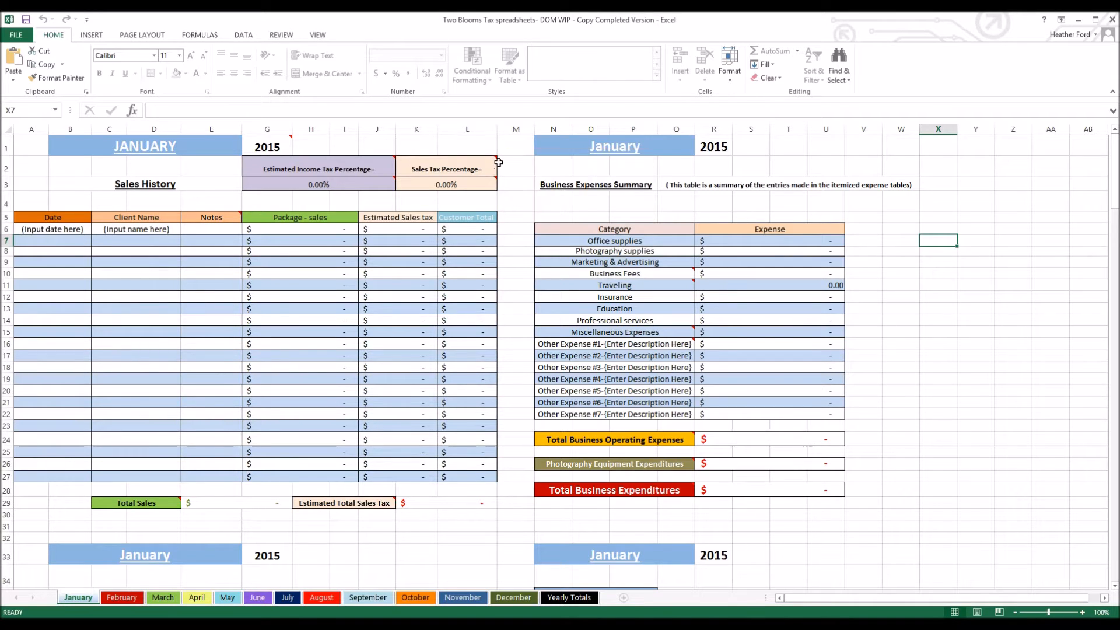
mouse_move(509, 165)
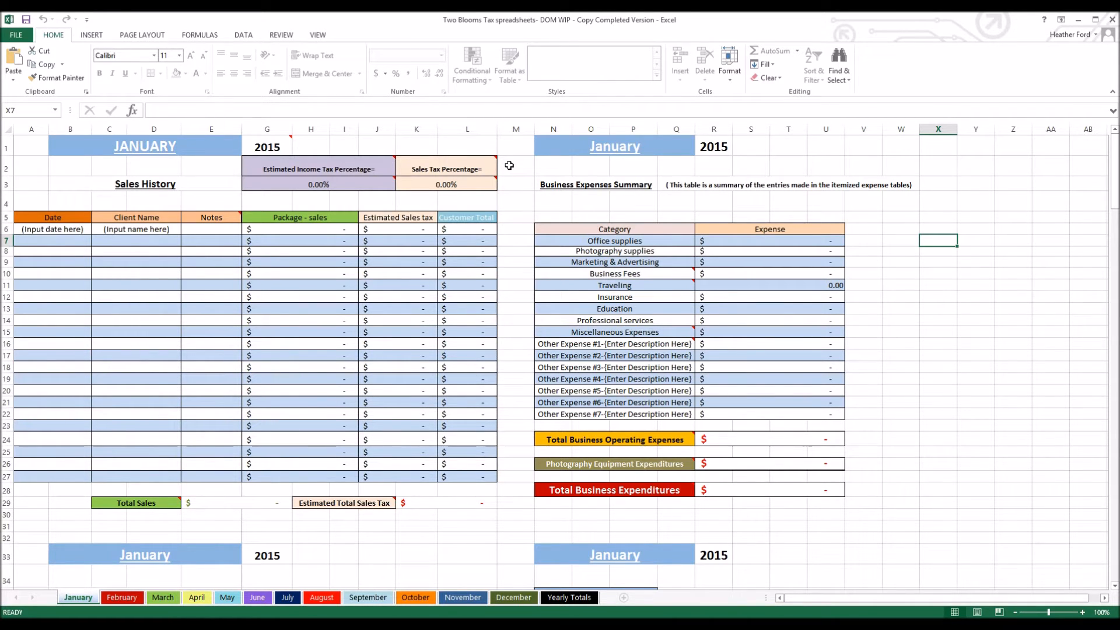
mouse_move(494, 166)
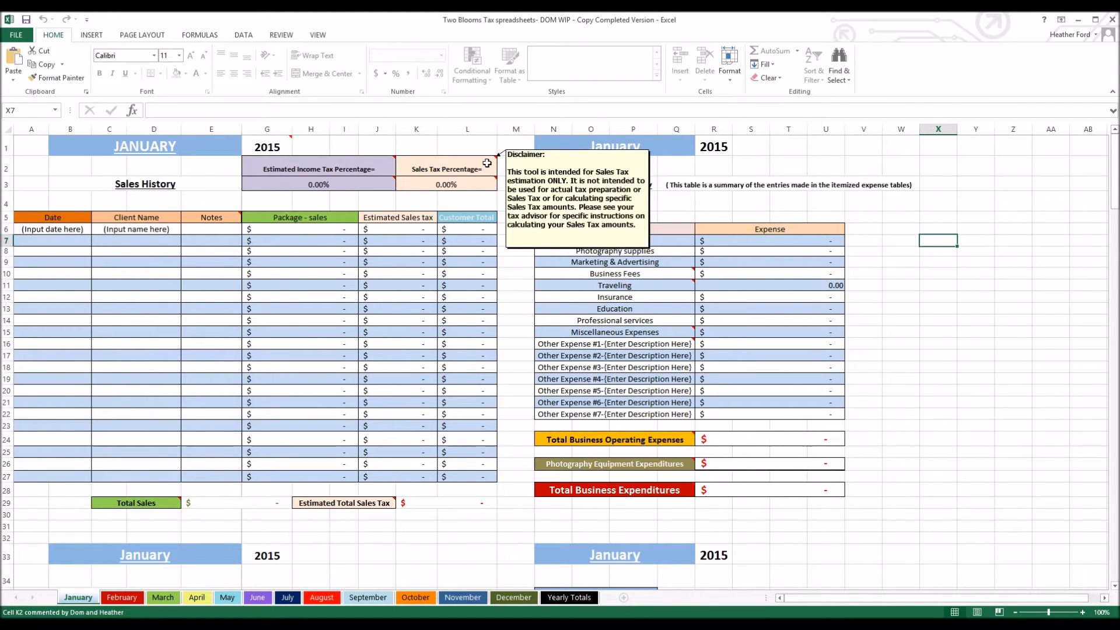
mouse_move(488, 168)
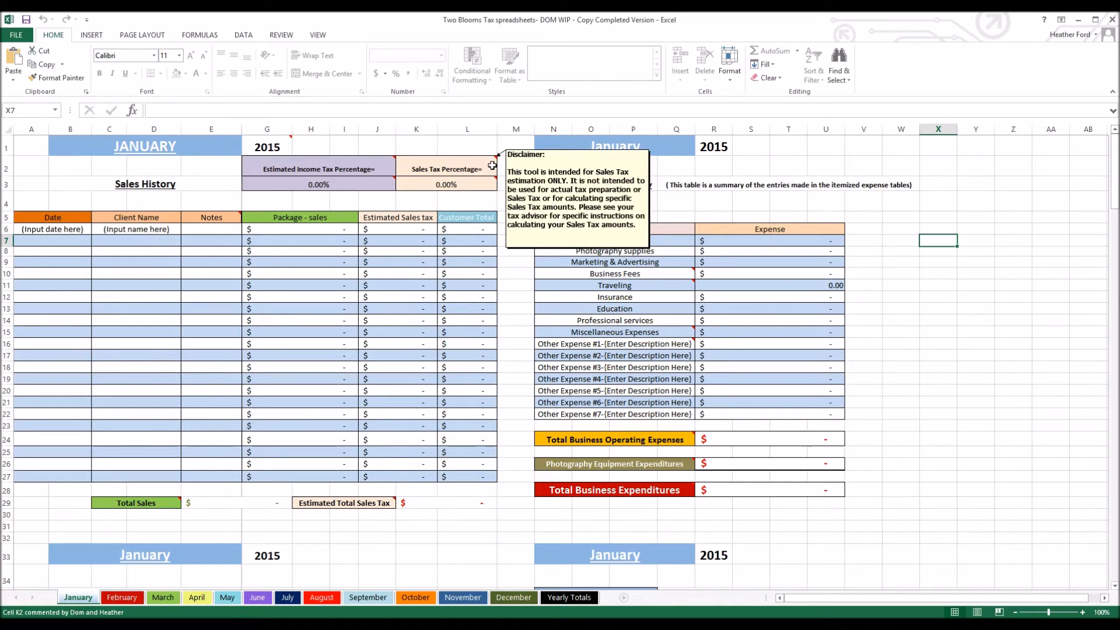
mouse_move(377, 168)
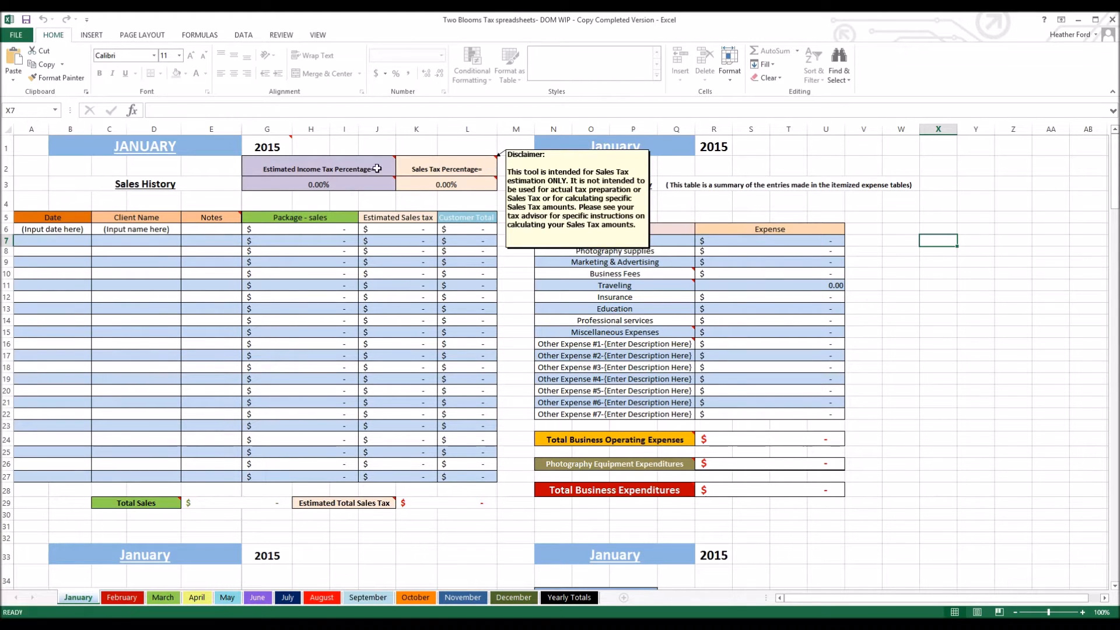
mouse_move(313, 185)
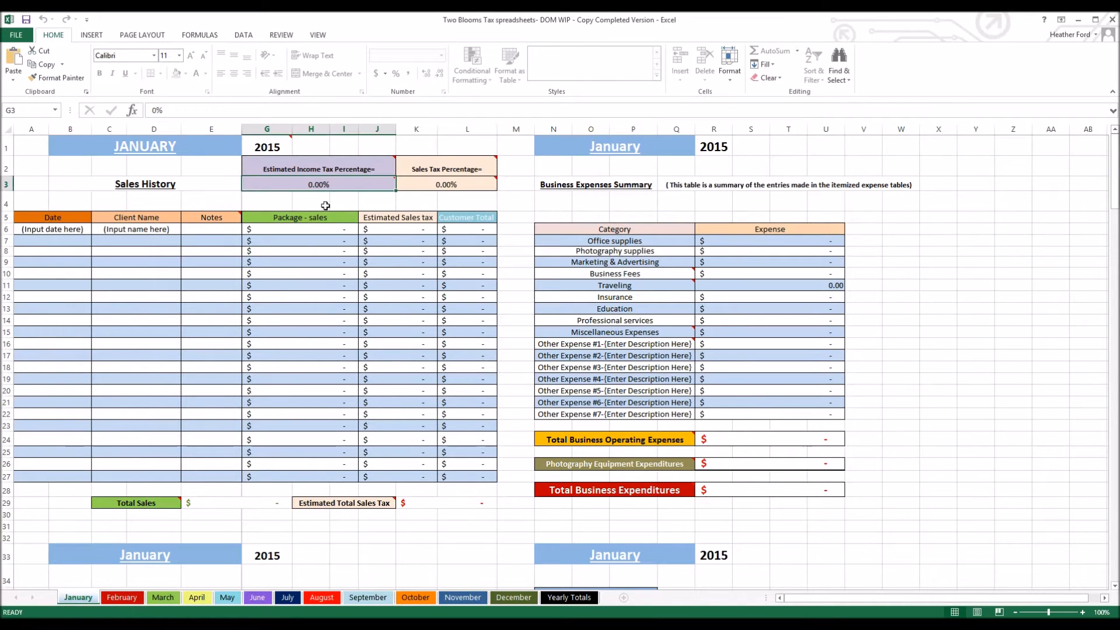
text(3%)
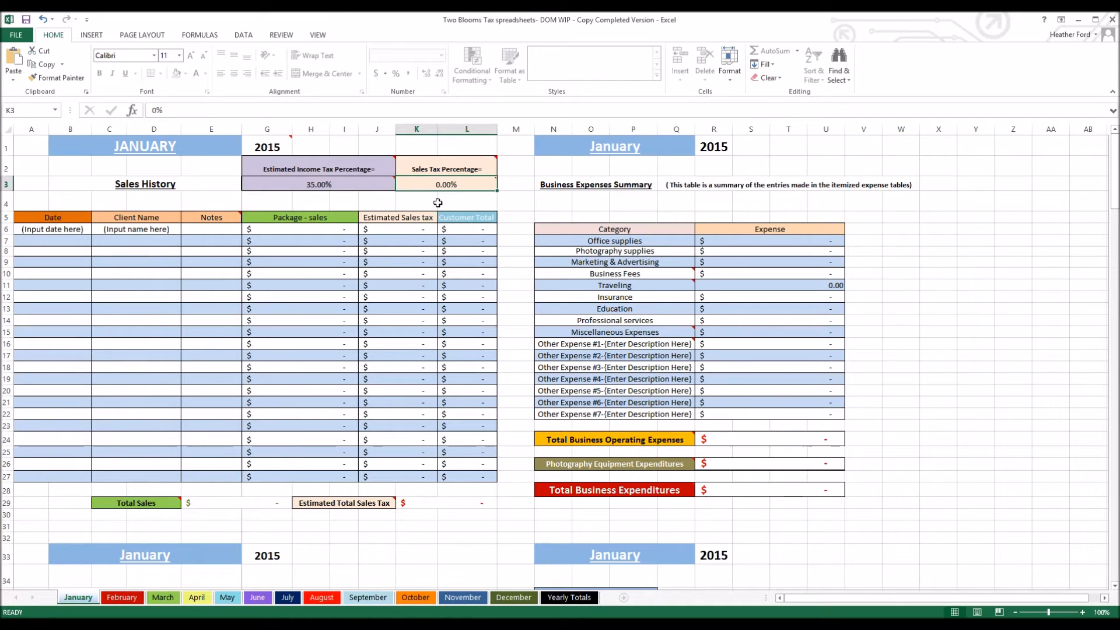
text(6.75%)
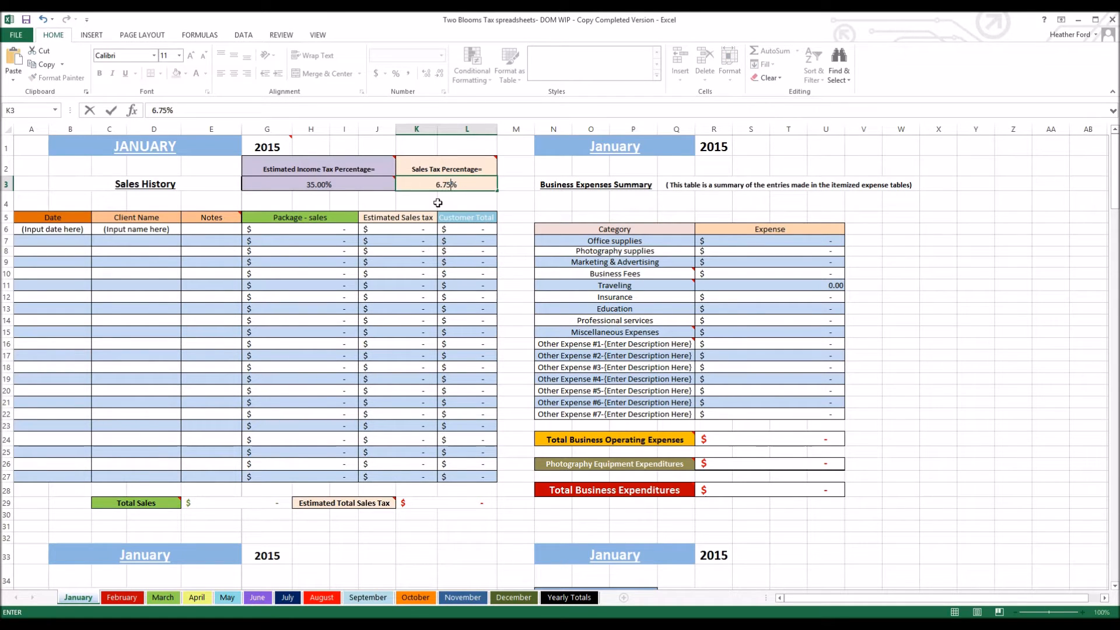
click(515, 200)
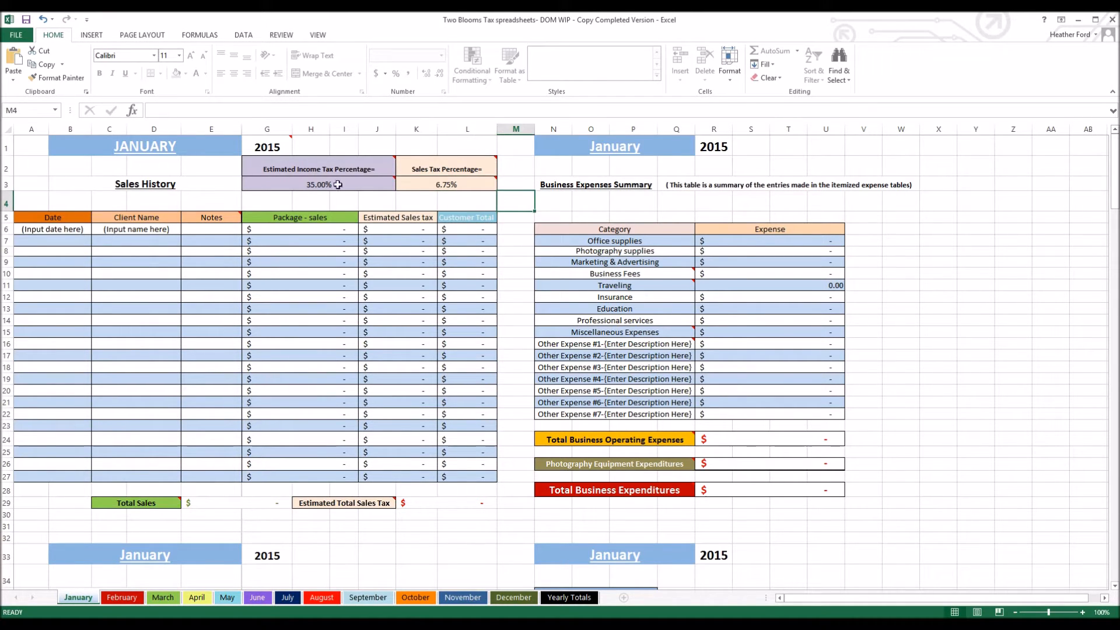
mouse_move(87, 285)
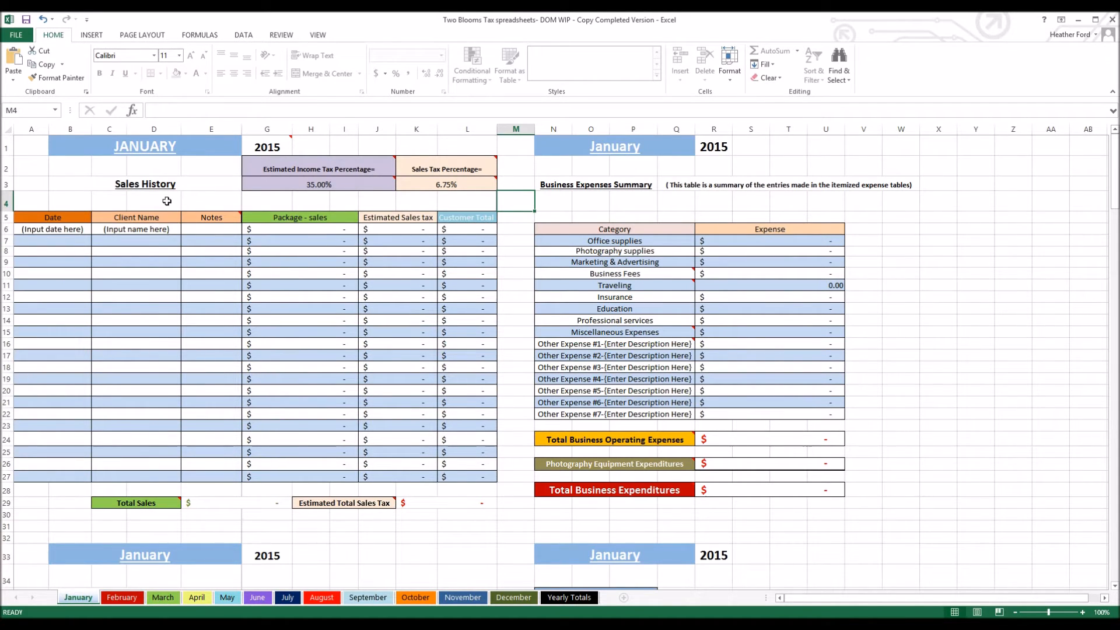
mouse_move(392, 417)
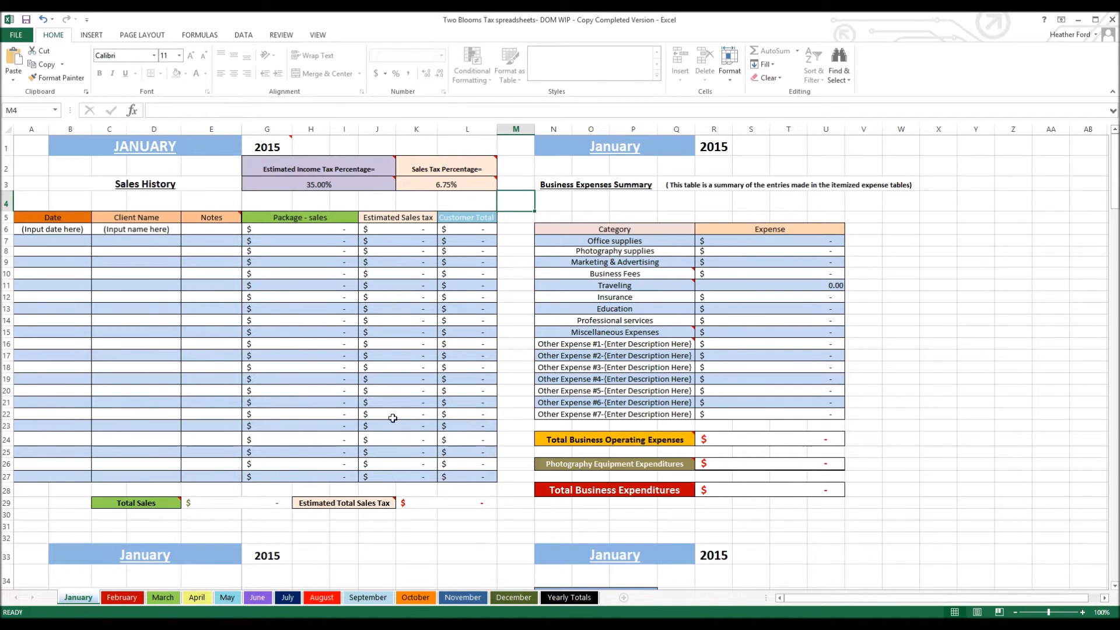
mouse_move(455, 174)
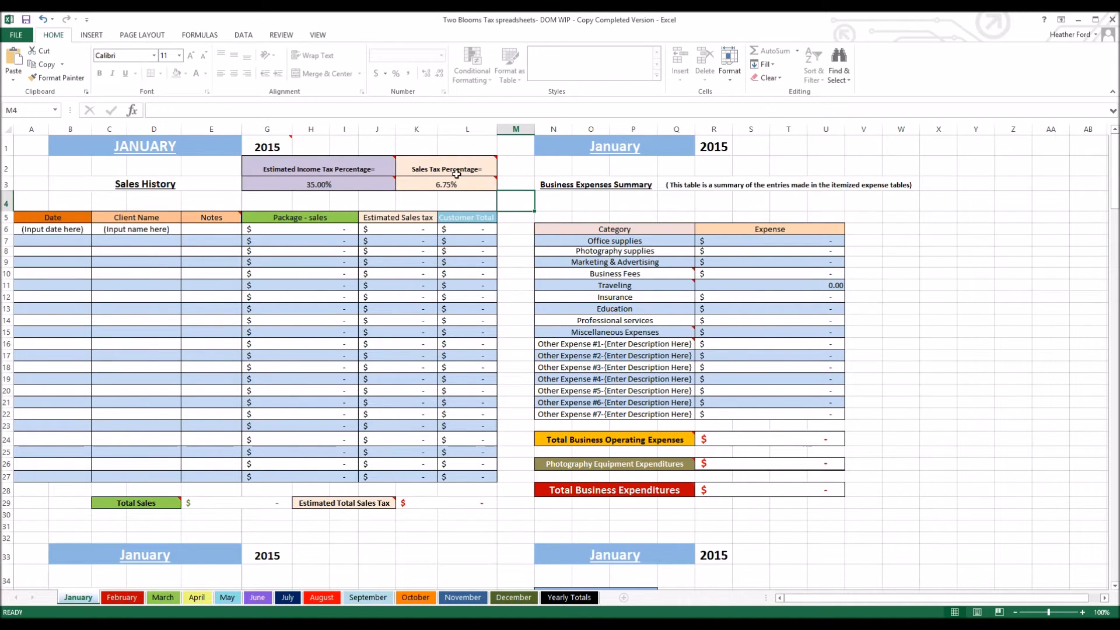
mouse_move(401, 219)
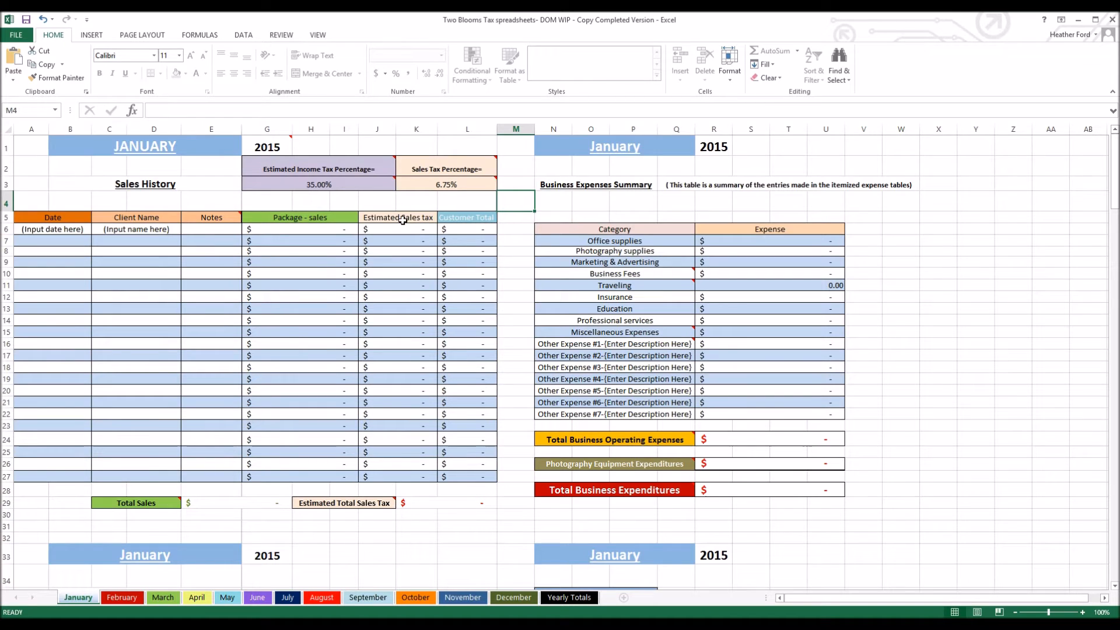
mouse_move(404, 214)
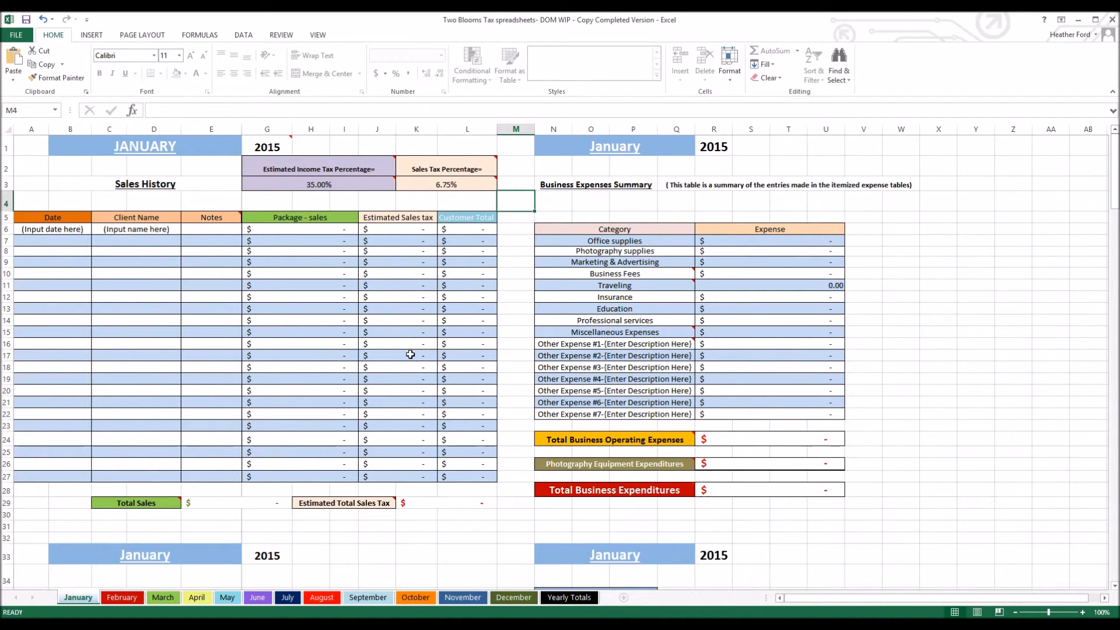
scroll(down, 3)
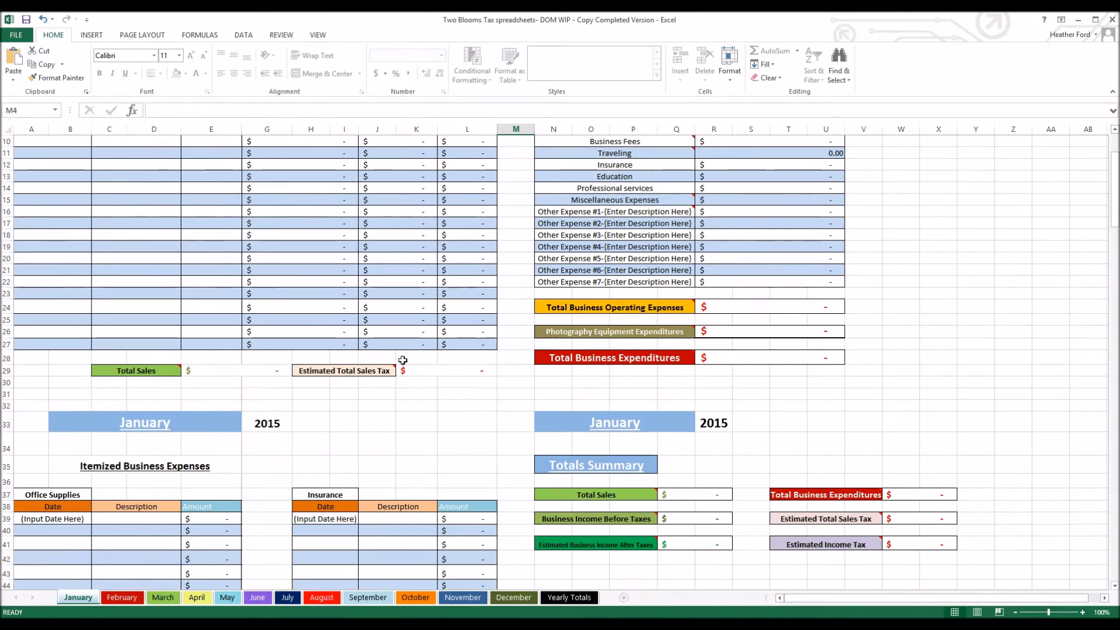
scroll(down, 3)
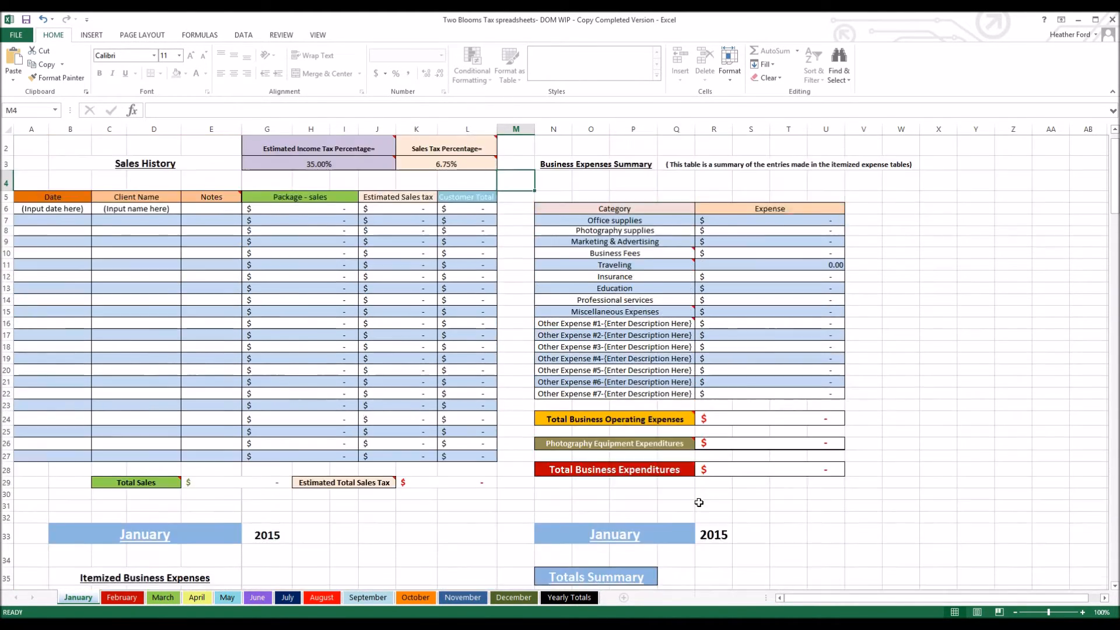
mouse_move(302, 182)
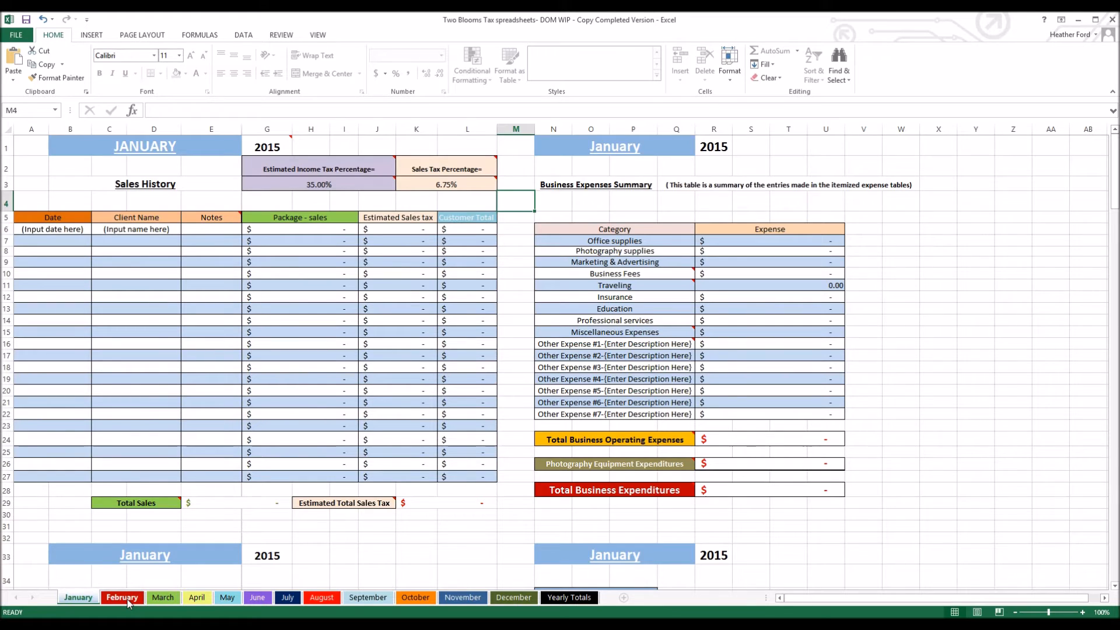
click(121, 597)
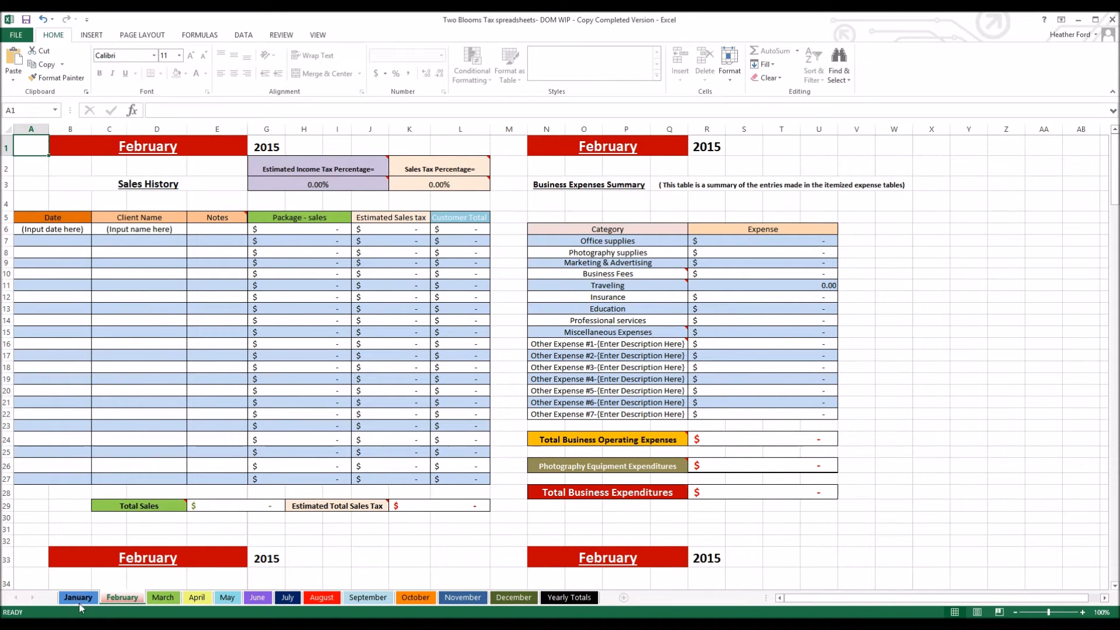
click(77, 597)
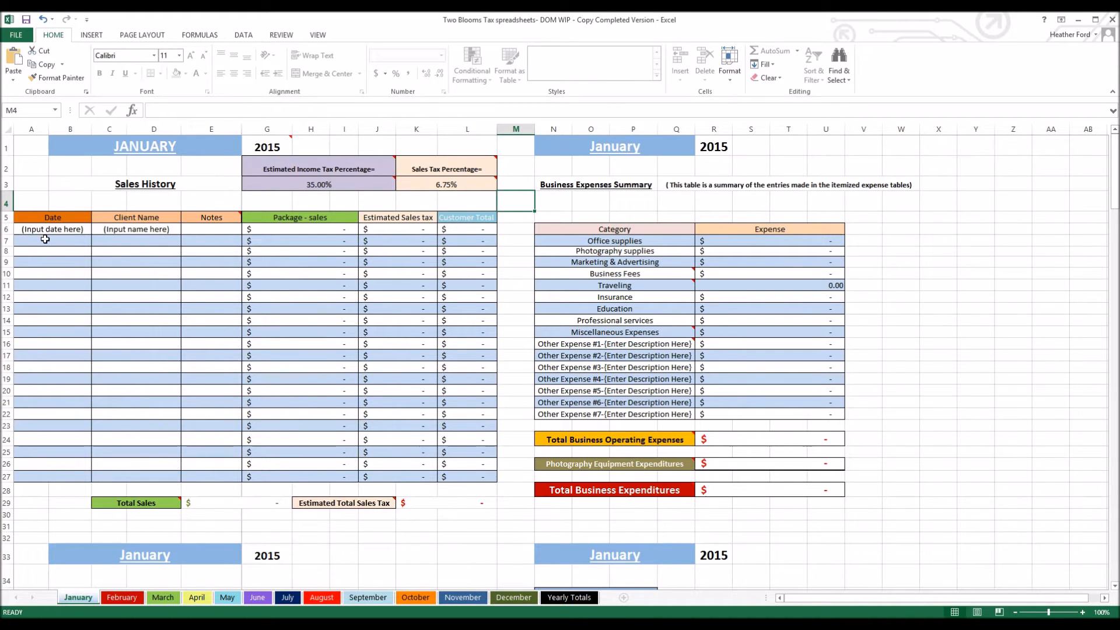
mouse_move(90, 240)
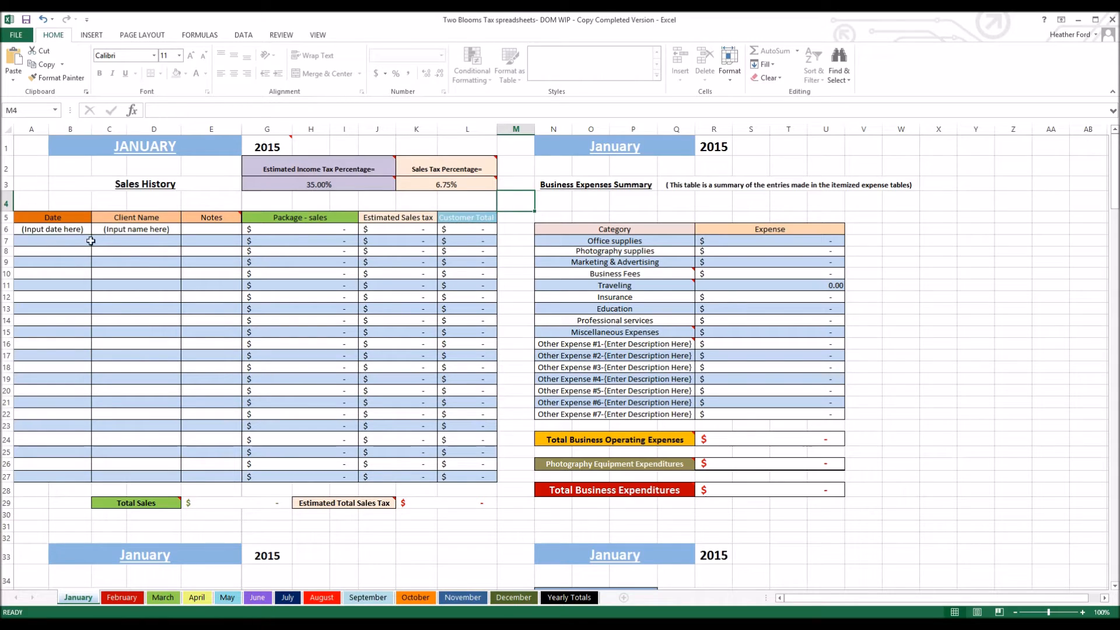
mouse_move(215, 241)
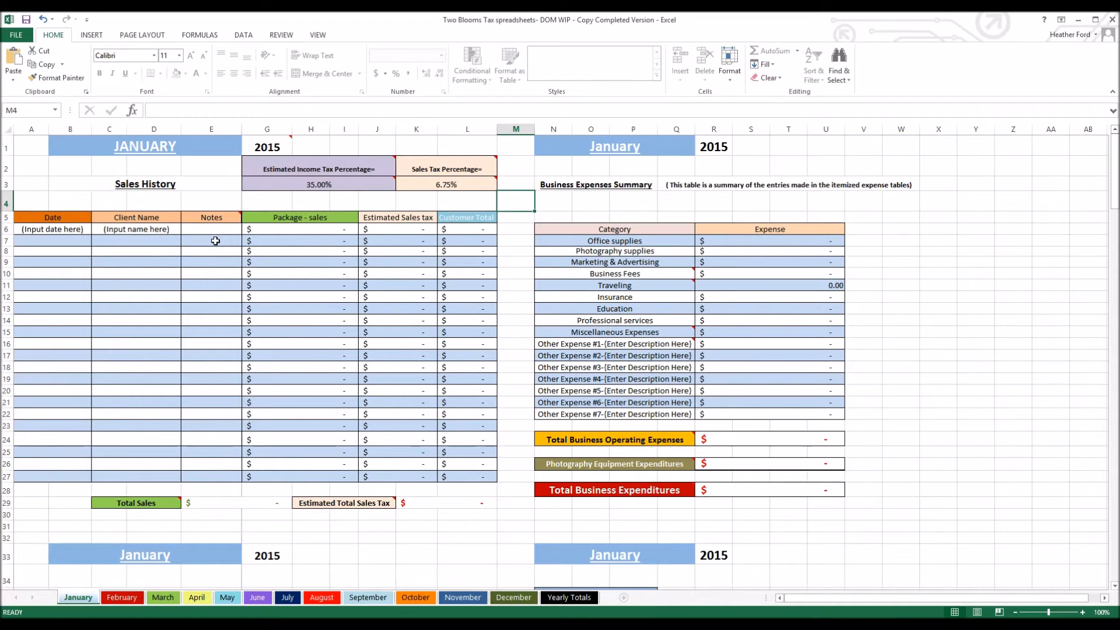
mouse_move(225, 241)
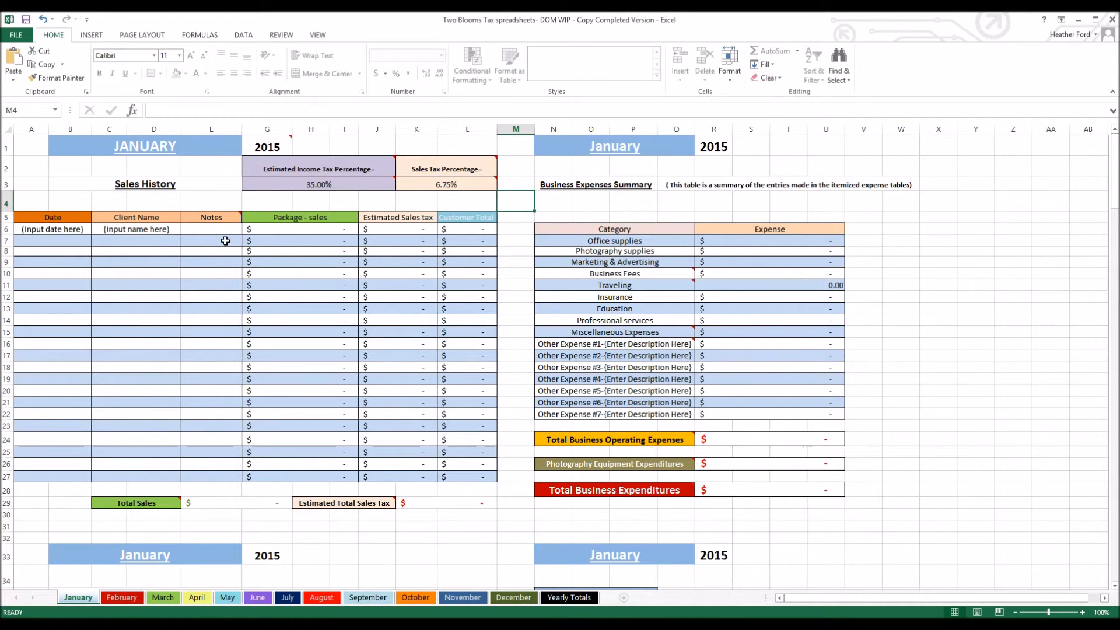
mouse_move(298, 241)
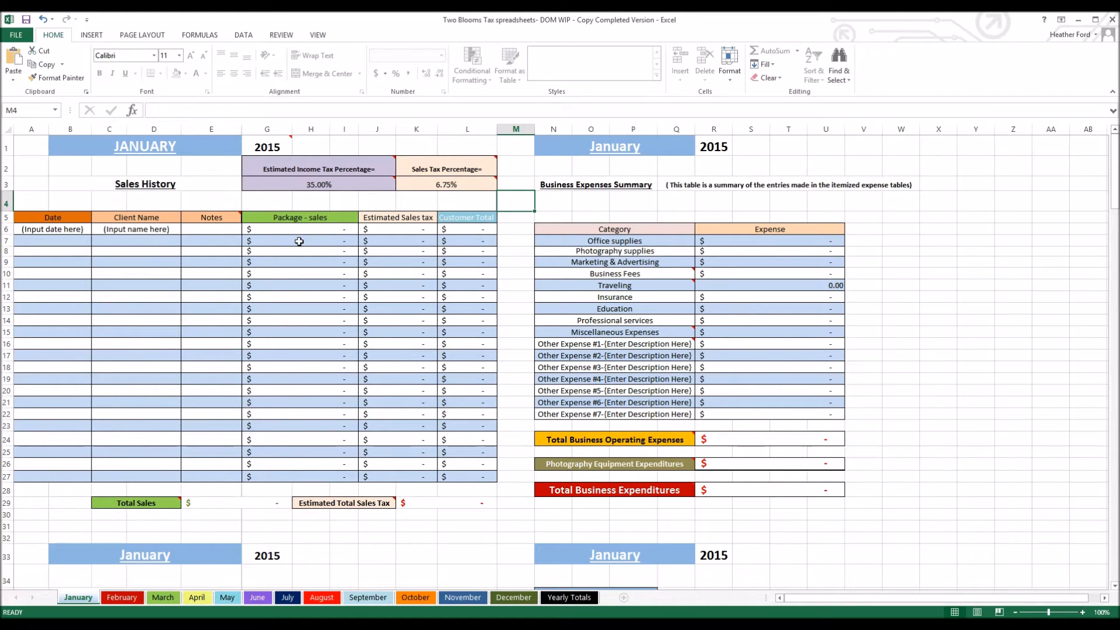
click(299, 240)
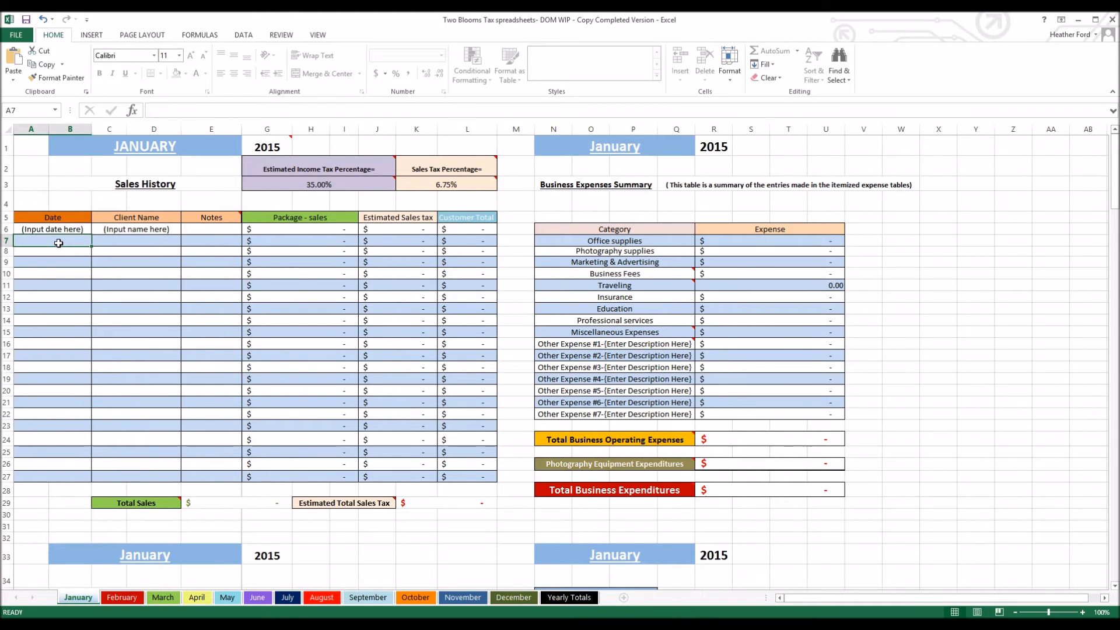
Step: Enter the sale row: date 1/1/15, client Jo, note senior, package amount 900
text(1)
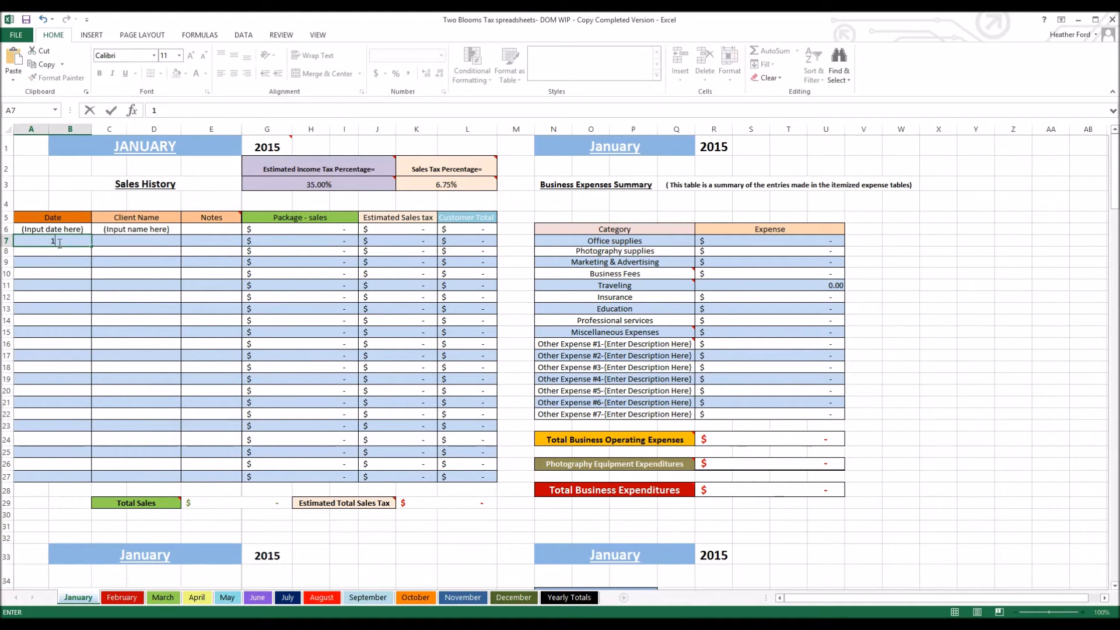
text(/1/154)
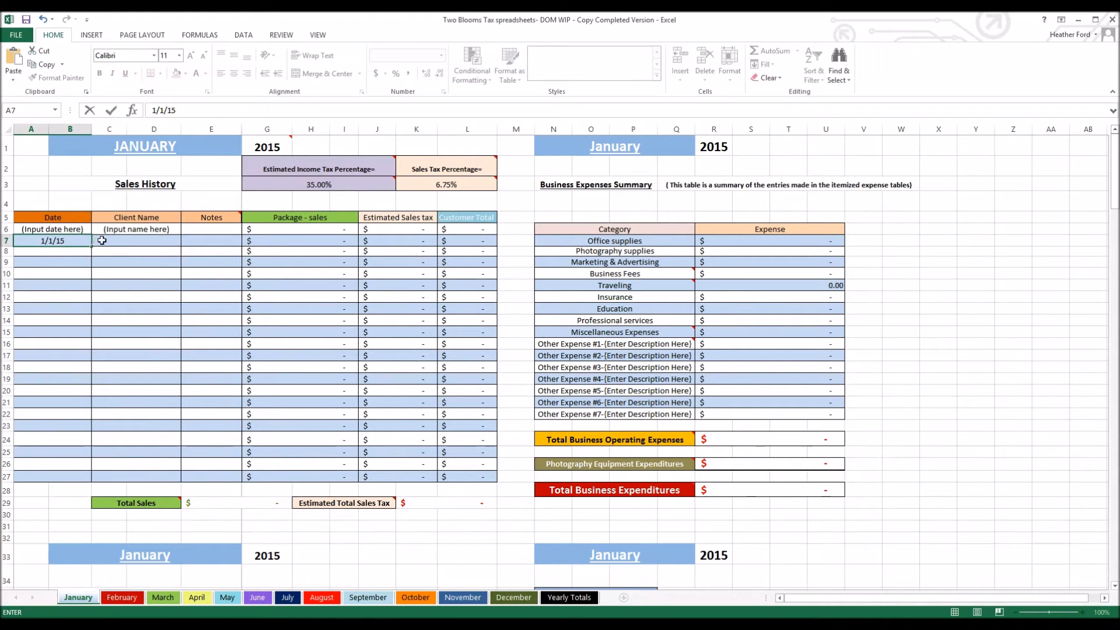
text(Jo)
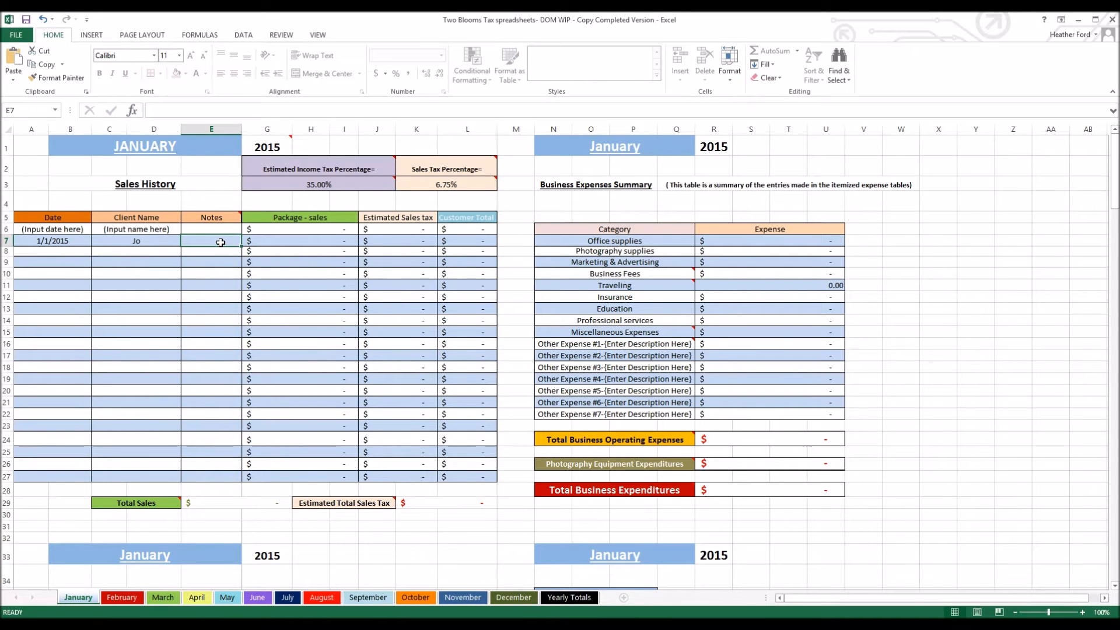
text(senior)
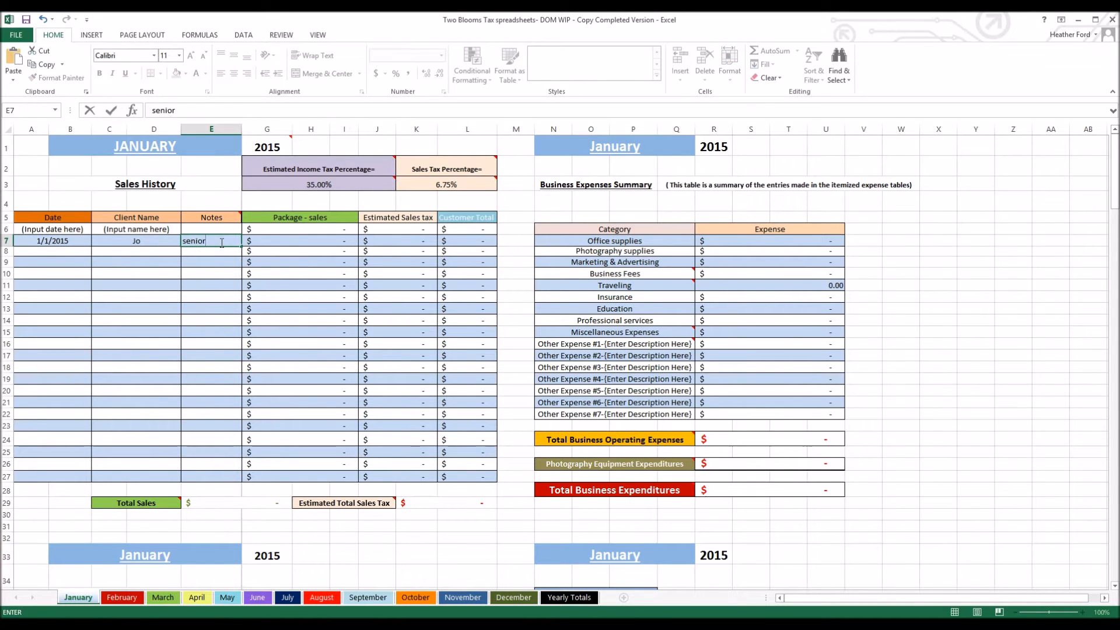
click(300, 240)
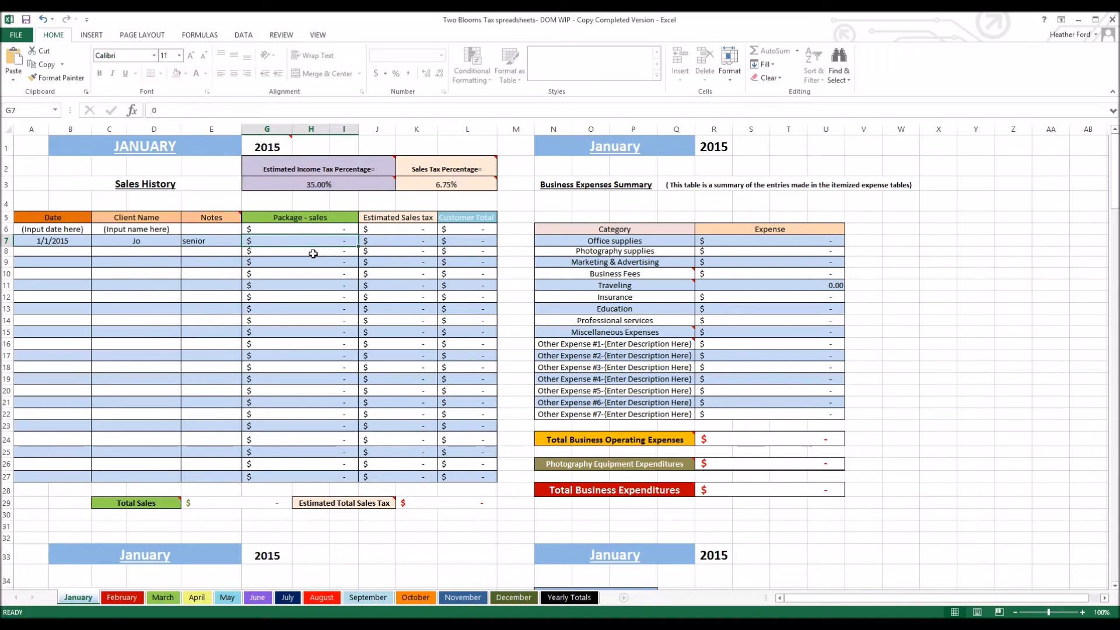
text(900.00)
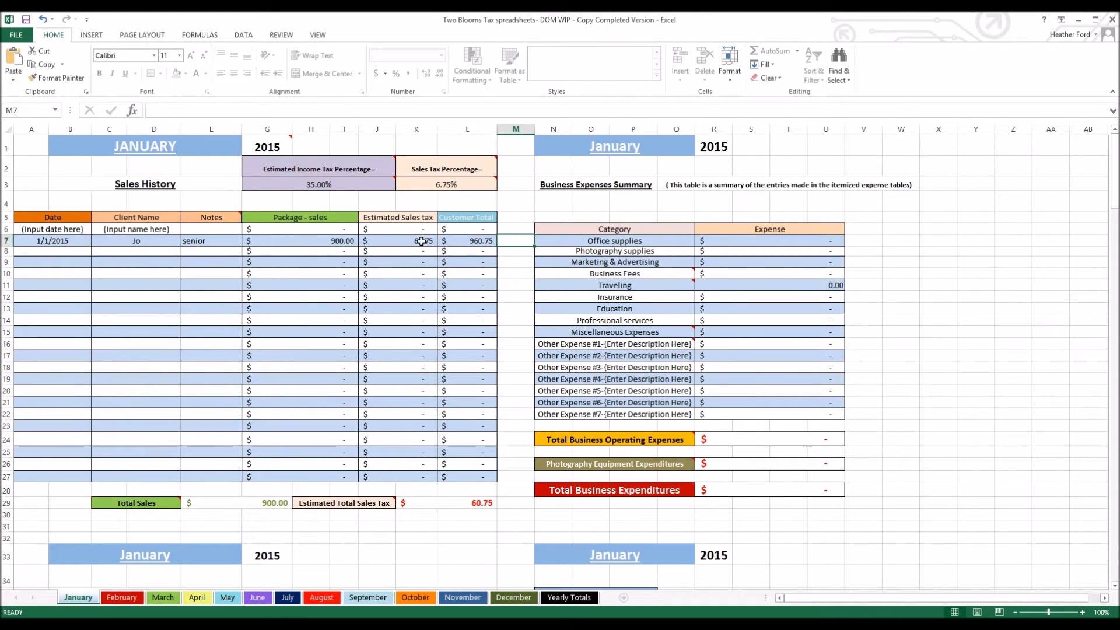
mouse_move(410, 239)
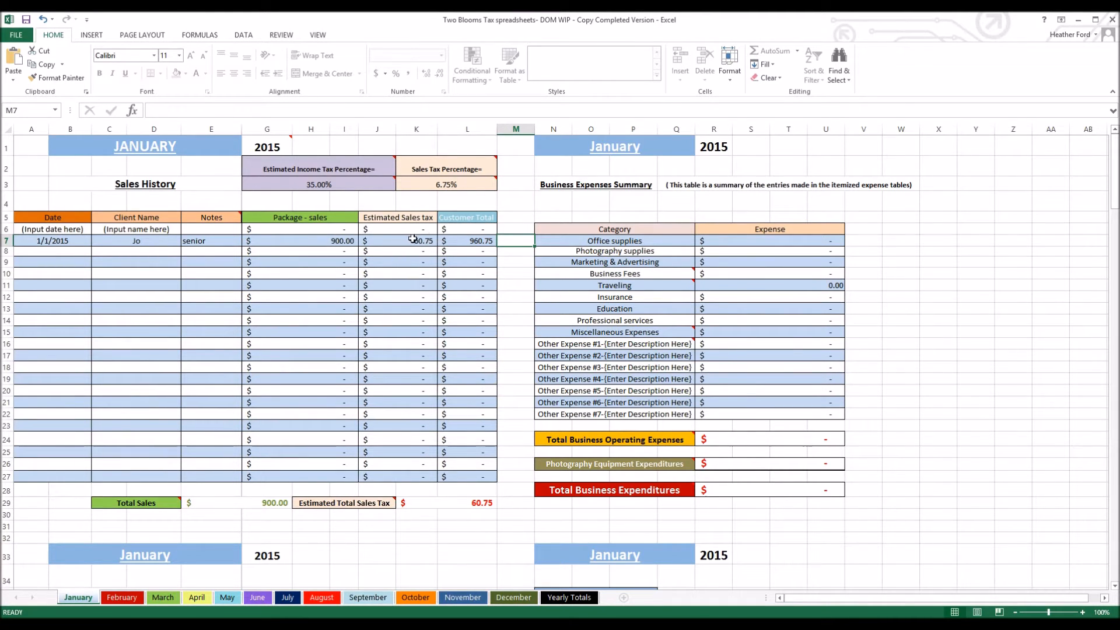
mouse_move(414, 245)
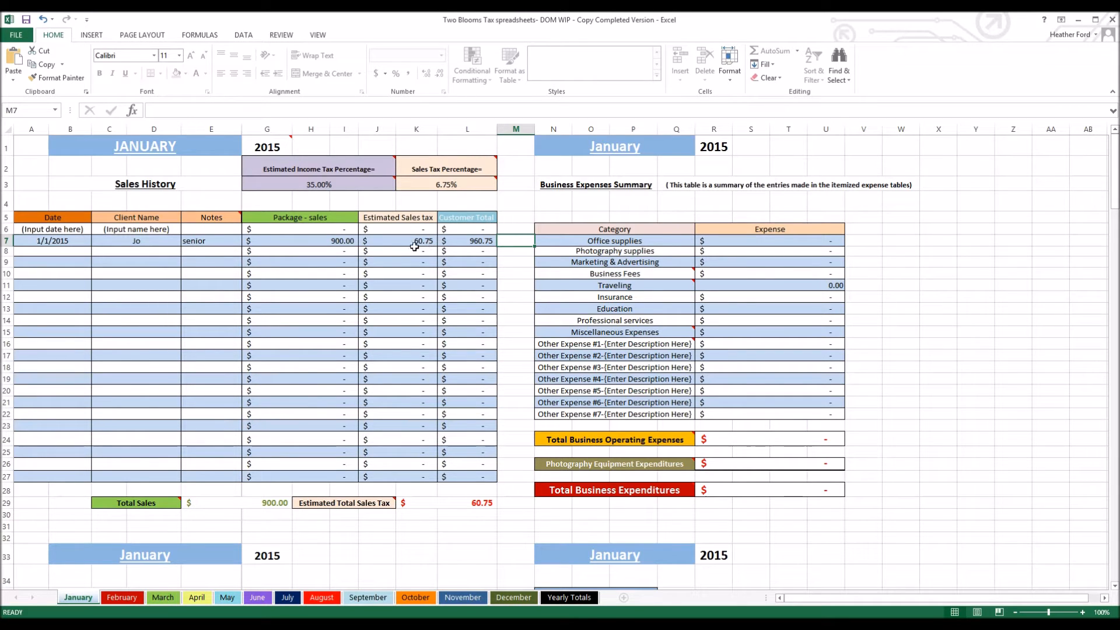
mouse_move(424, 240)
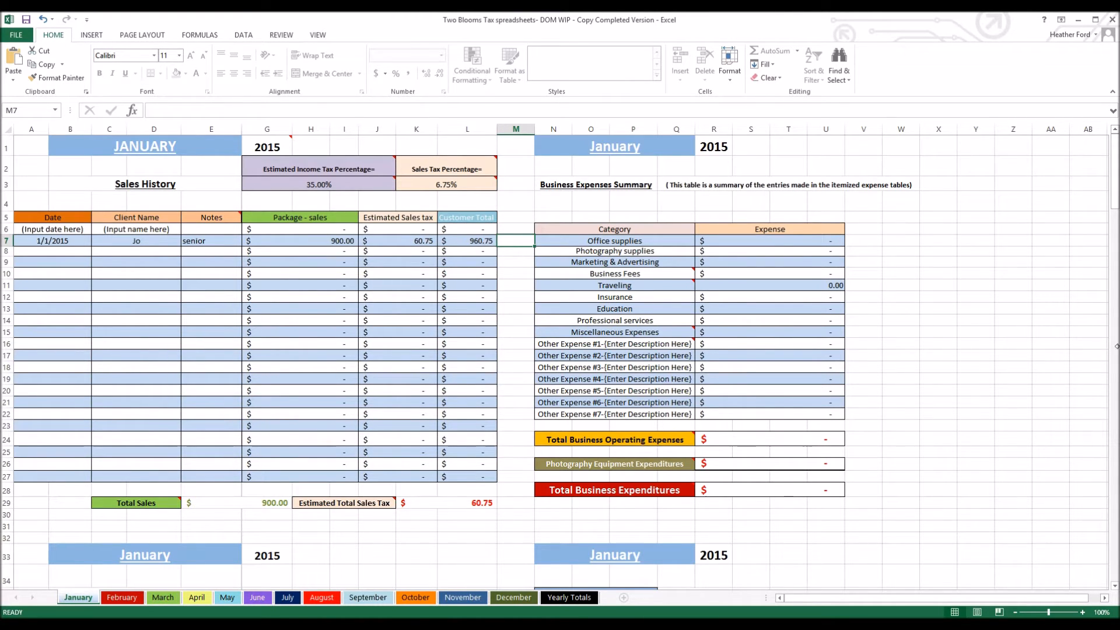
mouse_move(947, 282)
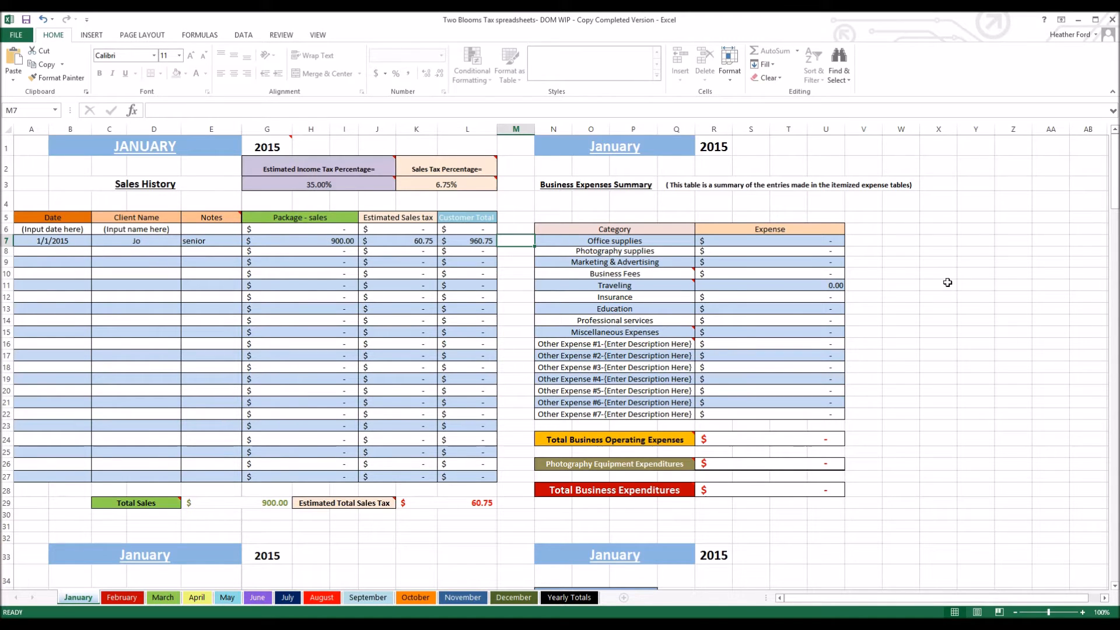
Step: Scroll down January's sheet to the Totals Summary and review its comments
scroll(down, 3)
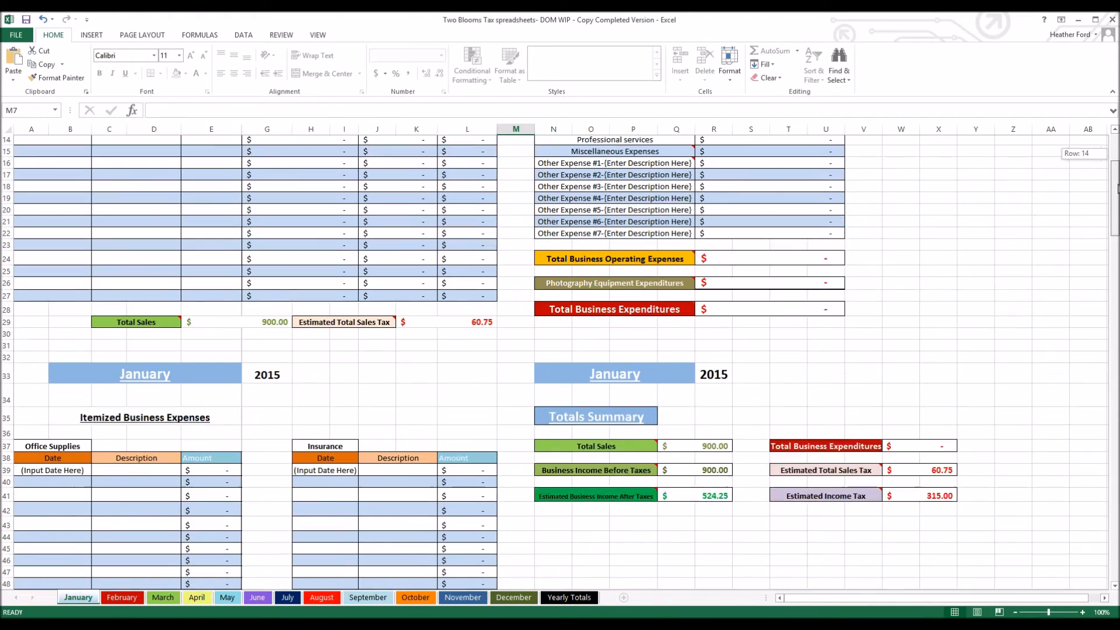
scroll(down, 3)
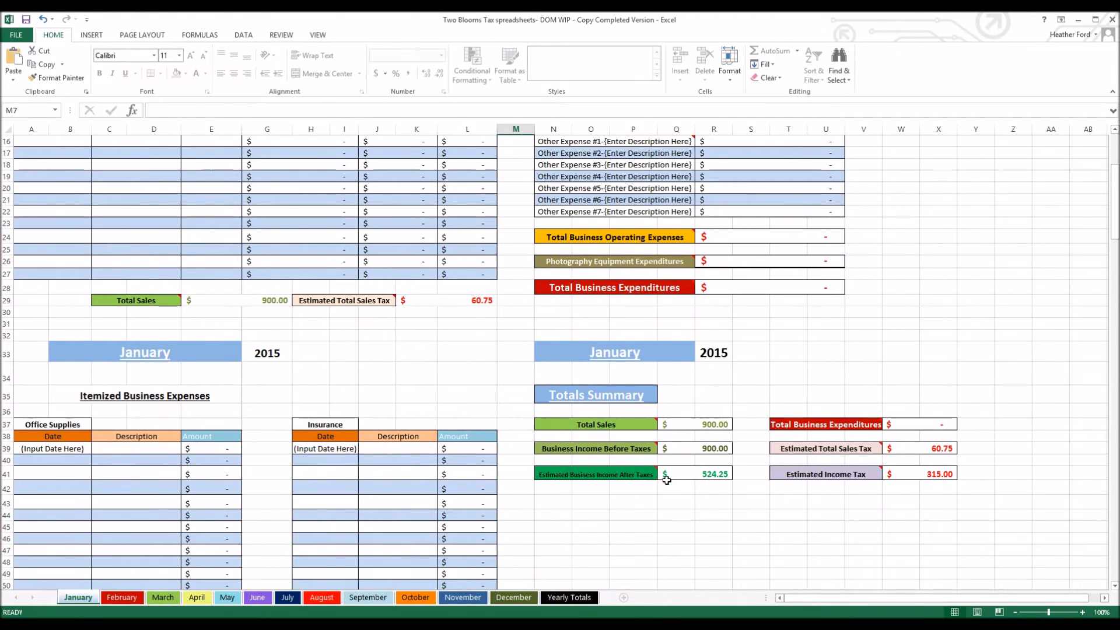
mouse_move(708, 436)
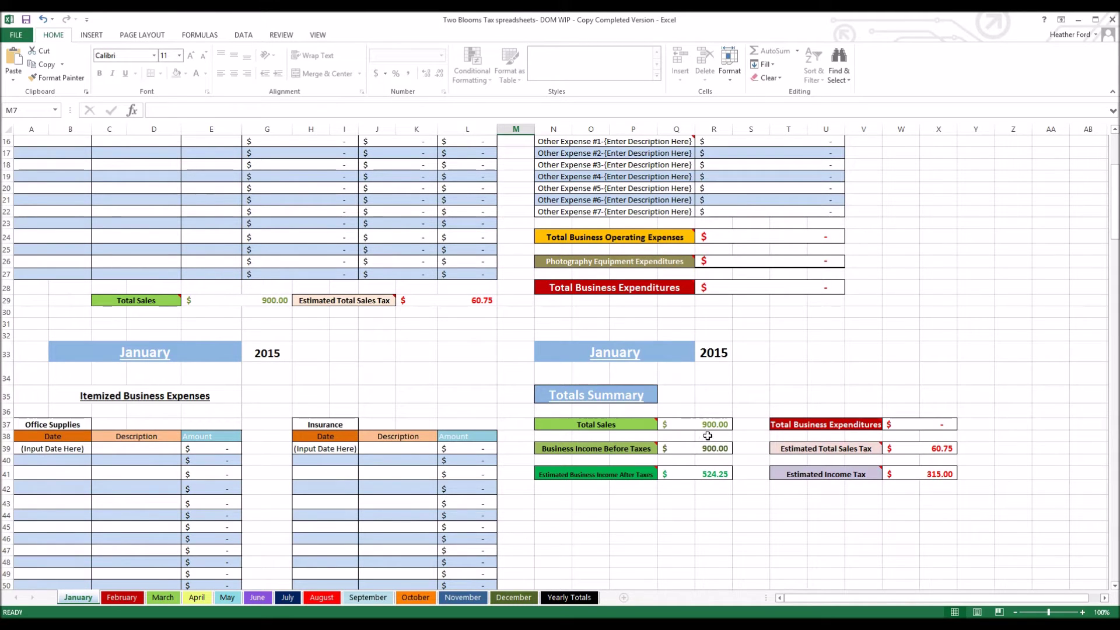
mouse_move(853, 450)
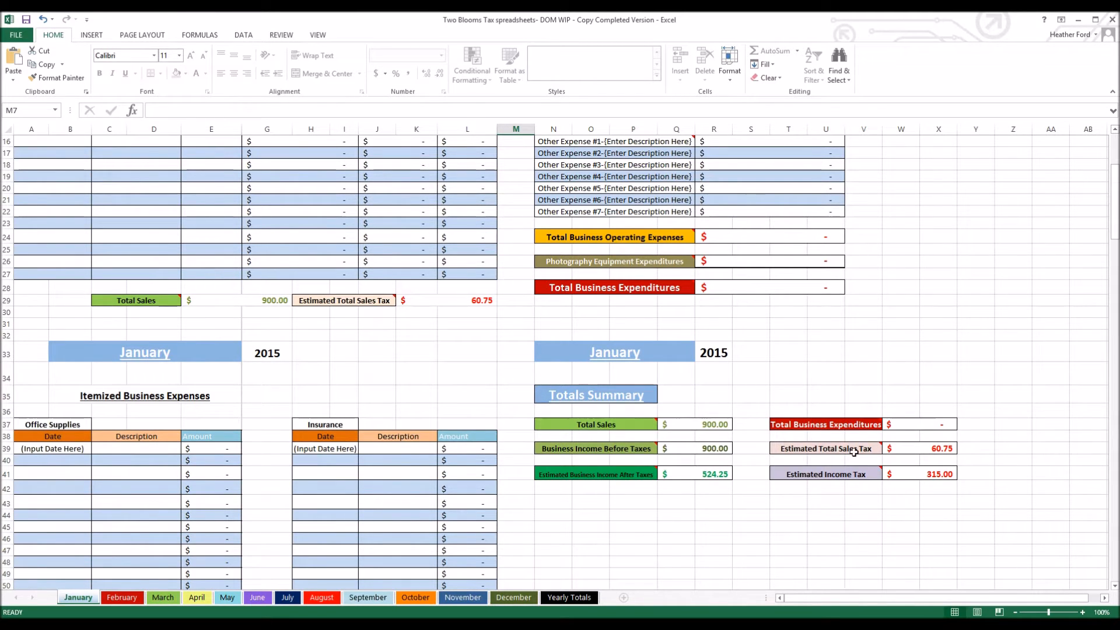
mouse_move(968, 448)
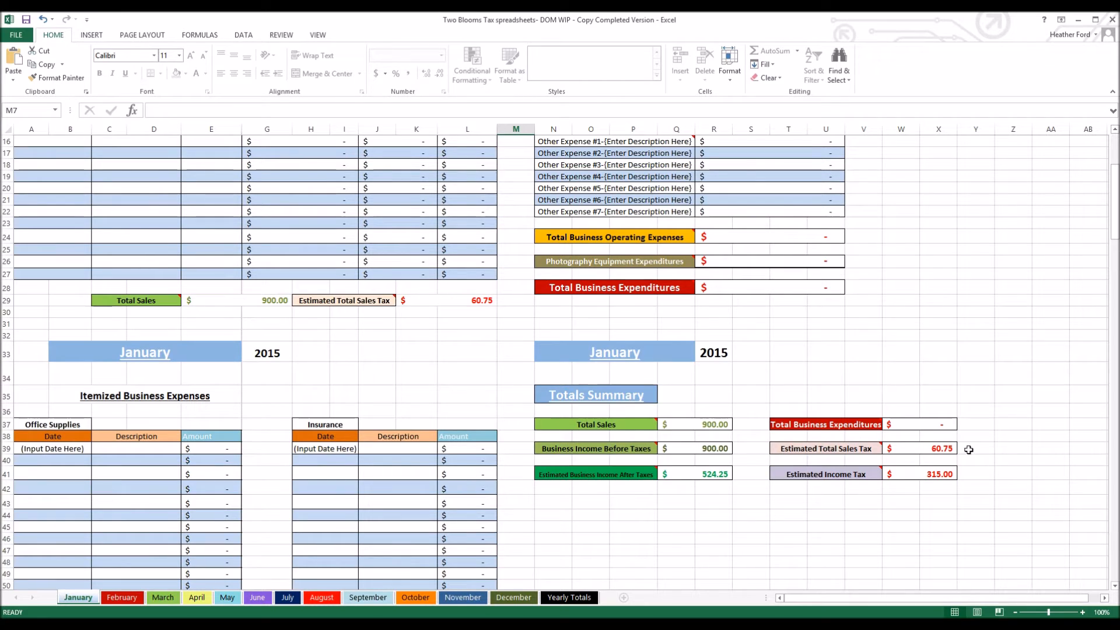
mouse_move(922, 454)
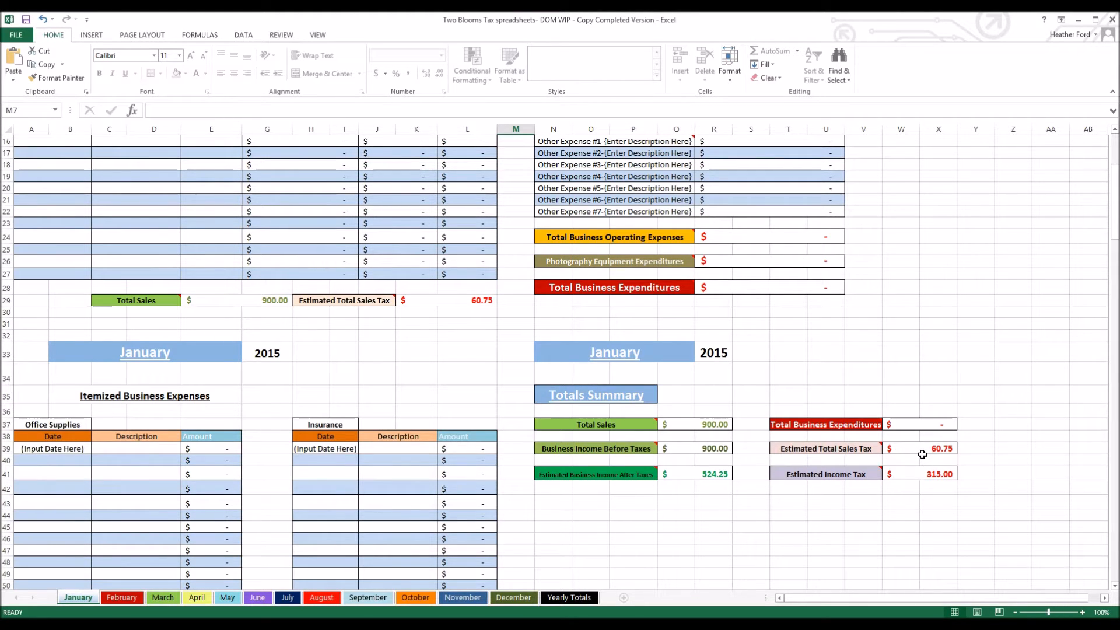
mouse_move(1115, 463)
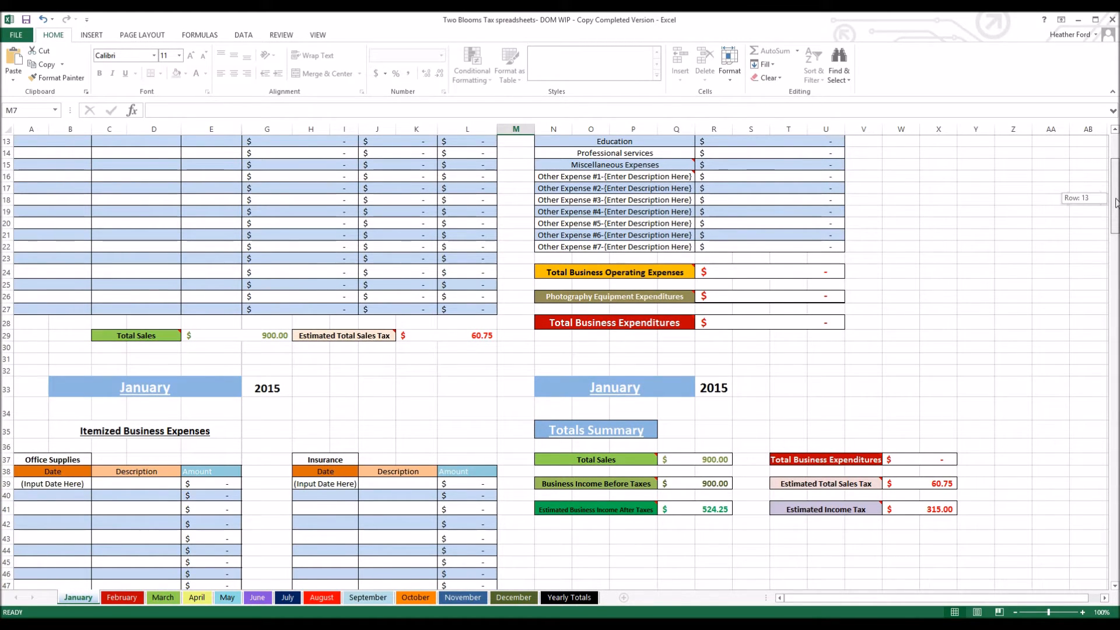
mouse_move(542, 514)
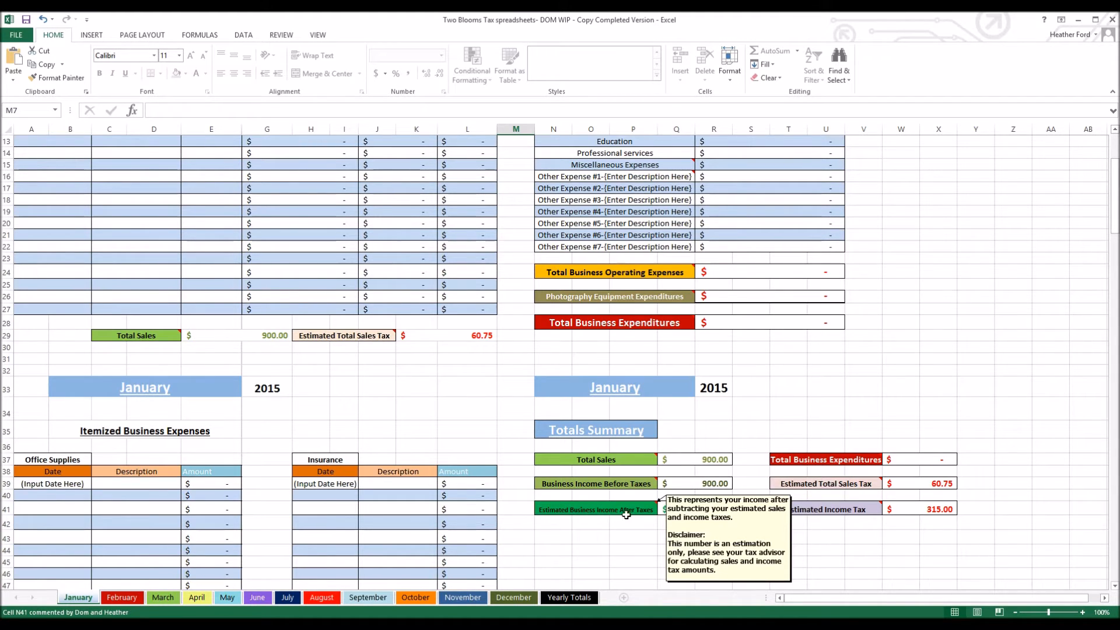
mouse_move(714, 524)
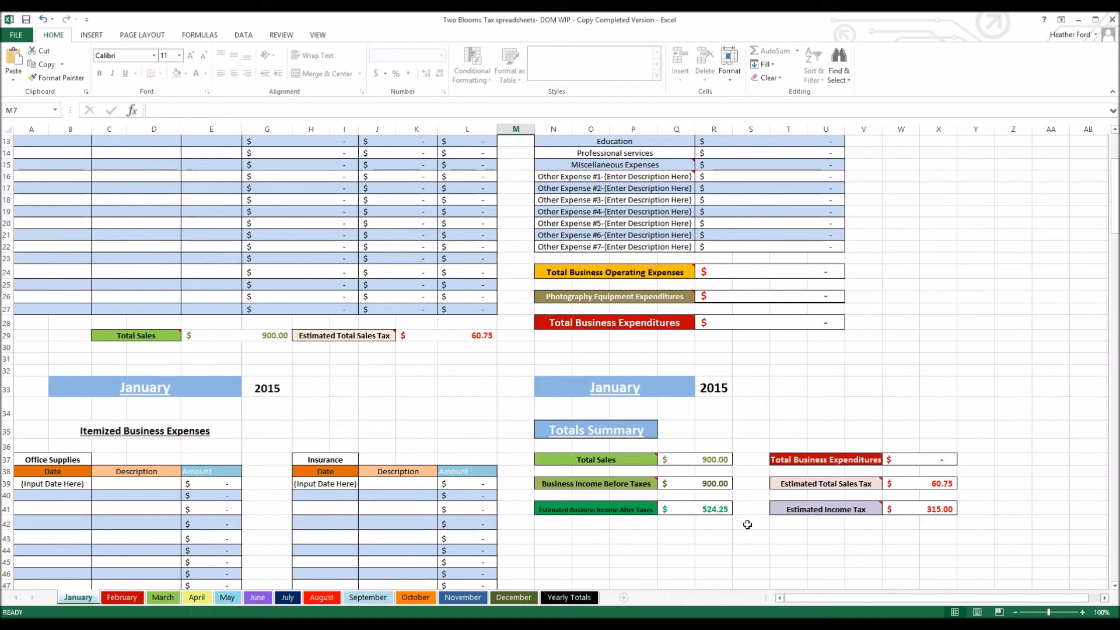
mouse_move(1116, 185)
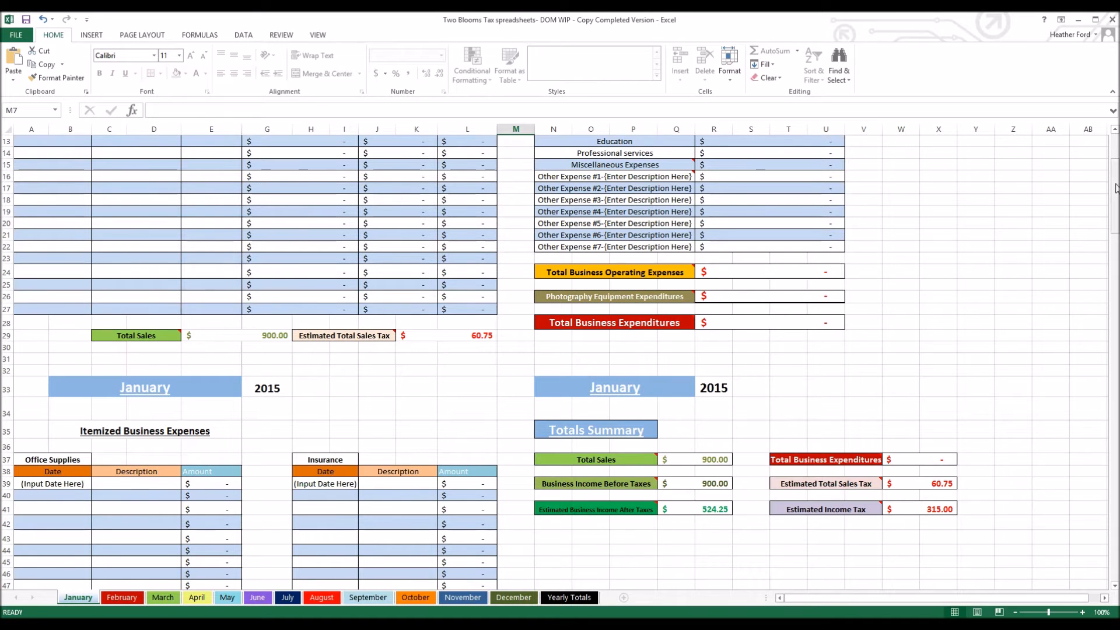
scroll(down, 3)
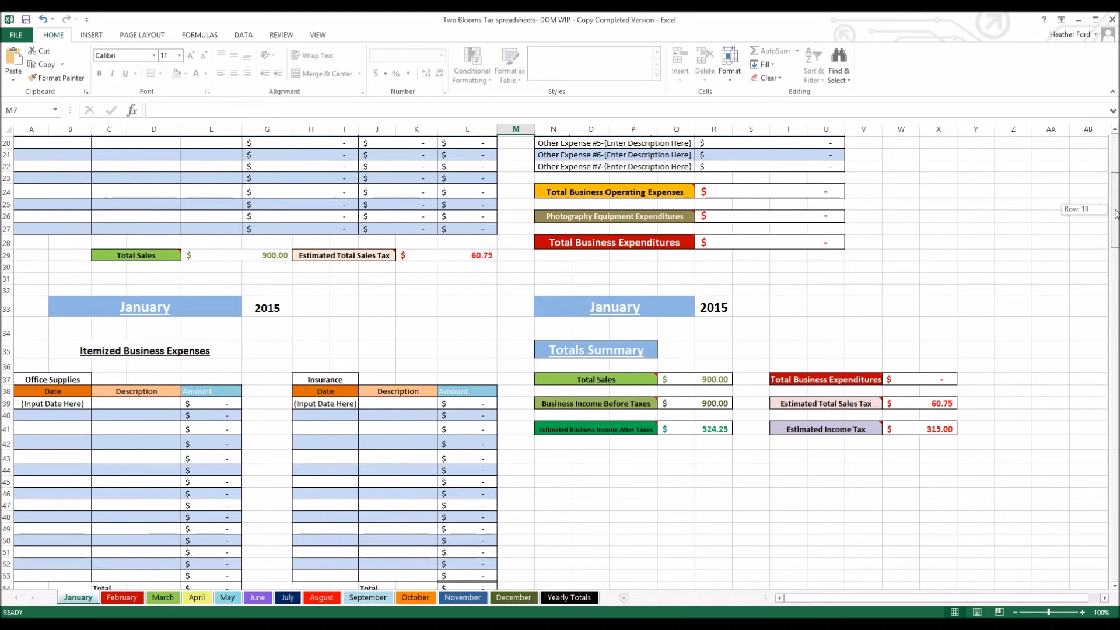
scroll(down, 3)
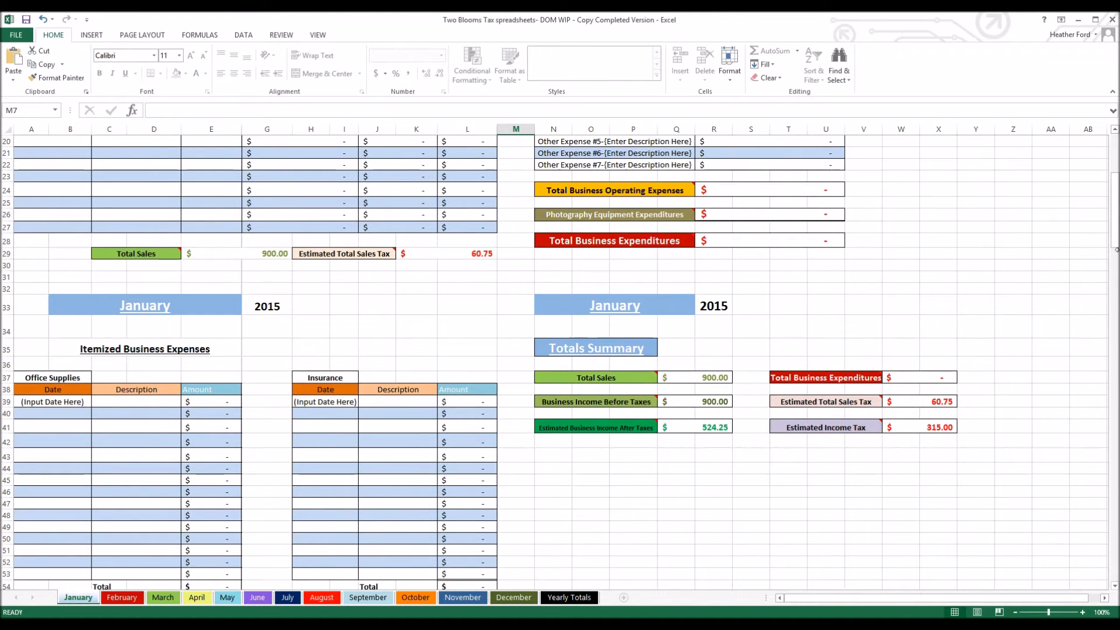
scroll(down, 3)
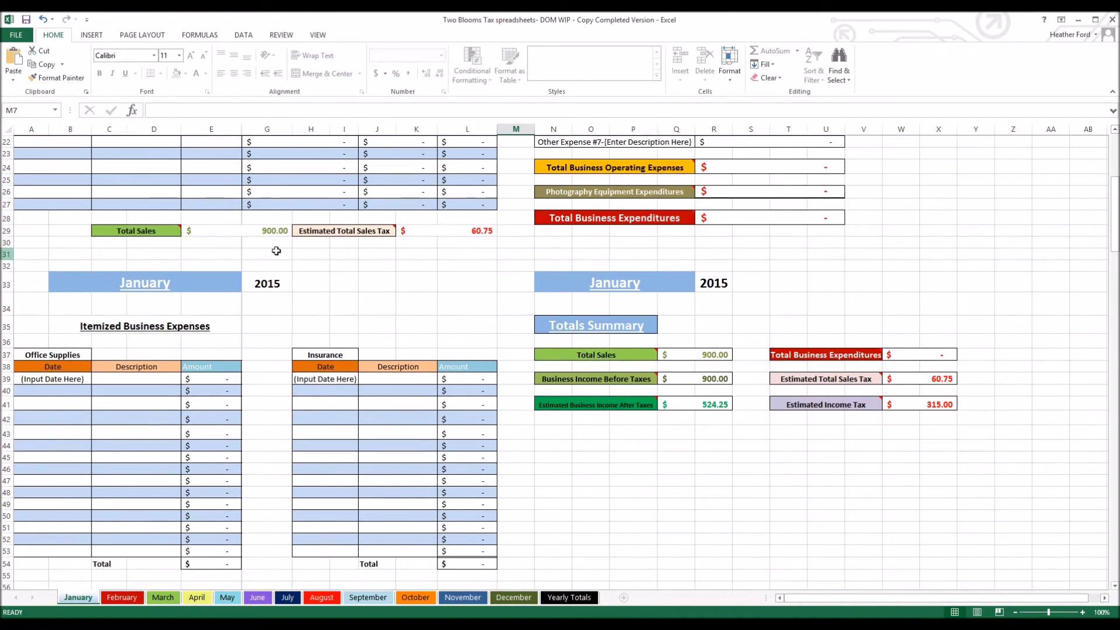
scroll(up, 3)
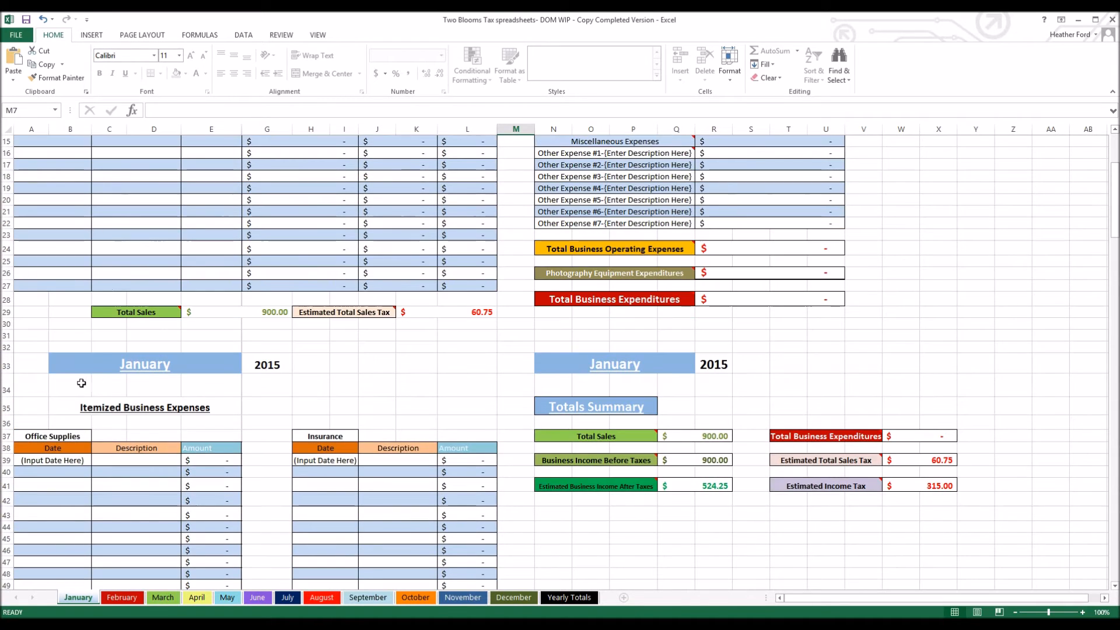
scroll(down, 3)
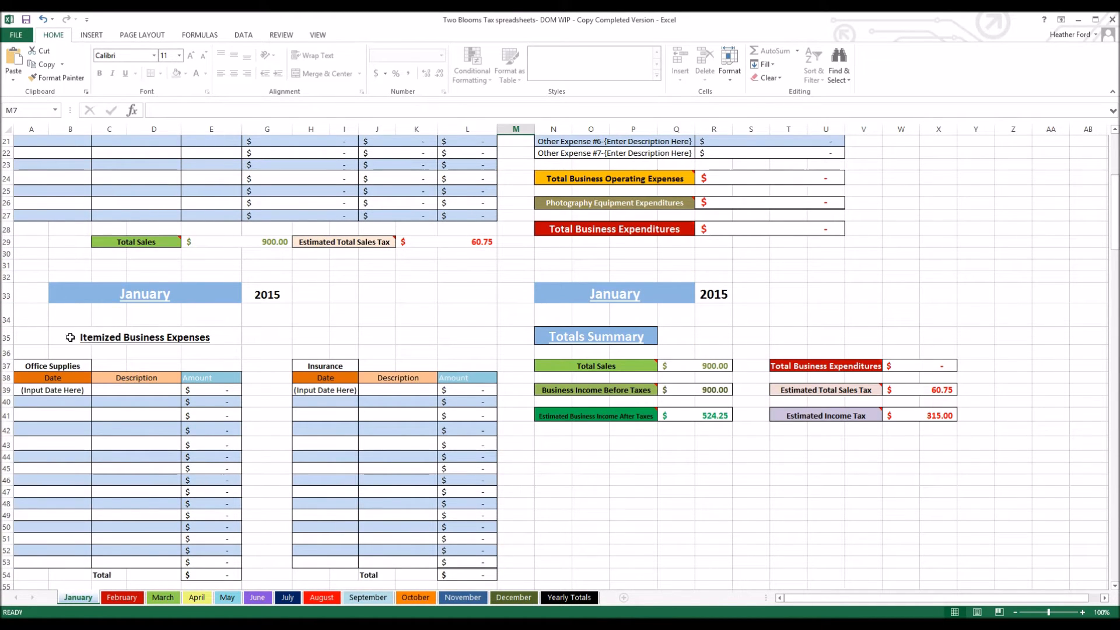
mouse_move(231, 372)
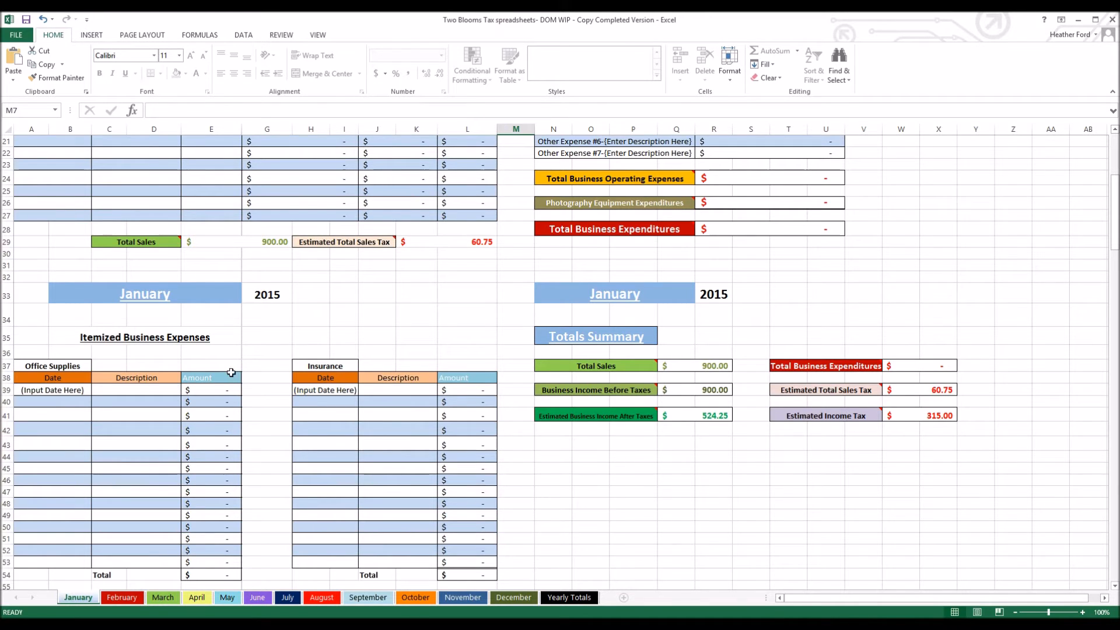
scroll(down, 3)
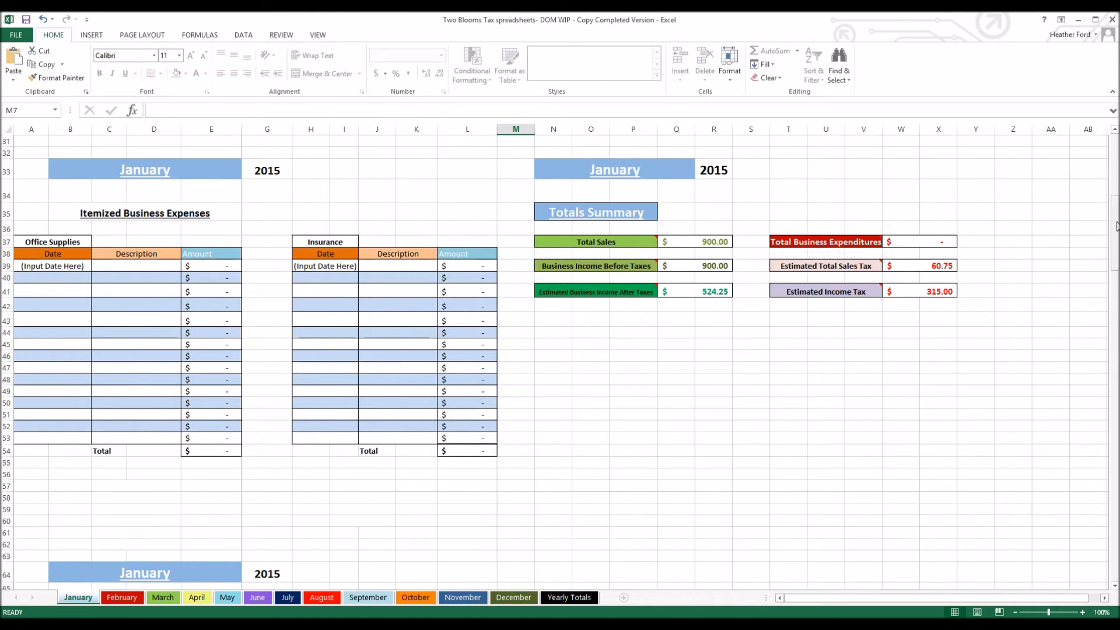
scroll(down, 3)
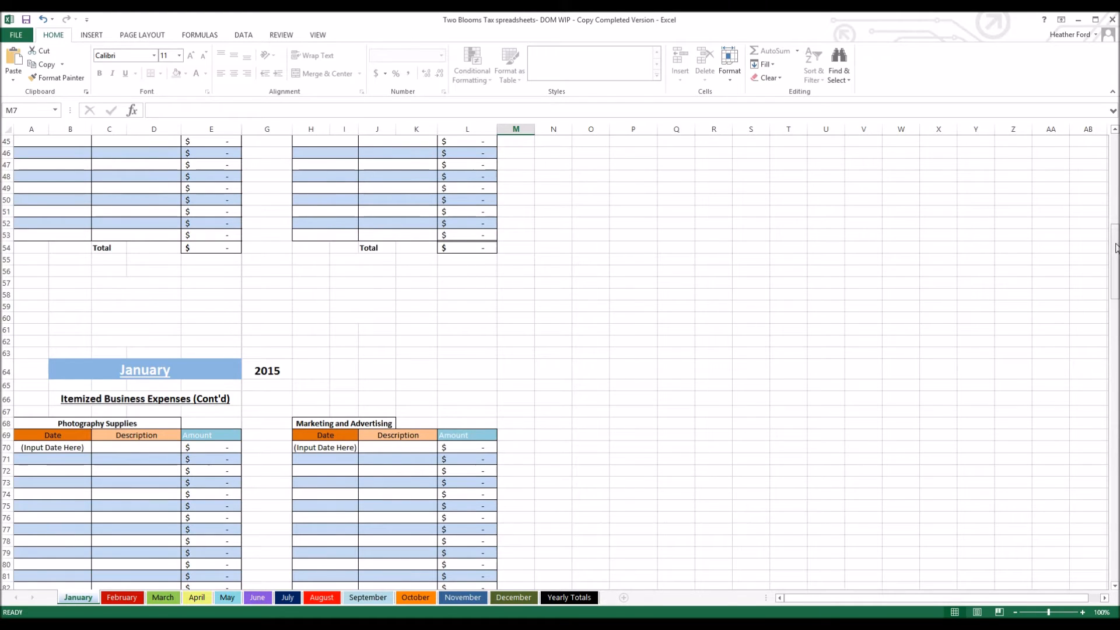
scroll(down, 3)
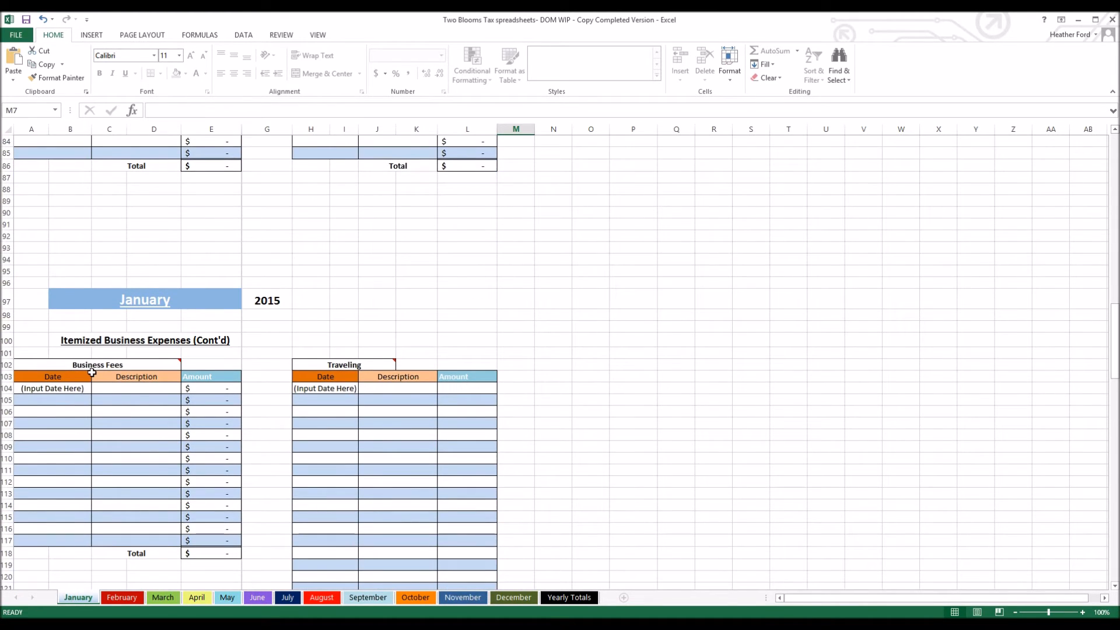
scroll(down, 3)
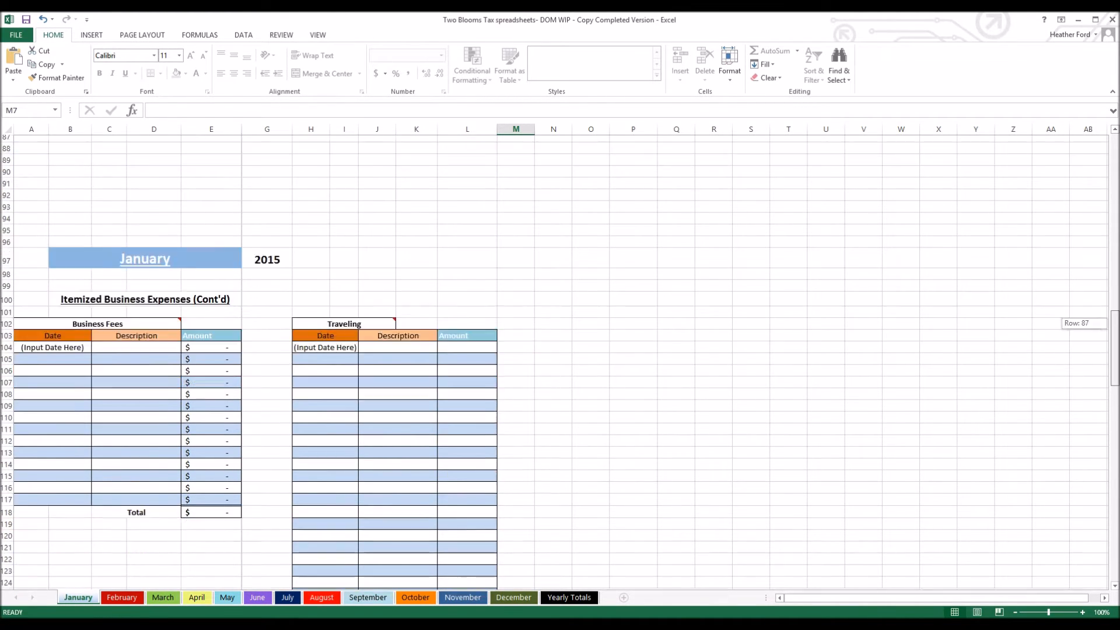
scroll(down, 3)
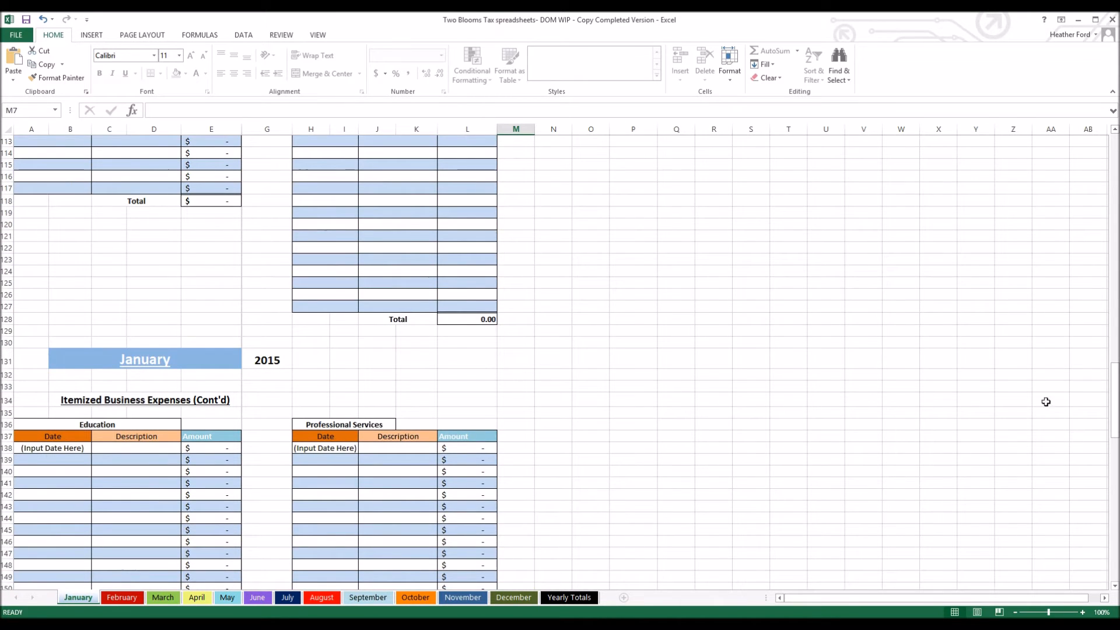
scroll(down, 3)
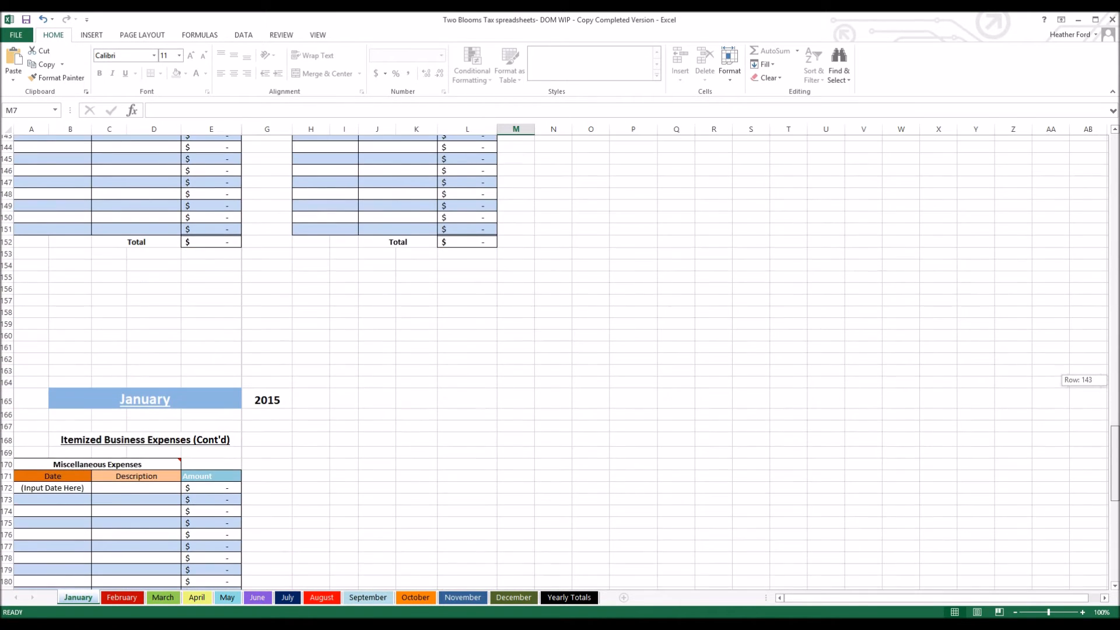
scroll(down, 3)
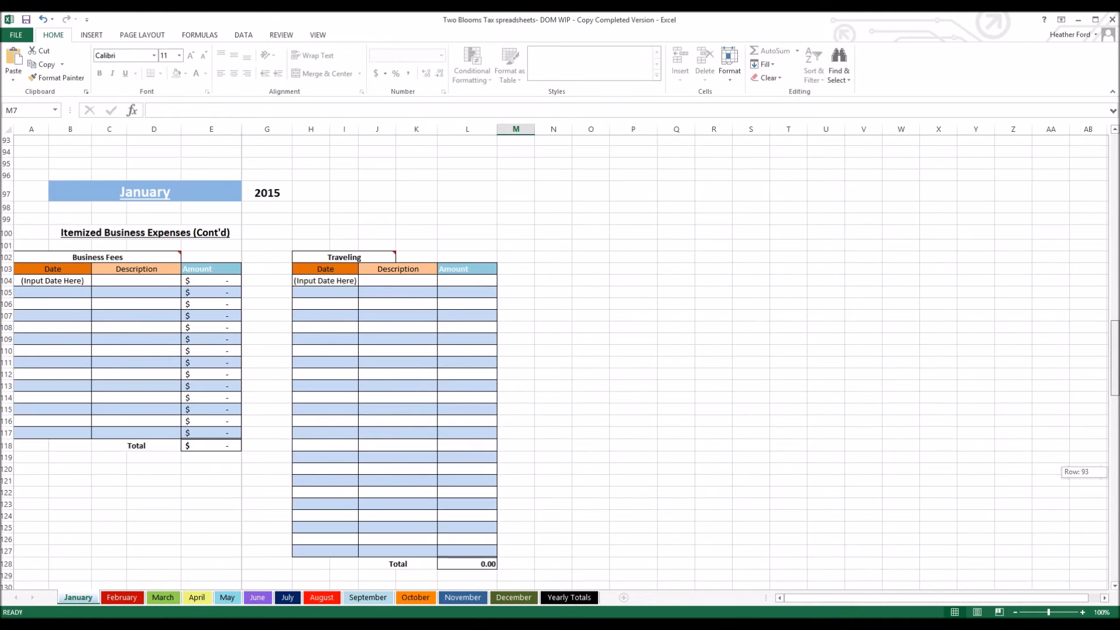
scroll(up, 3)
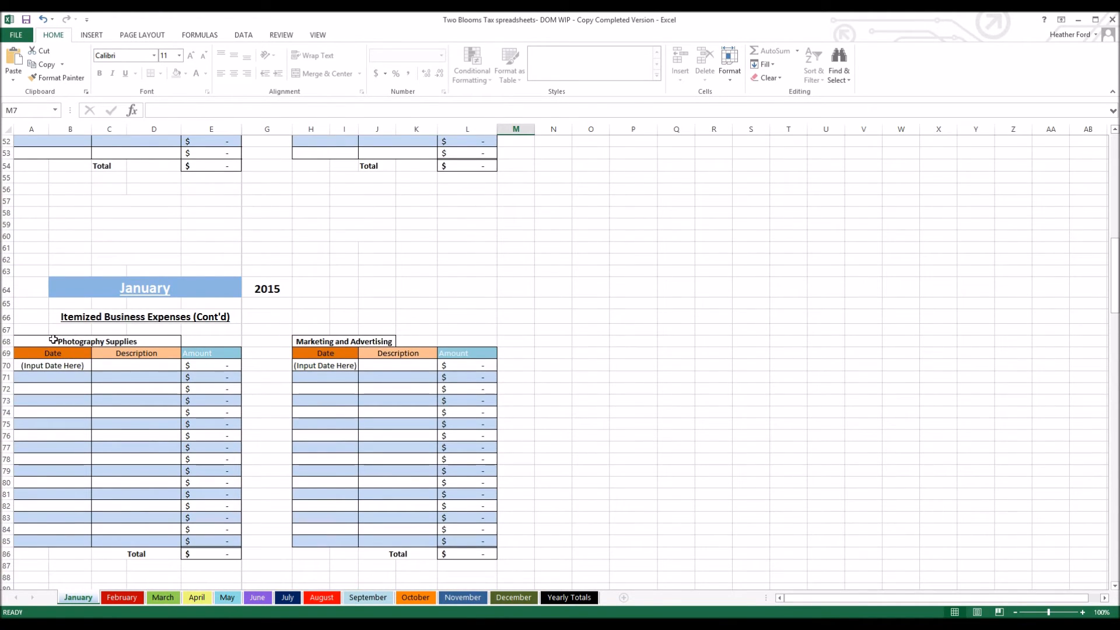
click(96, 341)
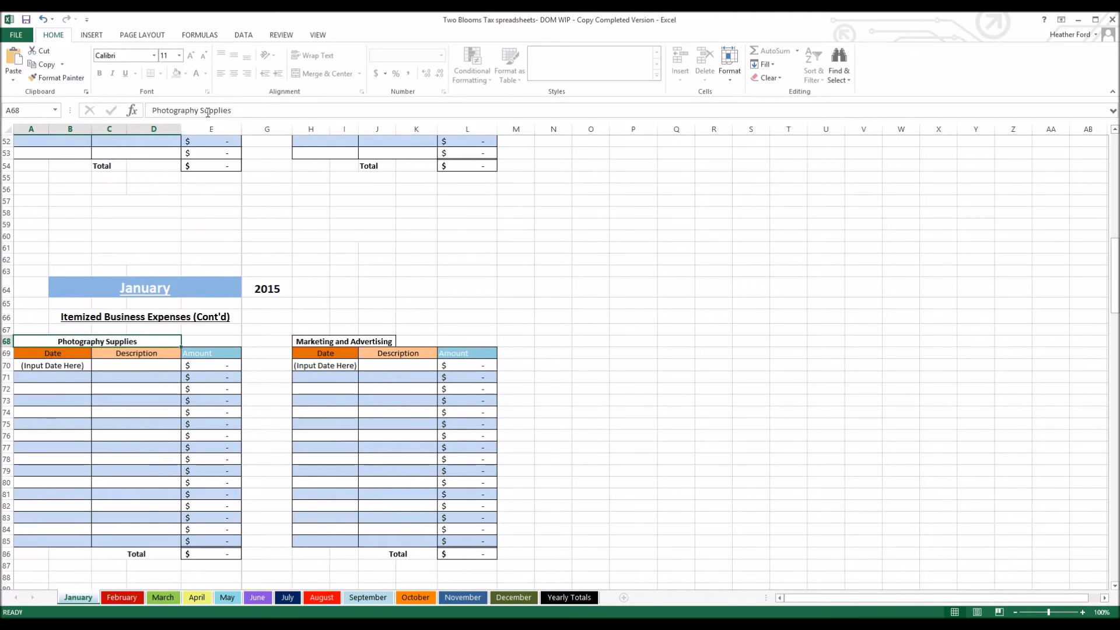
mouse_move(665, 341)
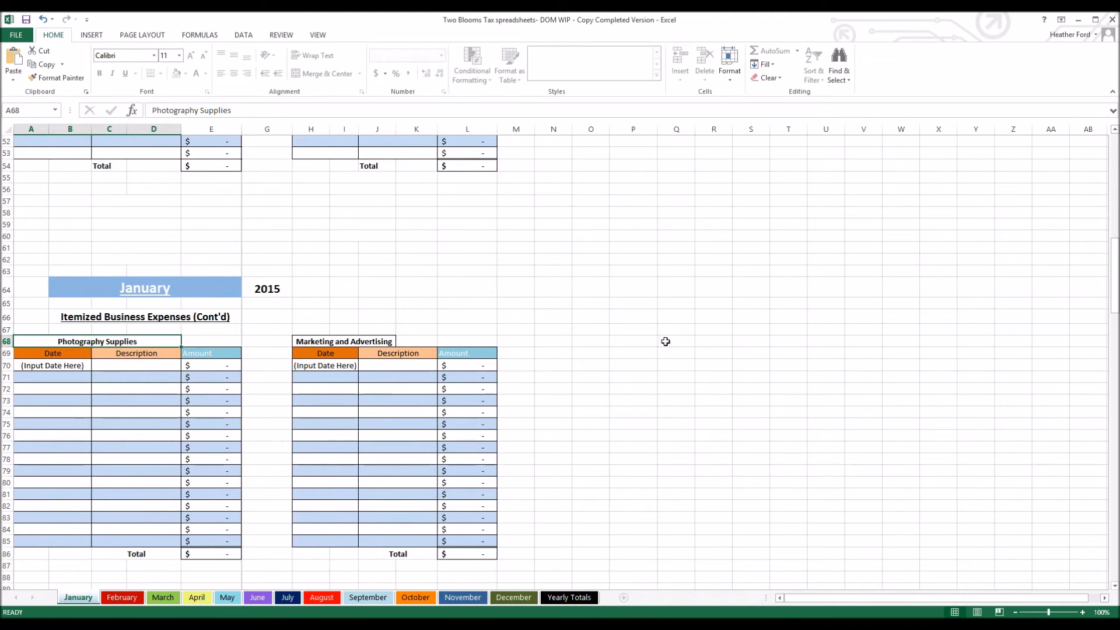
mouse_move(137, 352)
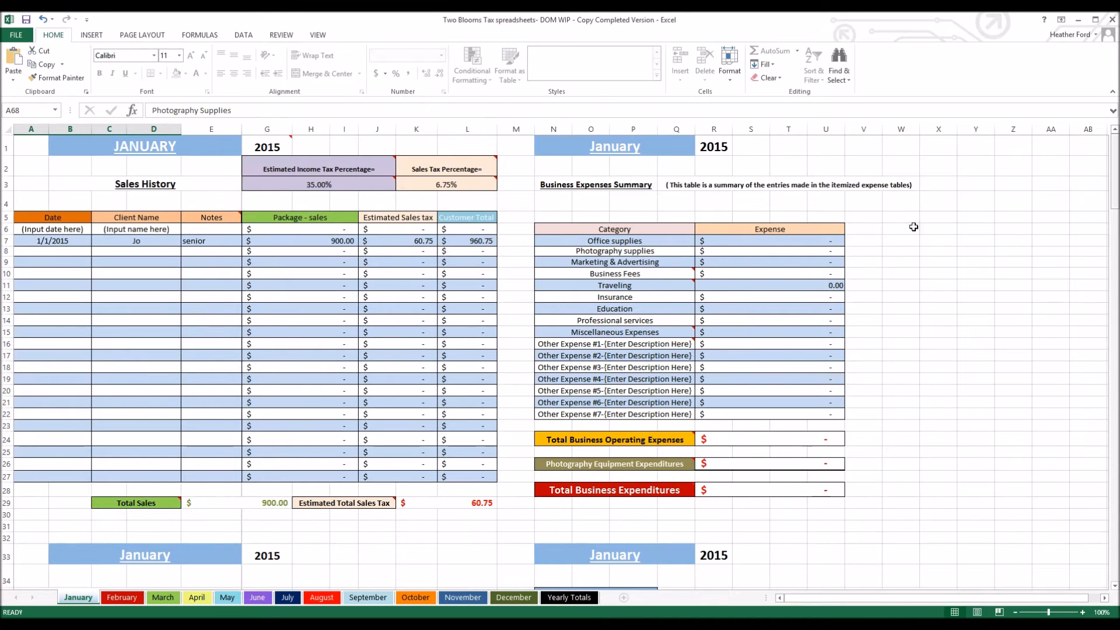
mouse_move(625, 292)
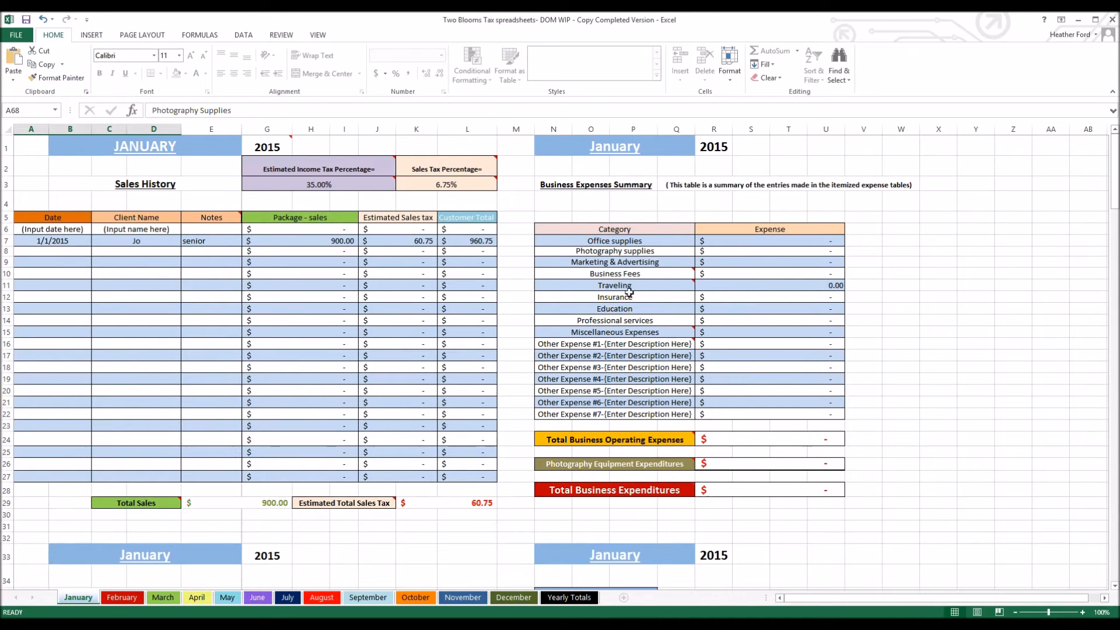
mouse_move(658, 296)
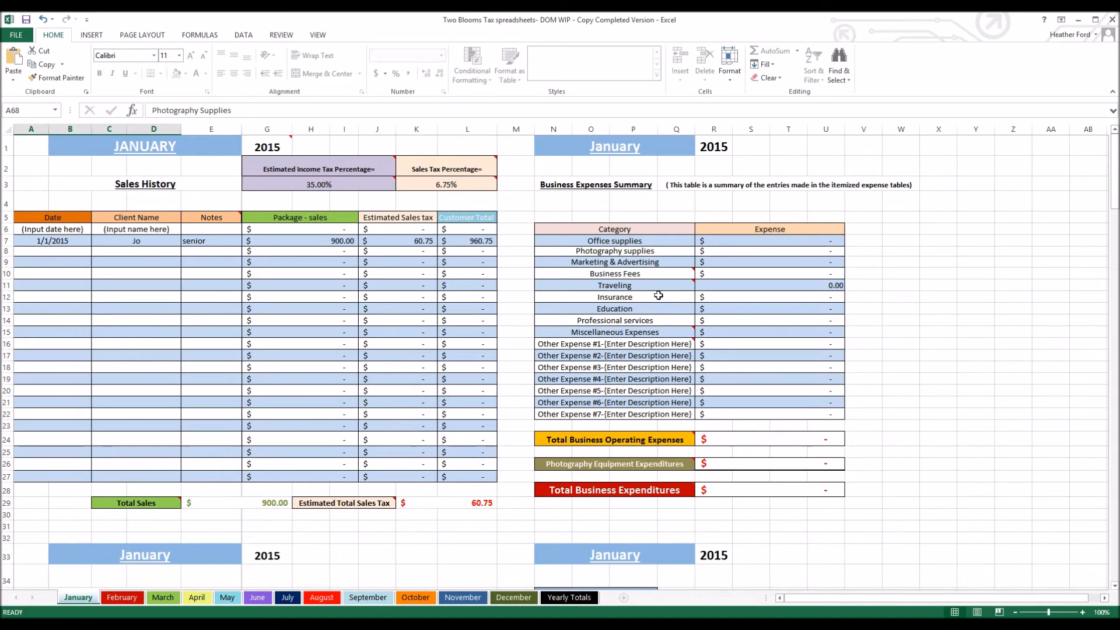
mouse_move(815, 301)
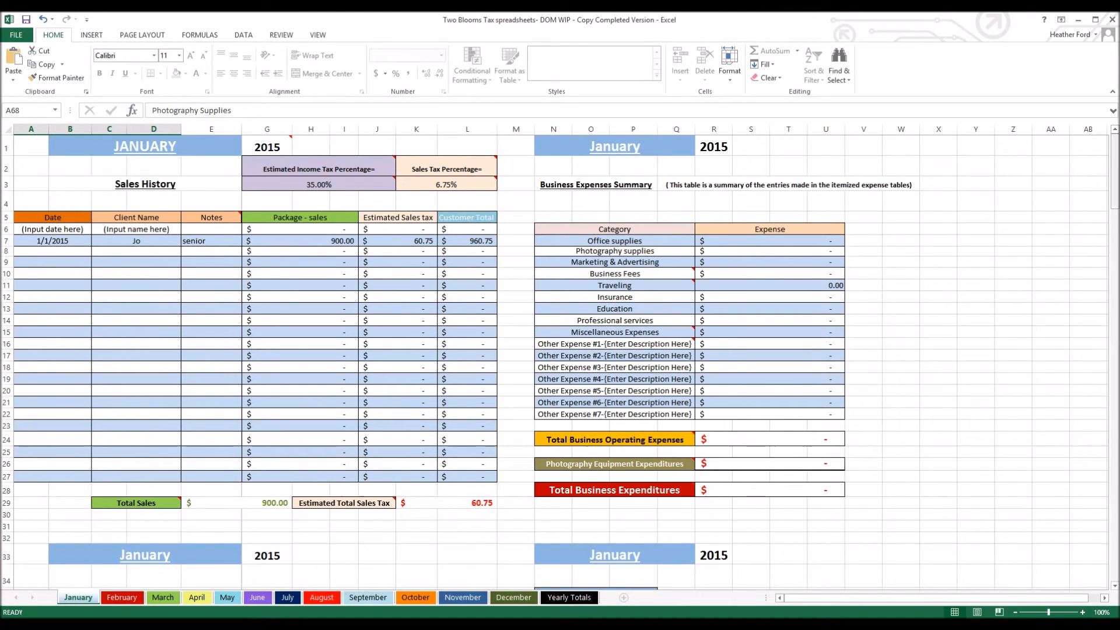
Step: Enter a 1/5/2015 office supplies expense of 50 in the Office Supplies table
scroll(down, 3)
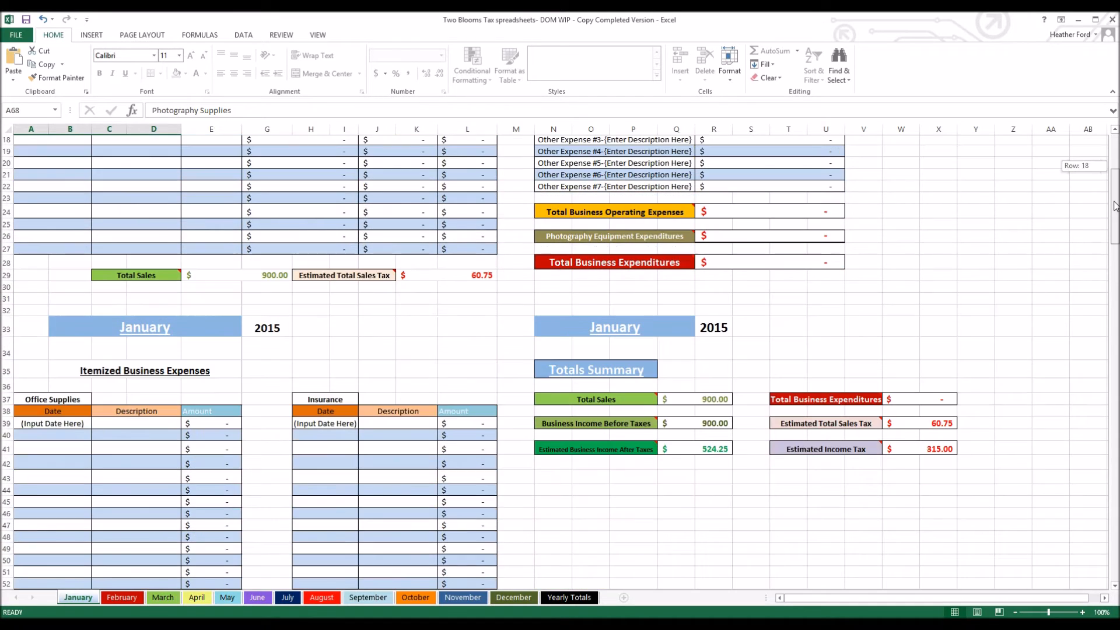
scroll(down, 3)
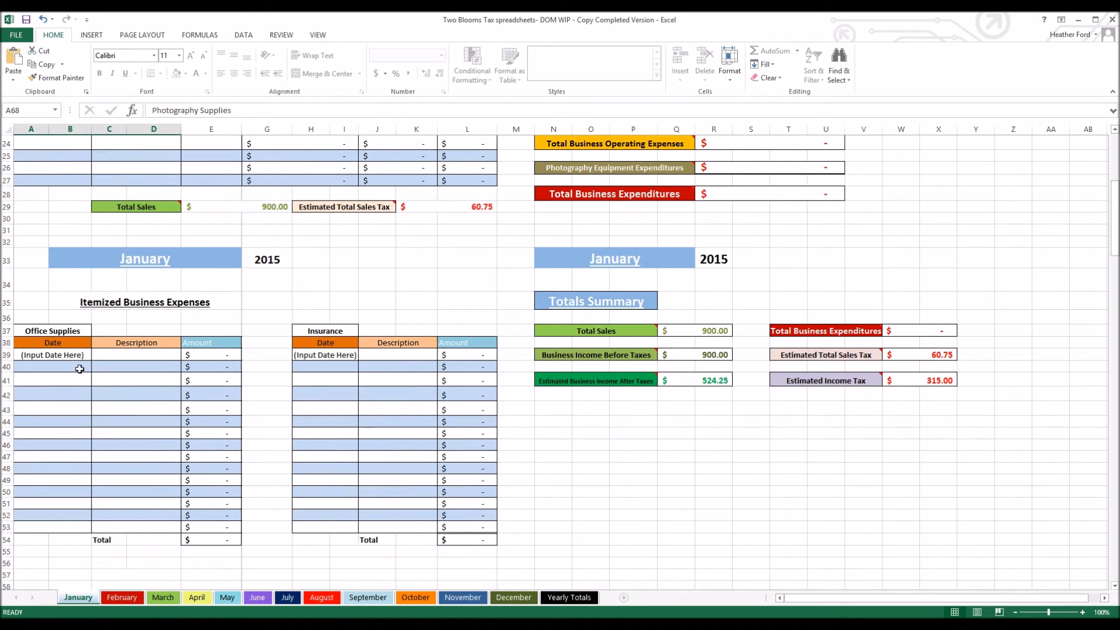
click(53, 366)
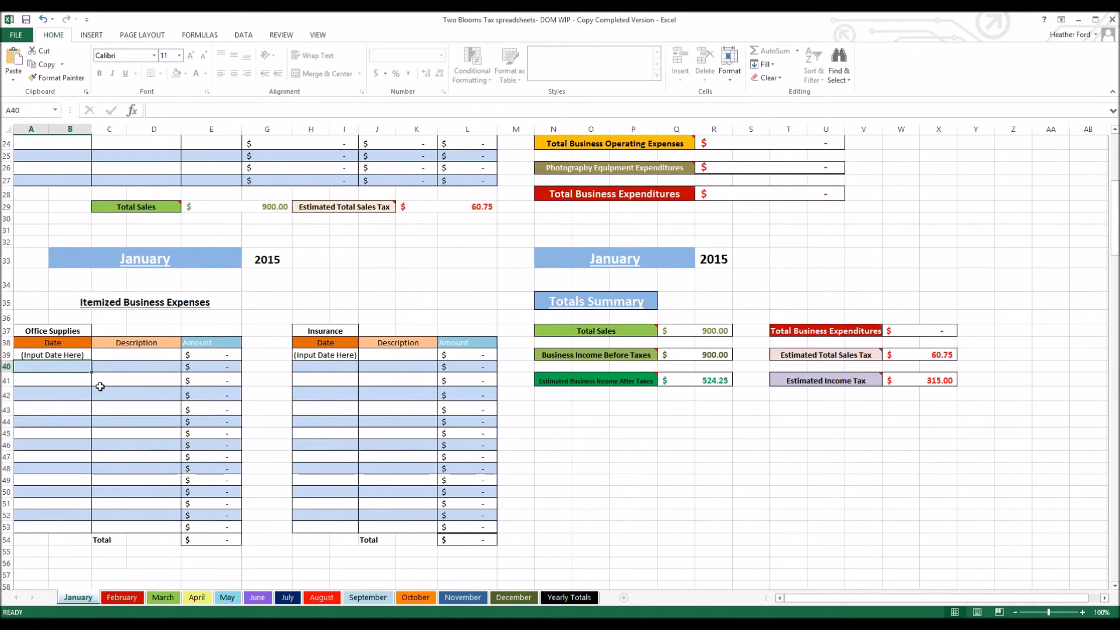
text(1/5/2015)
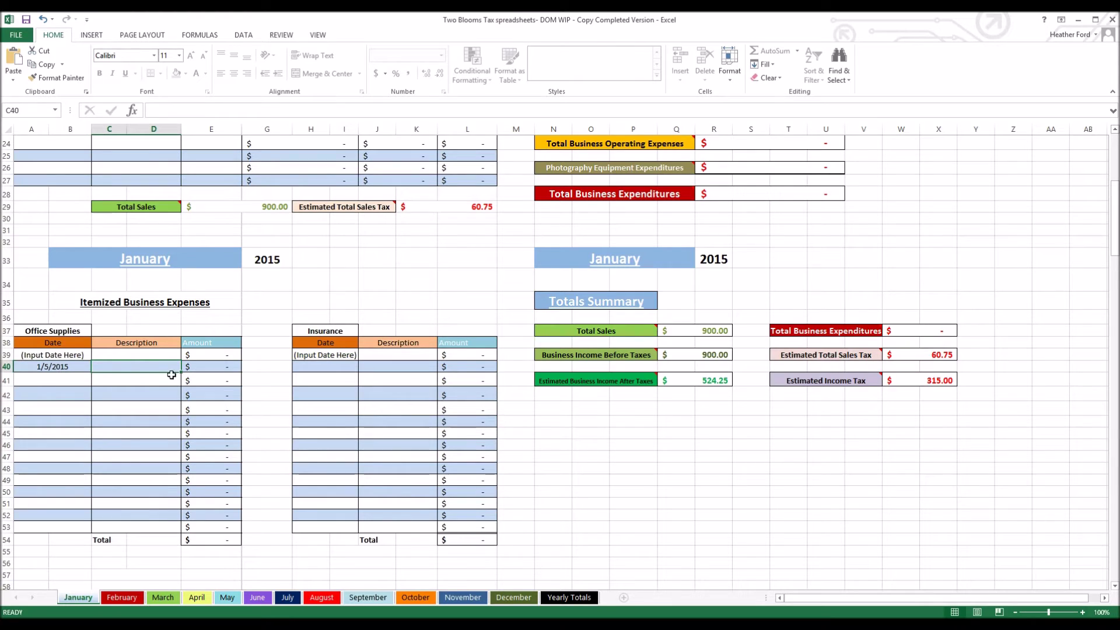
mouse_move(170, 378)
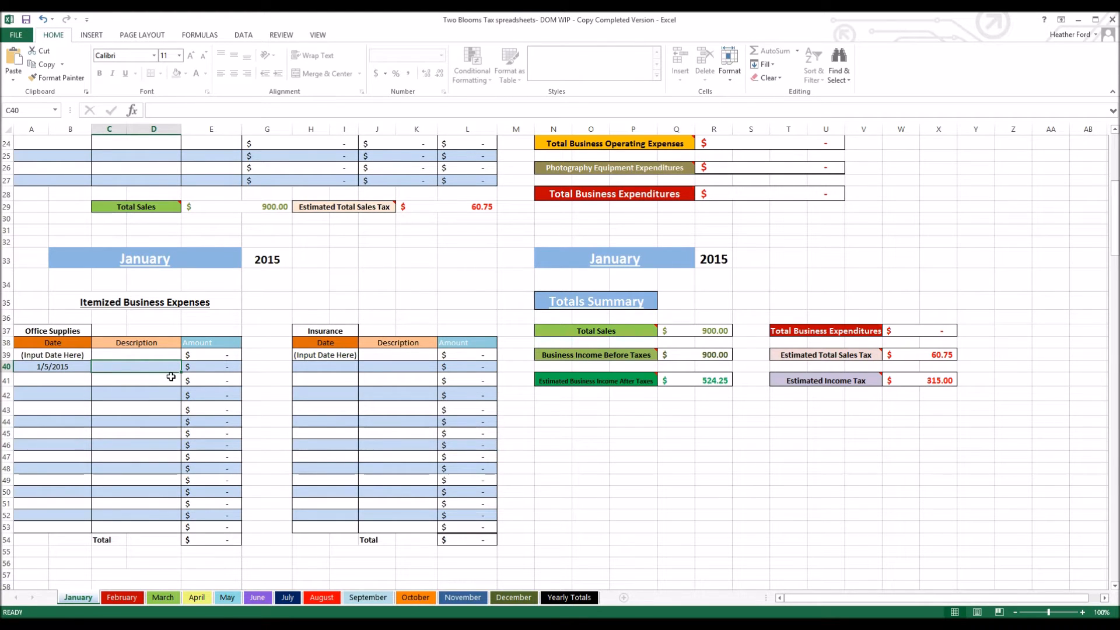
click(220, 367)
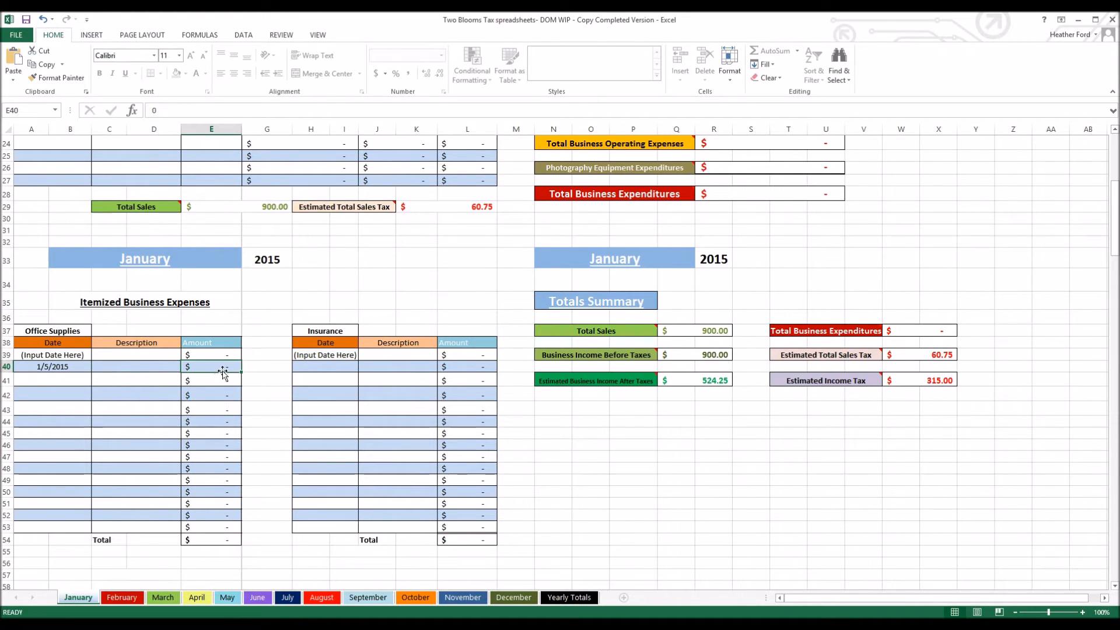
text(50.00)
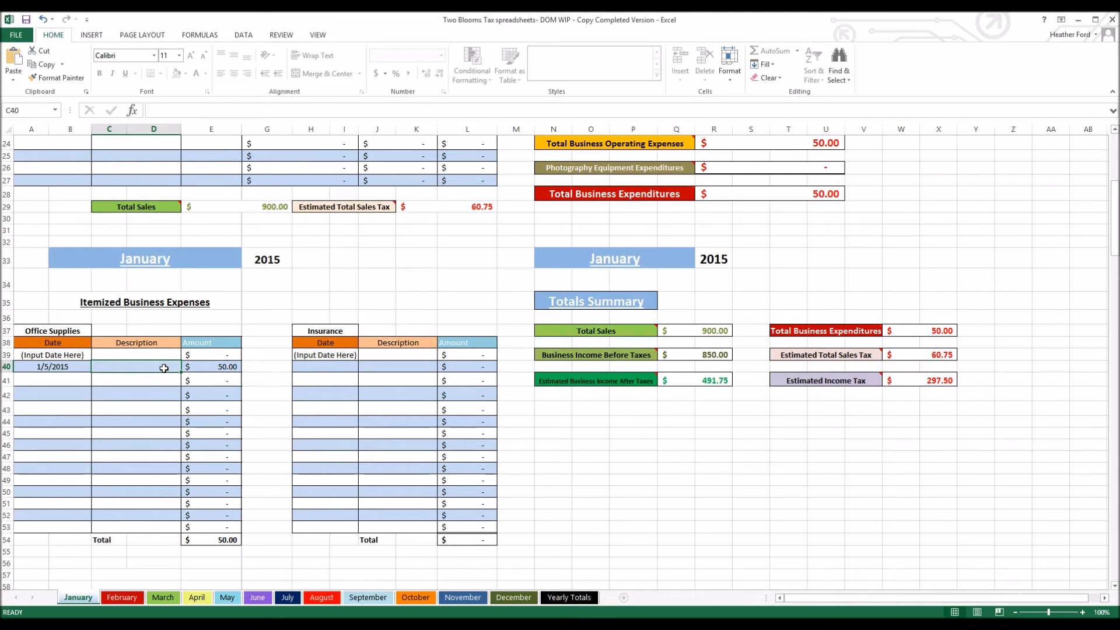
text(office supplies)
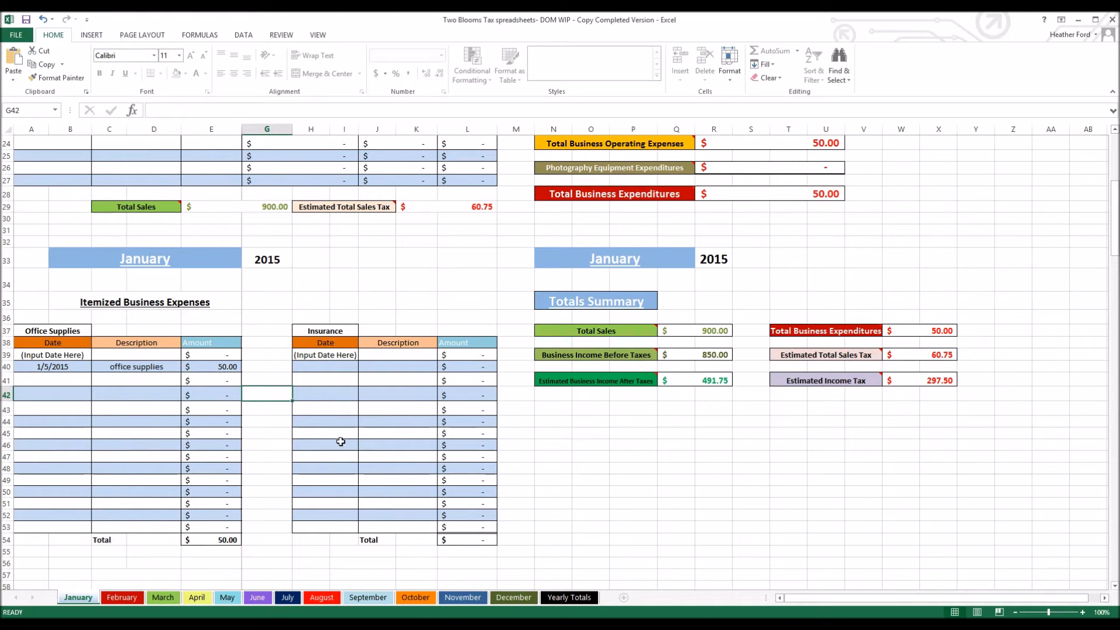
mouse_move(201, 543)
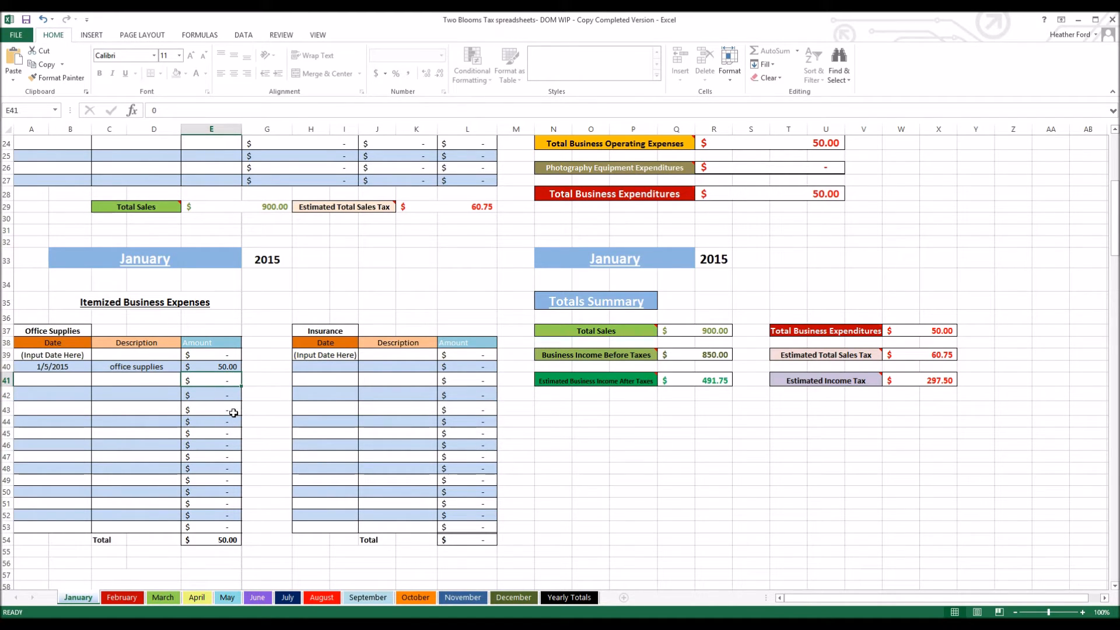
Step: Add a second office supplies expense amount of 15
text(15)
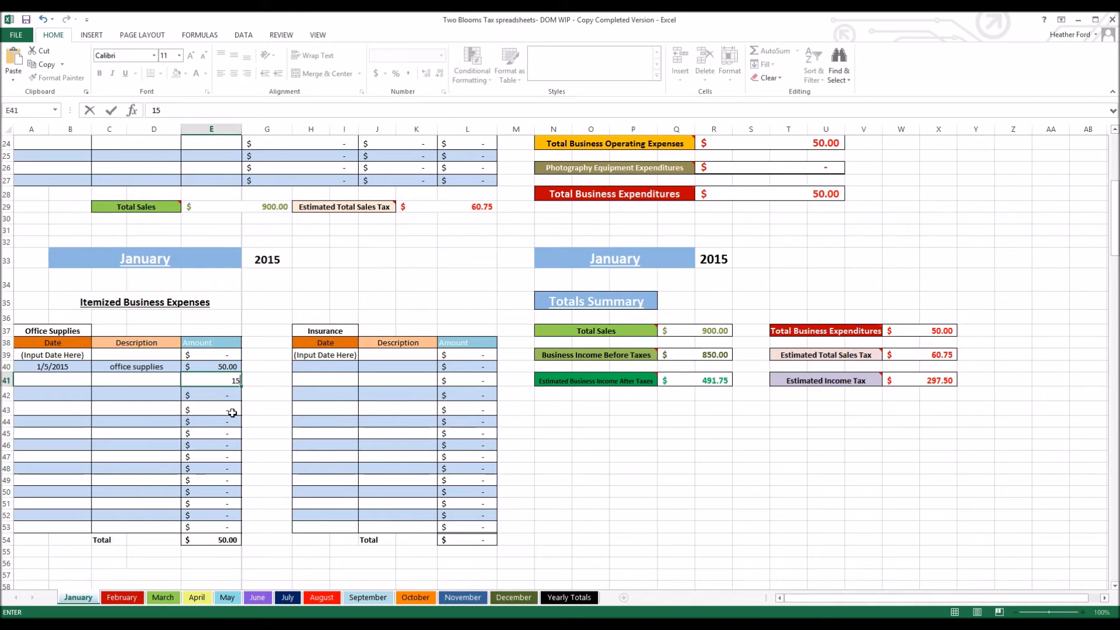
click(261, 383)
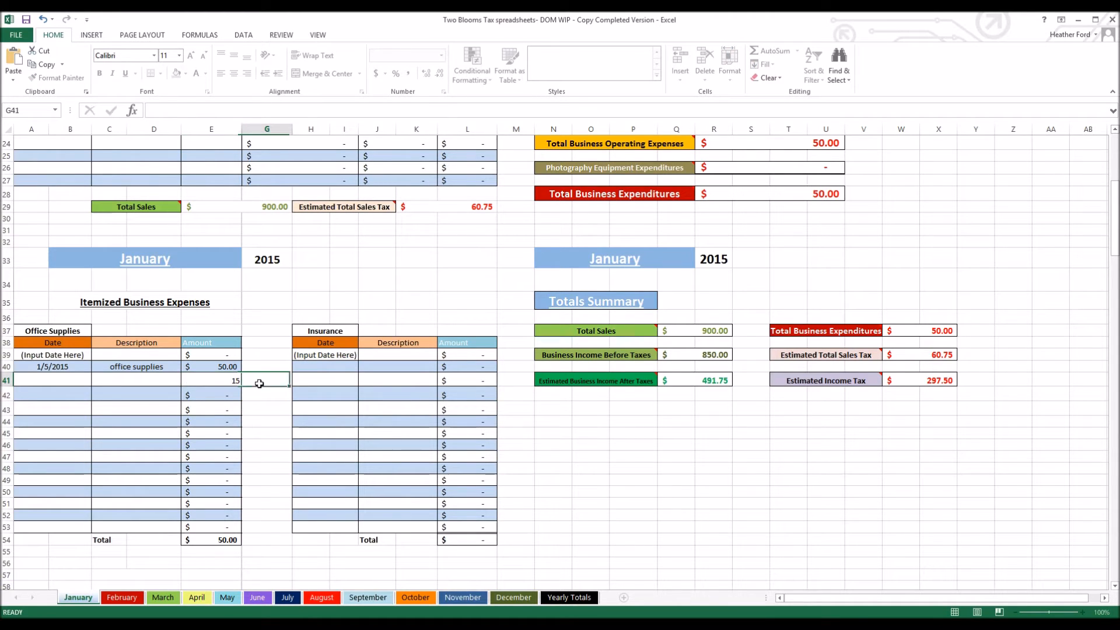
key(Enter)
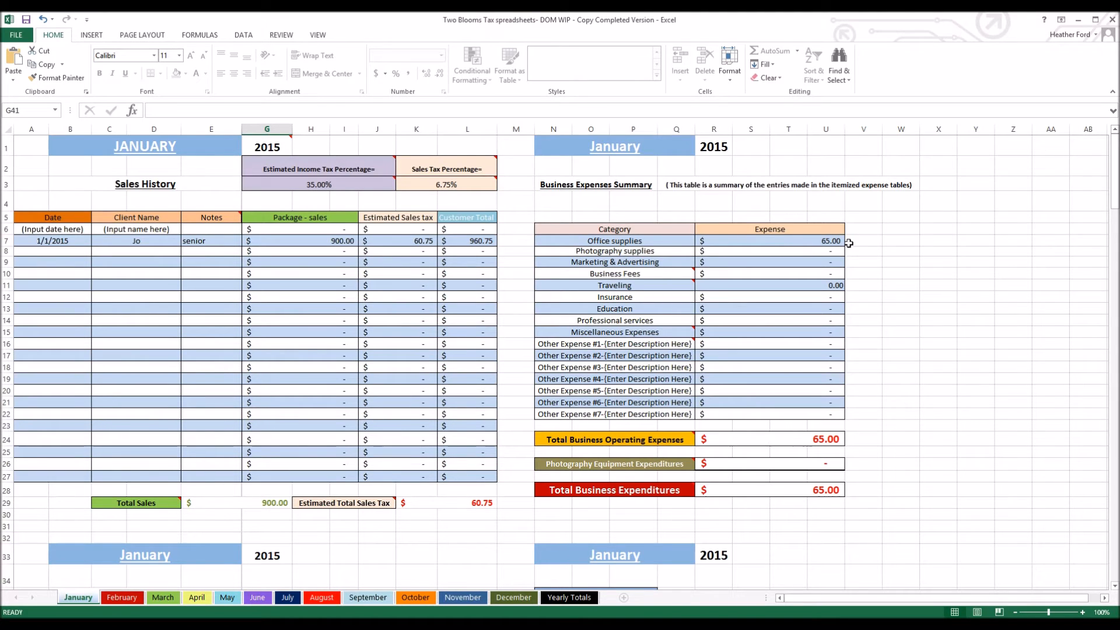
mouse_move(862, 243)
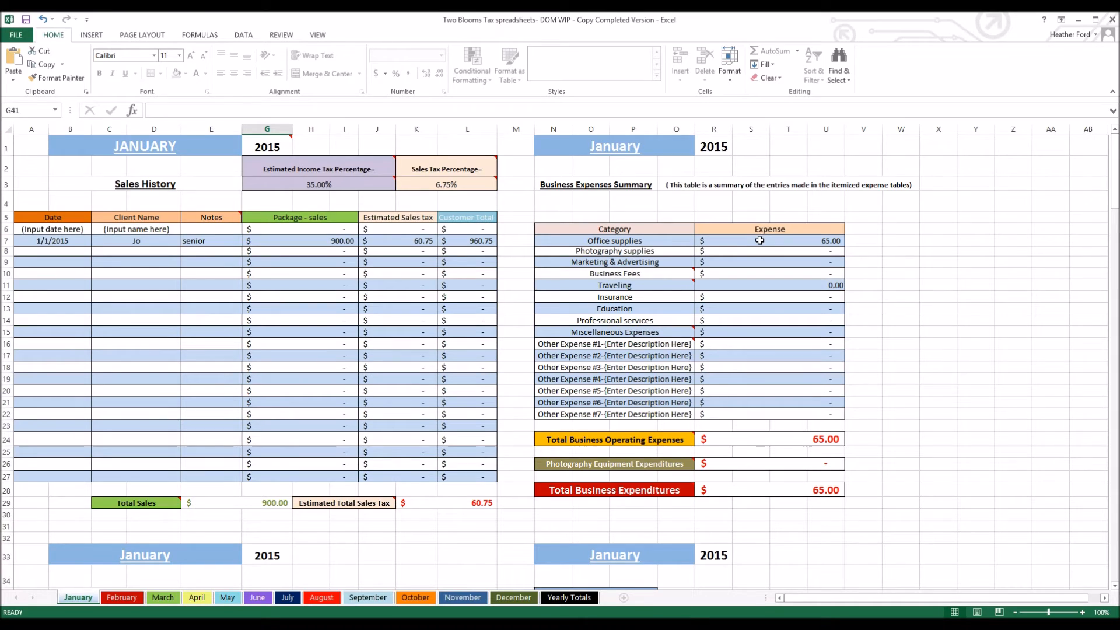
mouse_move(630, 452)
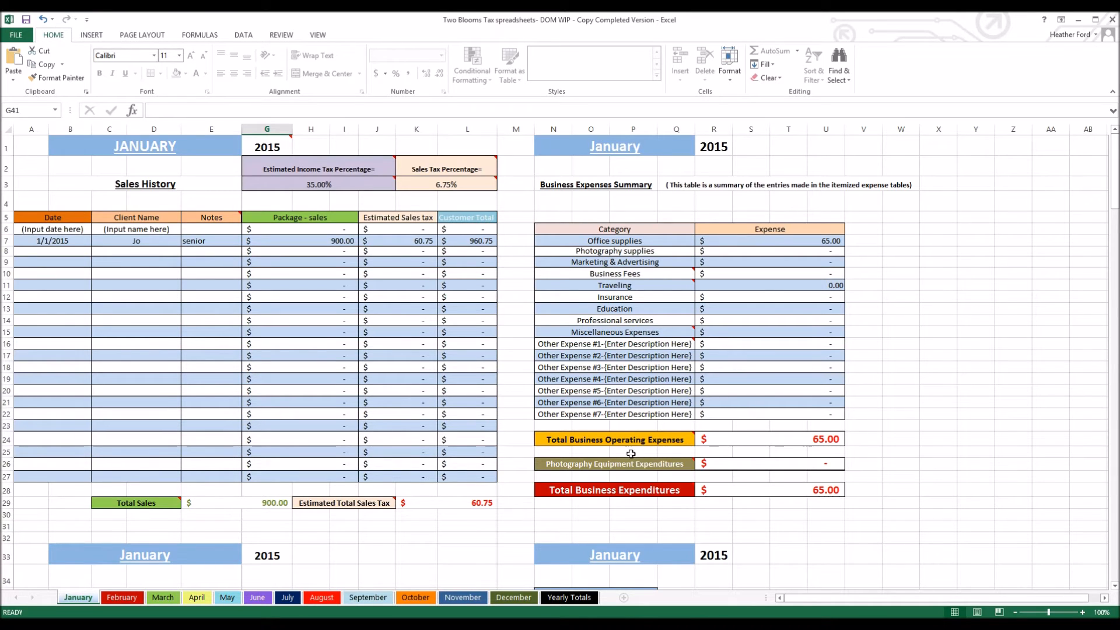
mouse_move(805, 263)
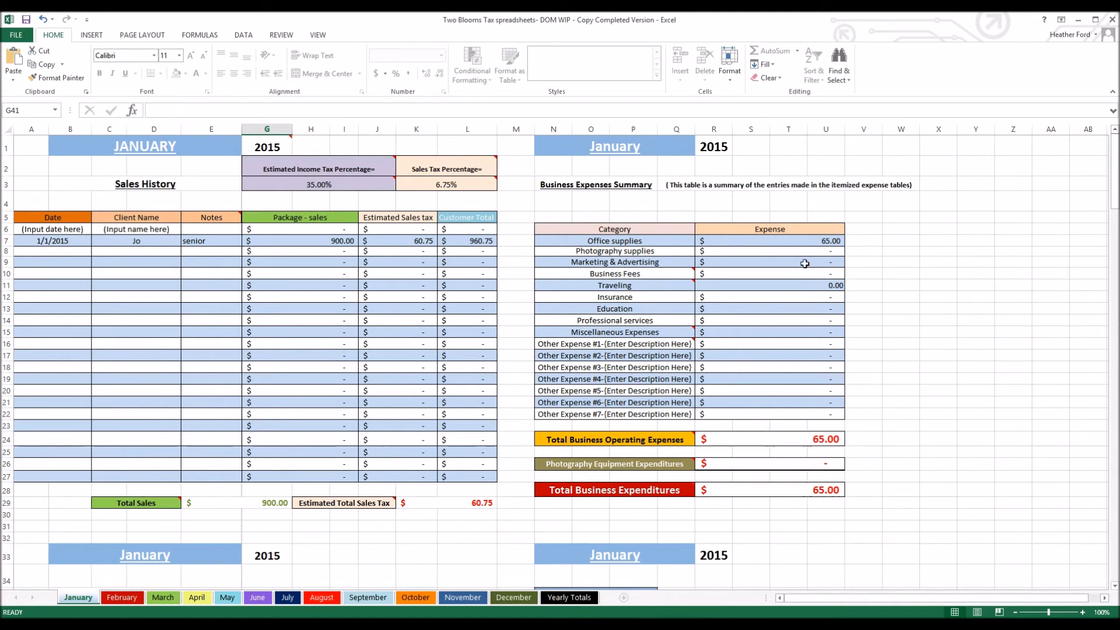
mouse_move(751, 273)
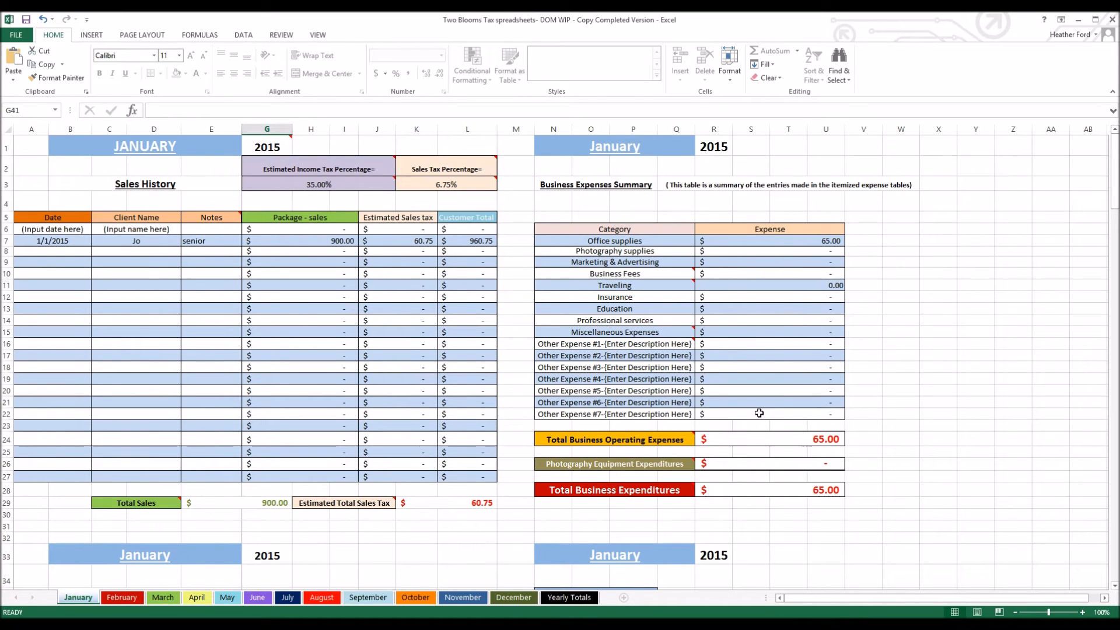
Step: Enter a 200 Marketing and Advertising expense dated 1/5/15 described as paper
scroll(down, 3)
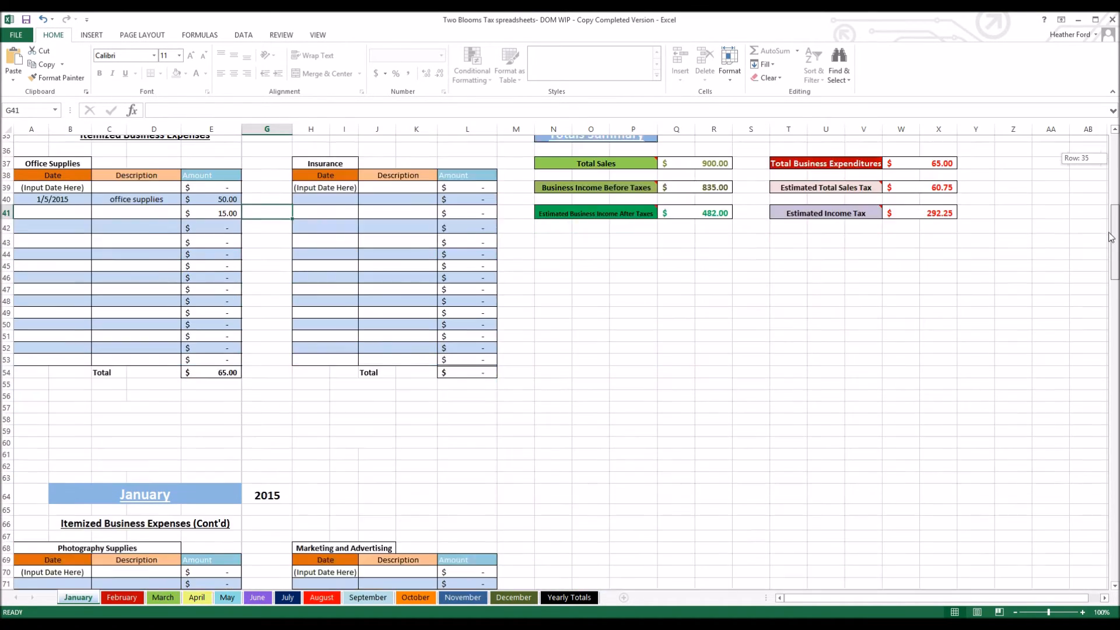
scroll(down, 3)
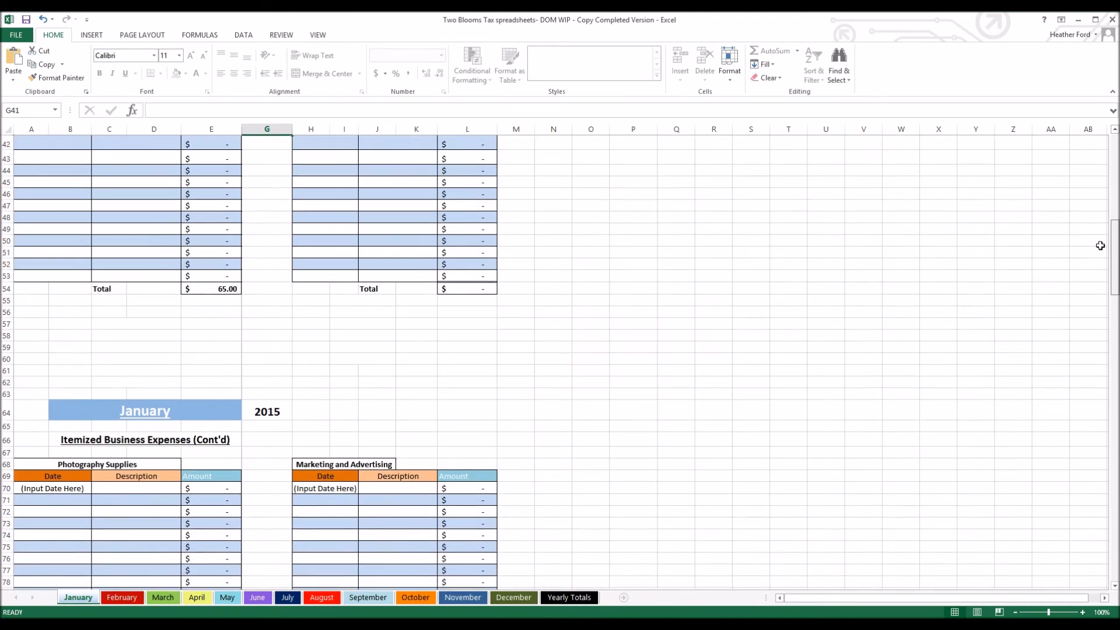
click(467, 485)
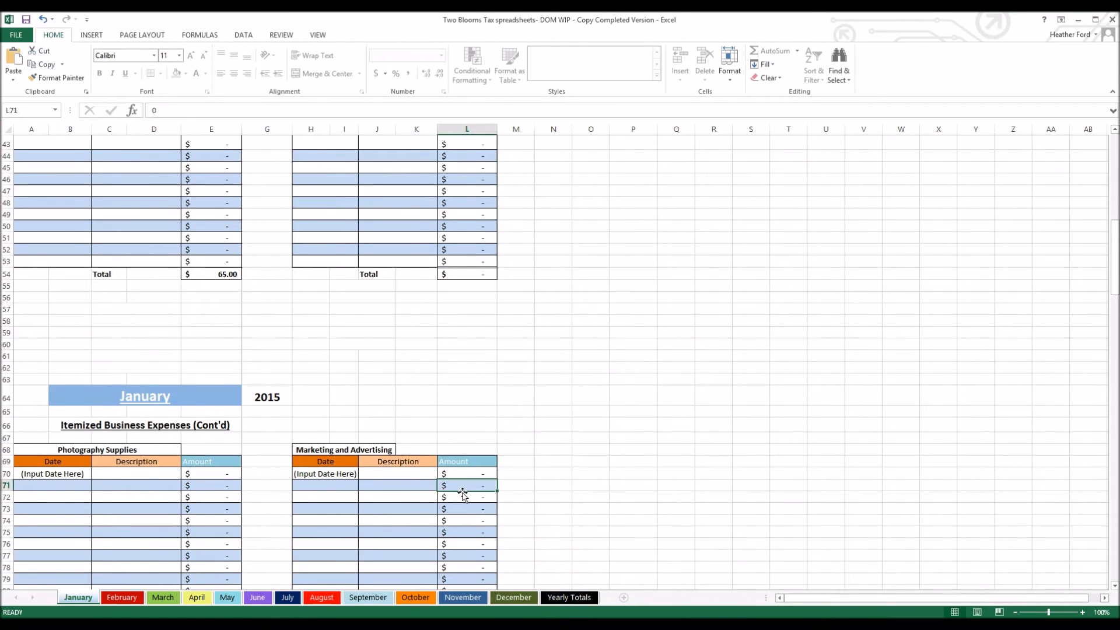
text(200.00)
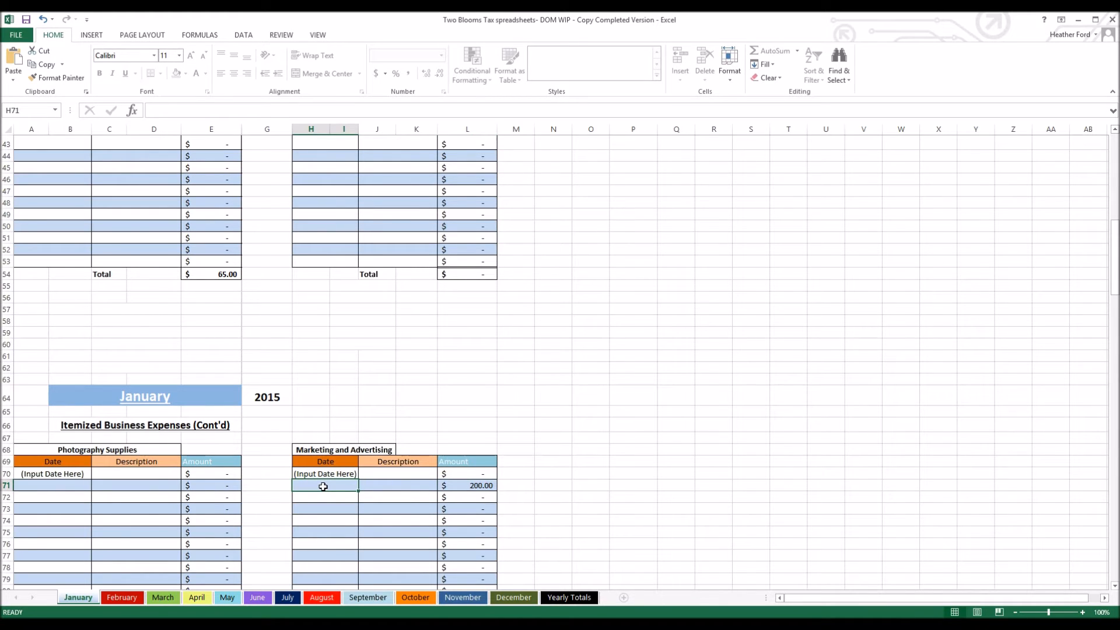
text(1/5/1)
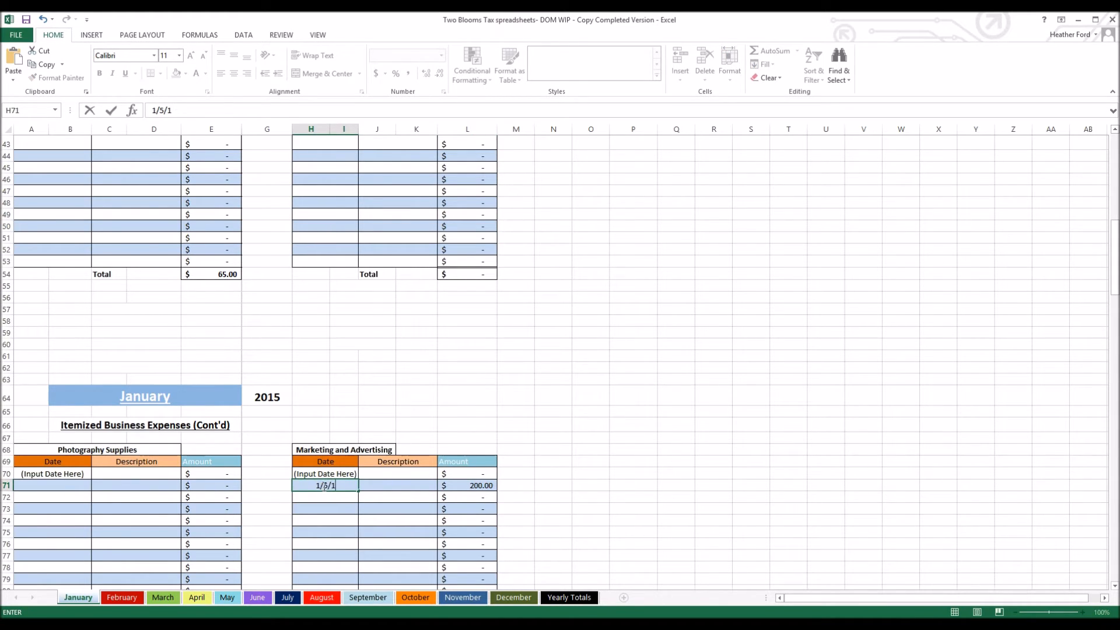
key(Enter)
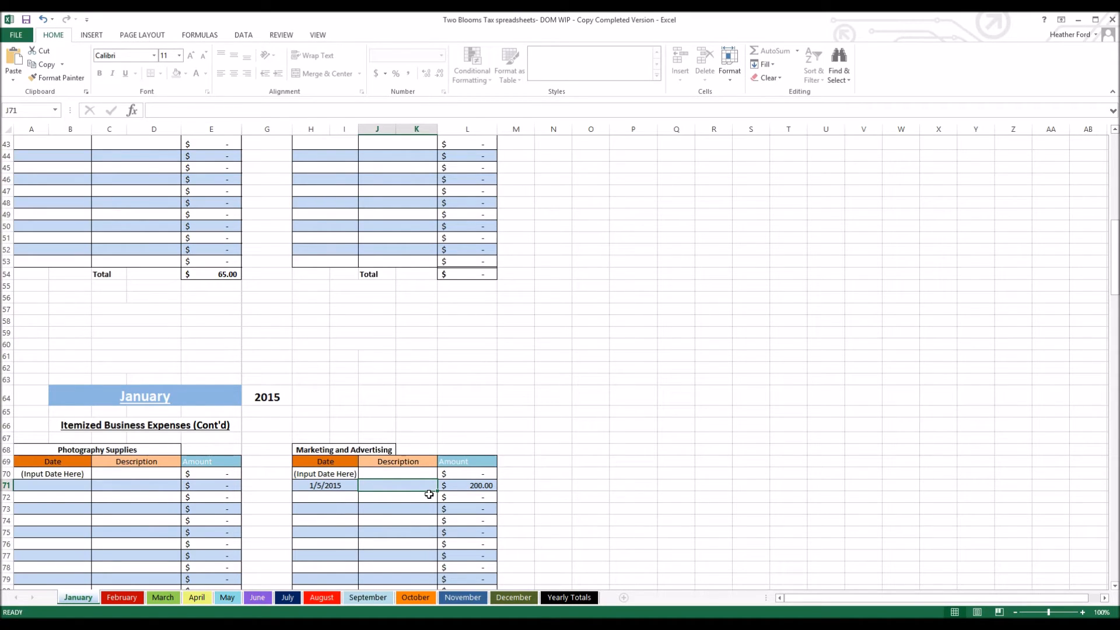
text(paper)
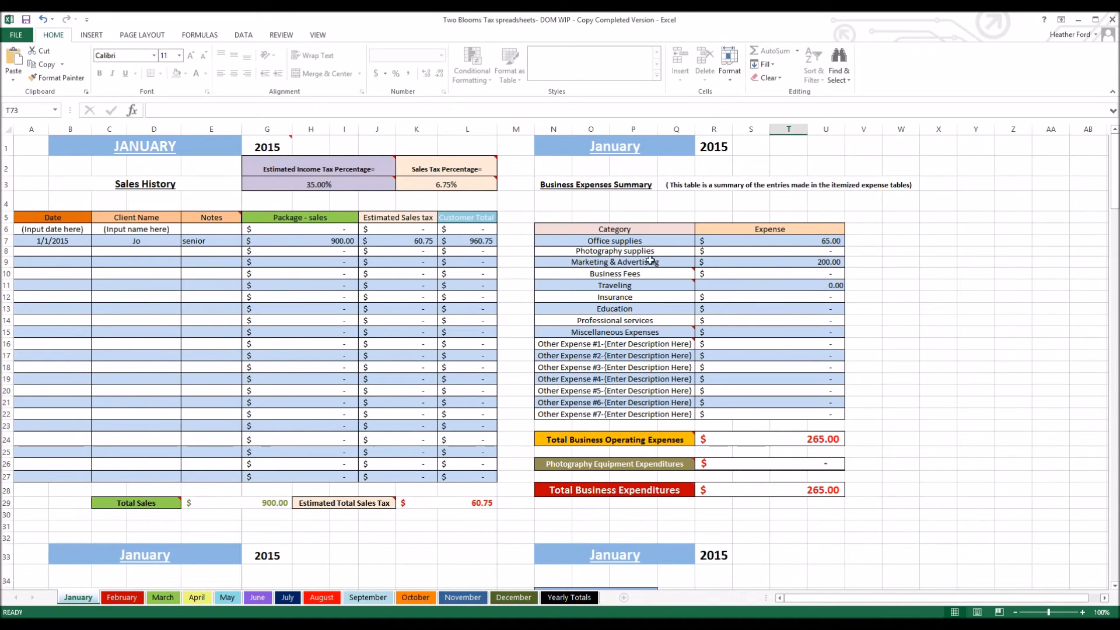
mouse_move(629, 274)
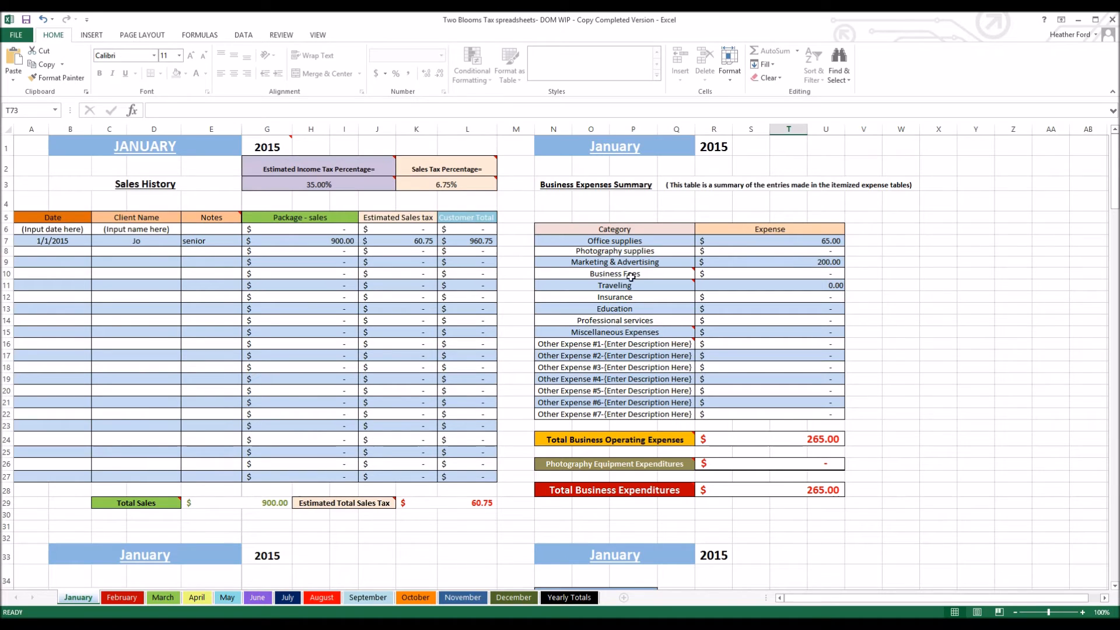
mouse_move(745, 460)
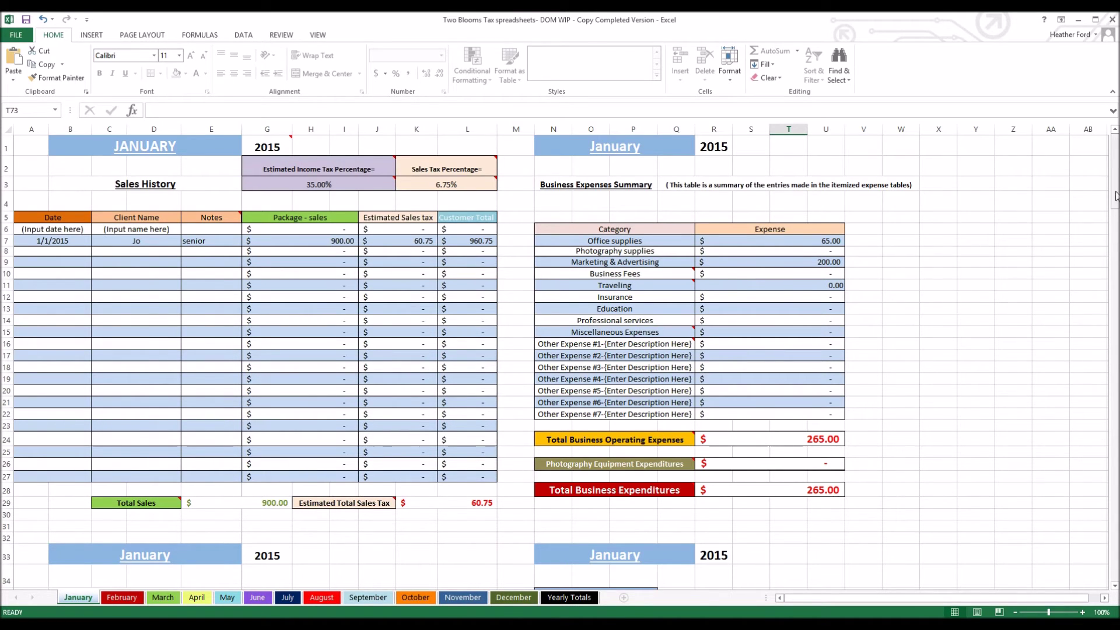
scroll(down, 3)
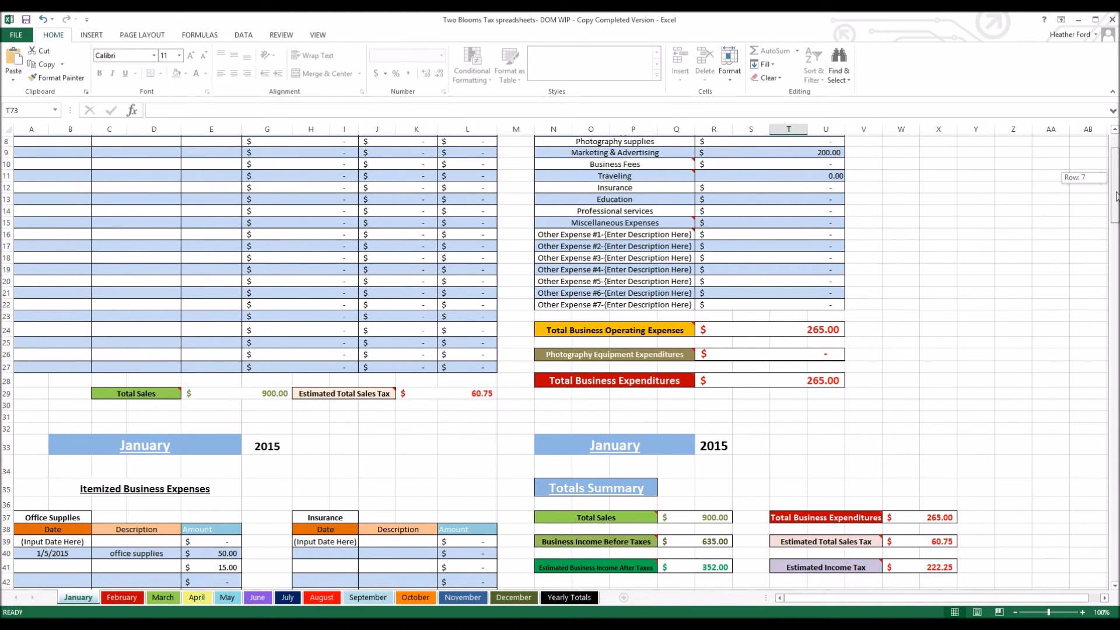
scroll(down, 3)
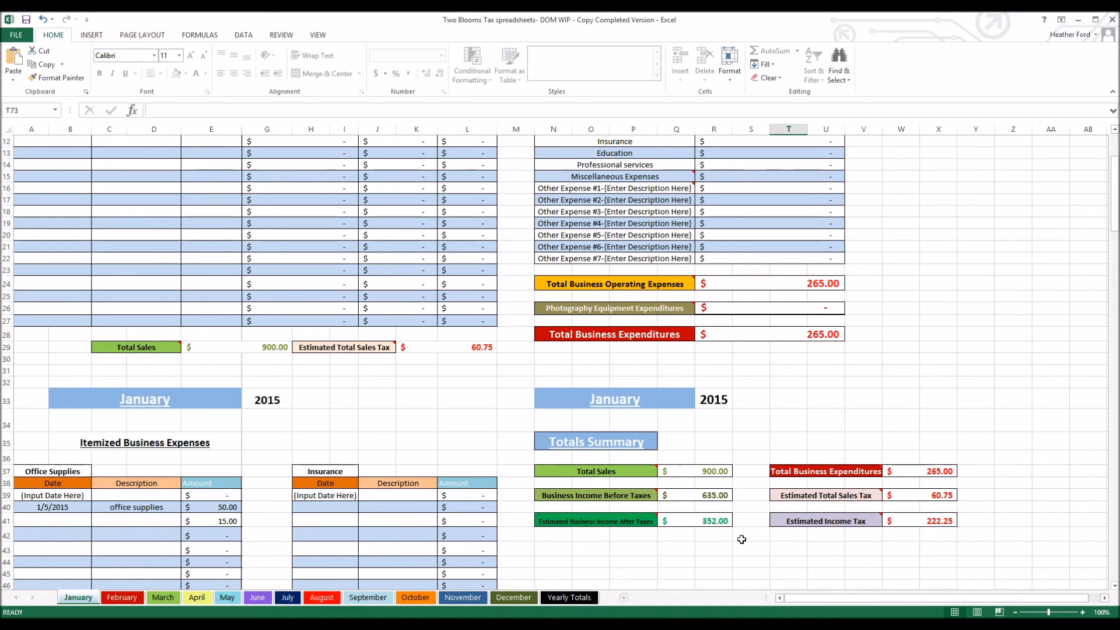
mouse_move(744, 492)
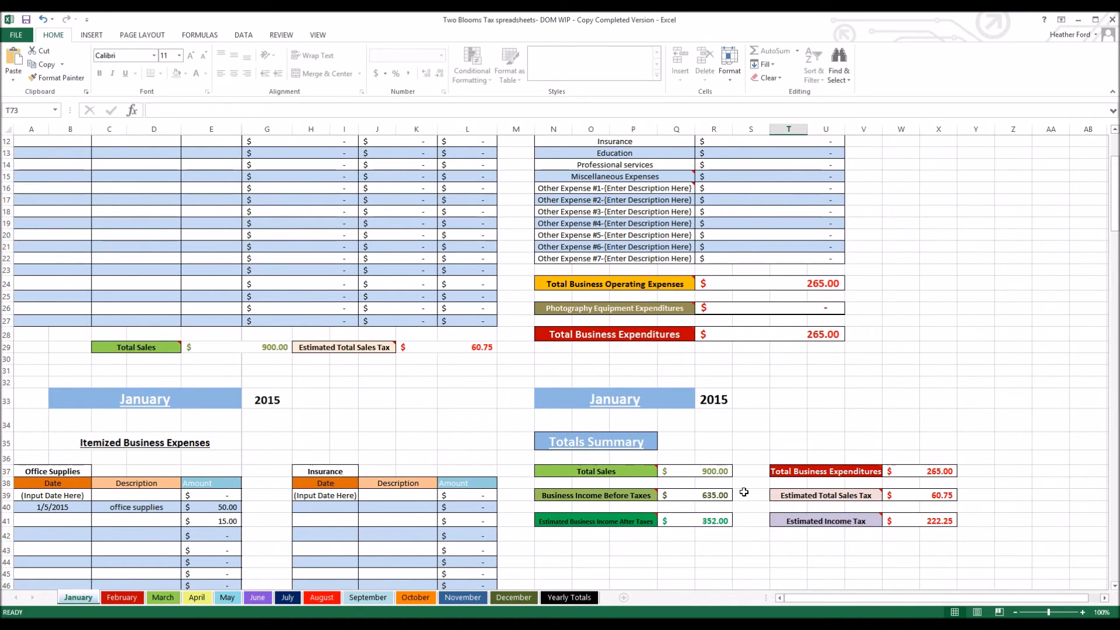
mouse_move(605, 550)
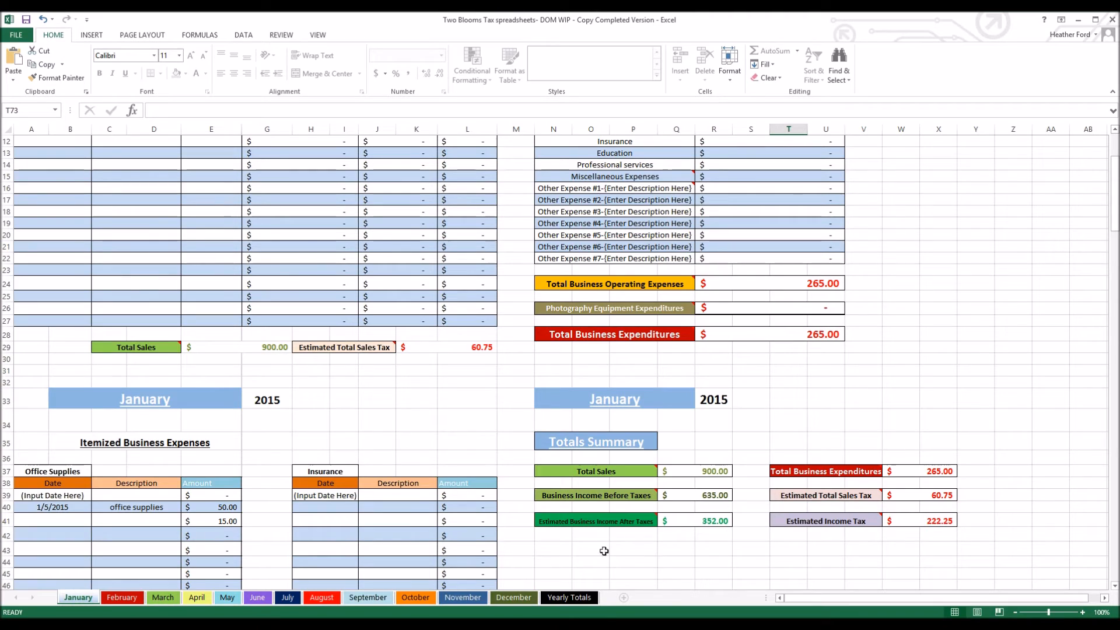
mouse_move(695, 534)
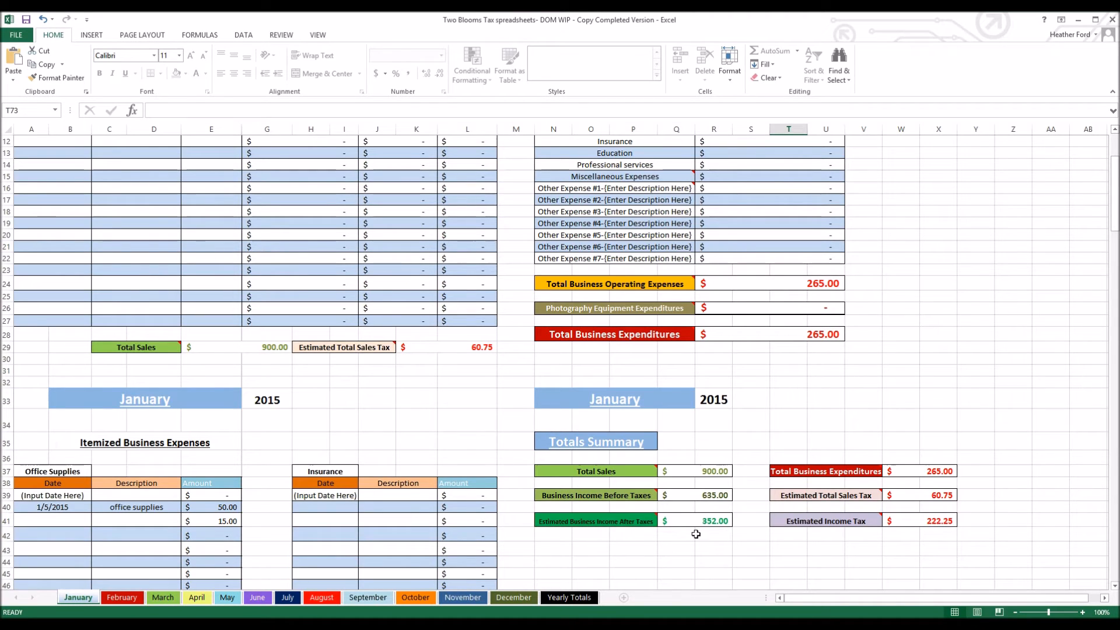
mouse_move(738, 530)
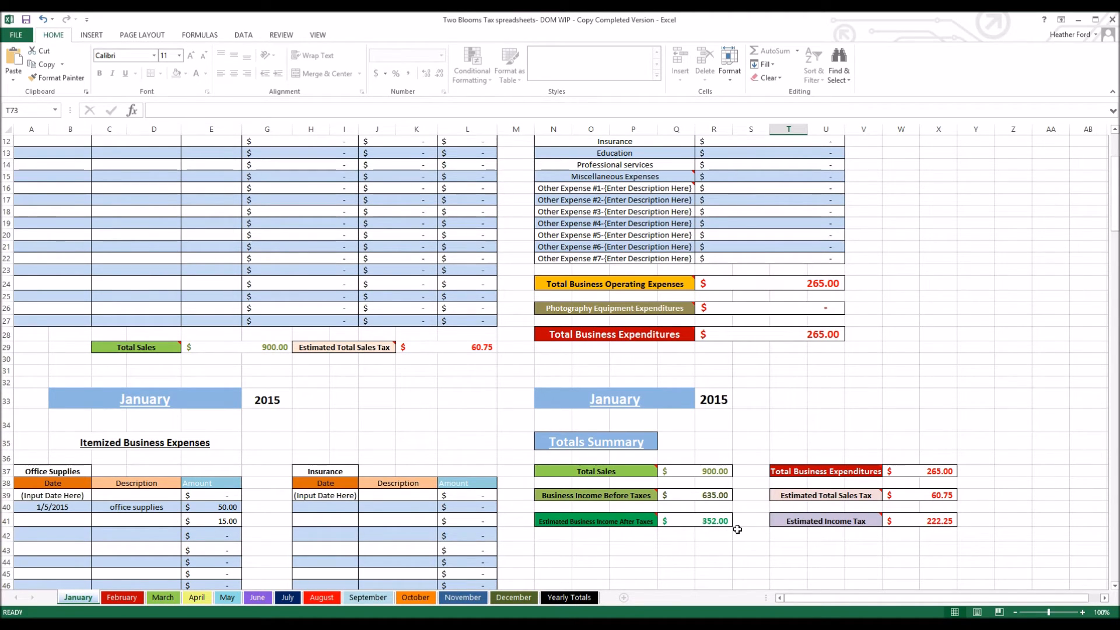
mouse_move(1114, 201)
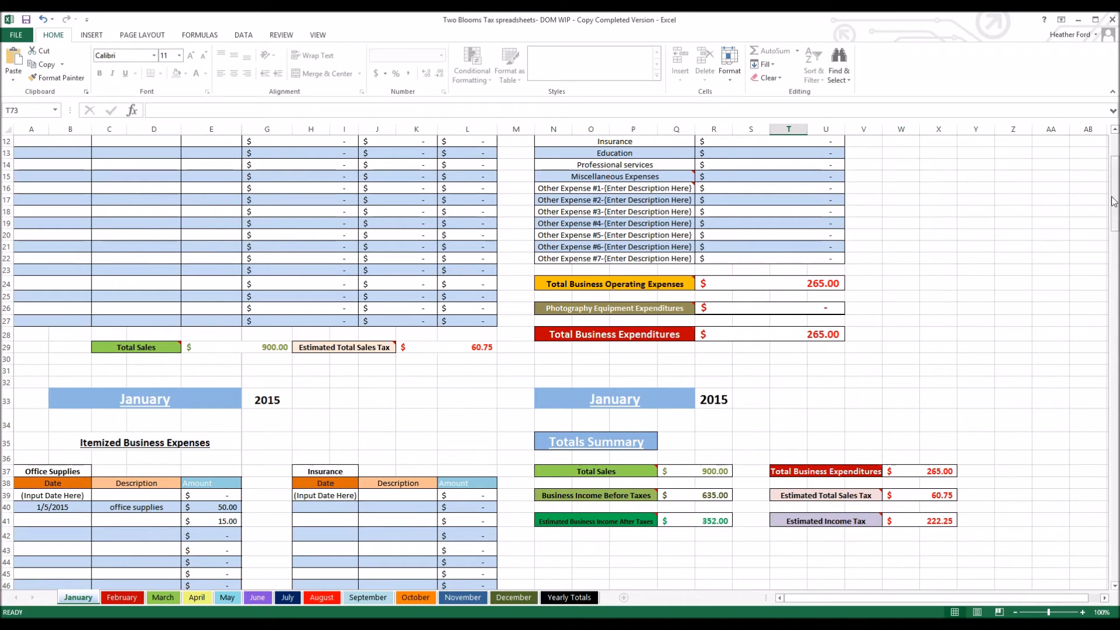
scroll(down, 3)
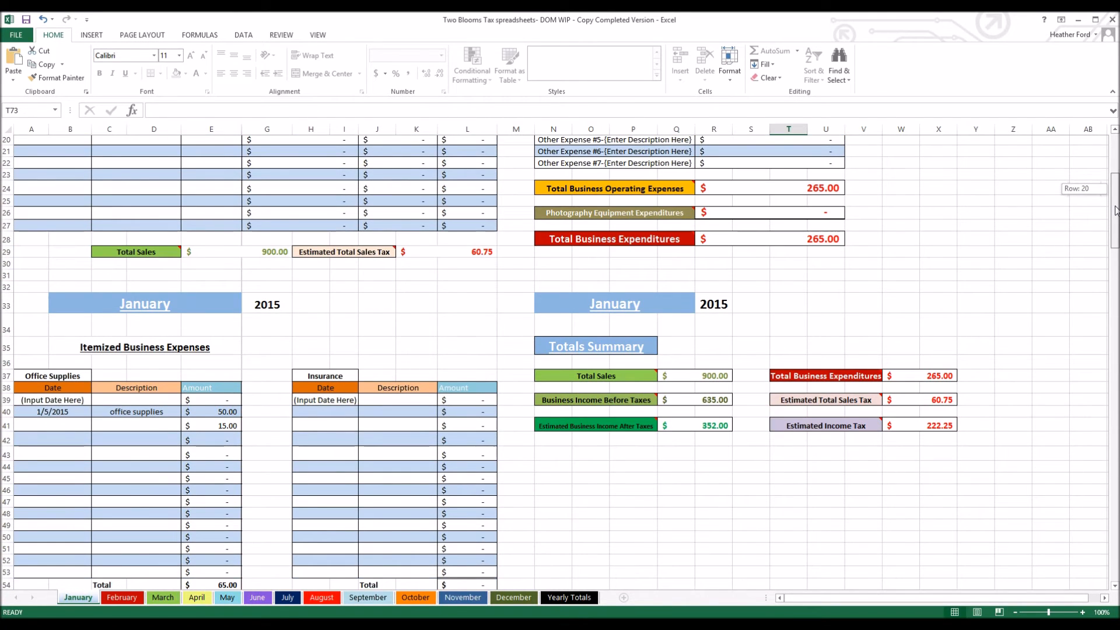
scroll(down, 3)
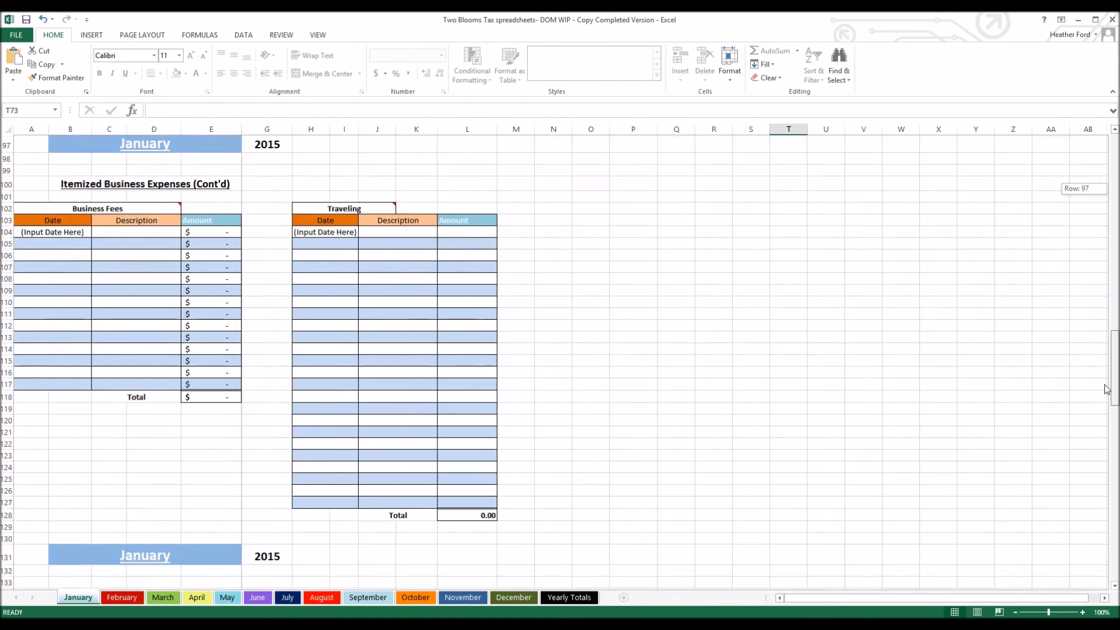
scroll(down, 3)
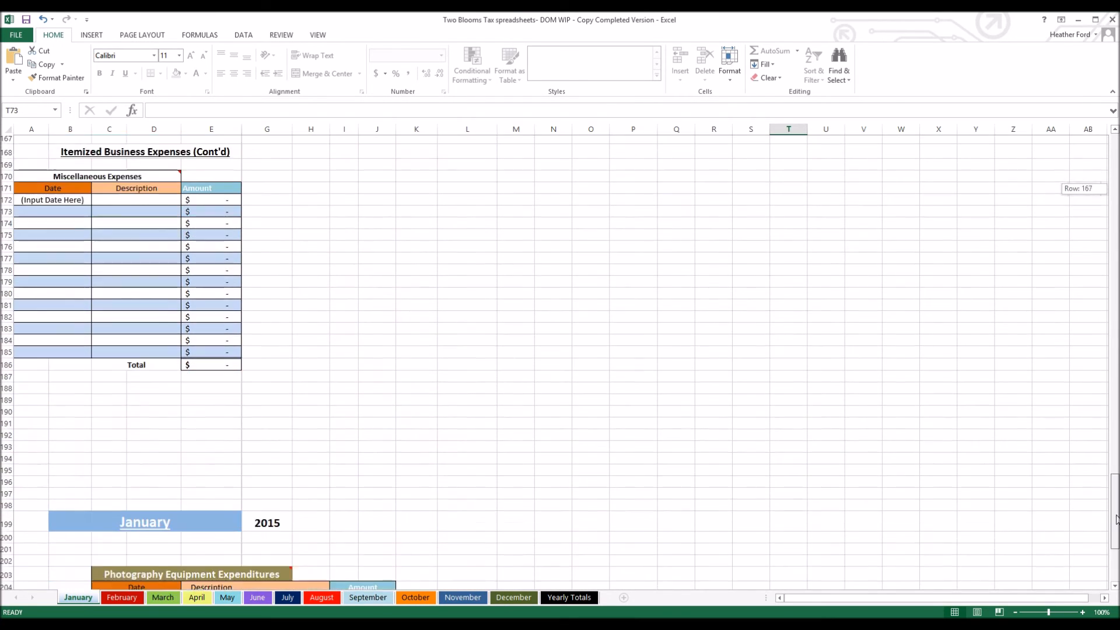
scroll(down, 3)
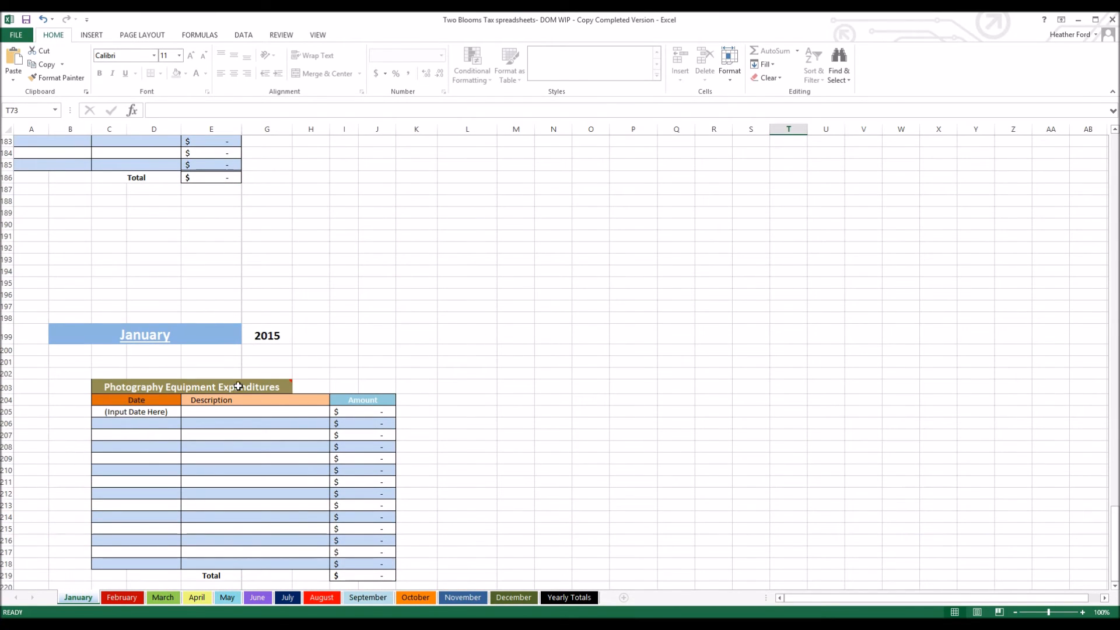
mouse_move(410, 374)
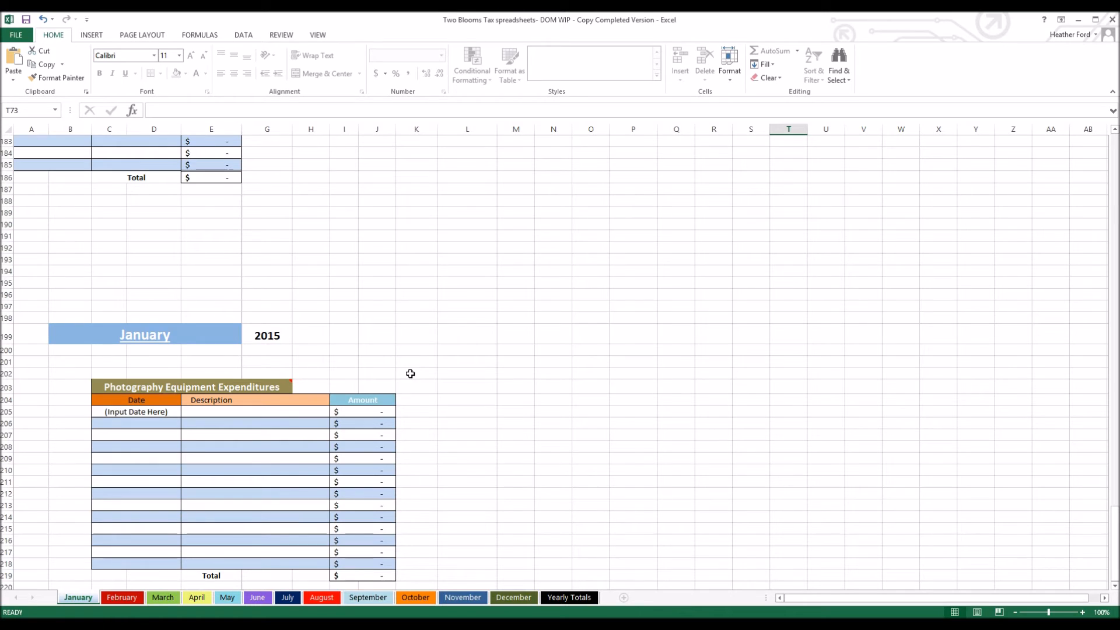
mouse_move(459, 411)
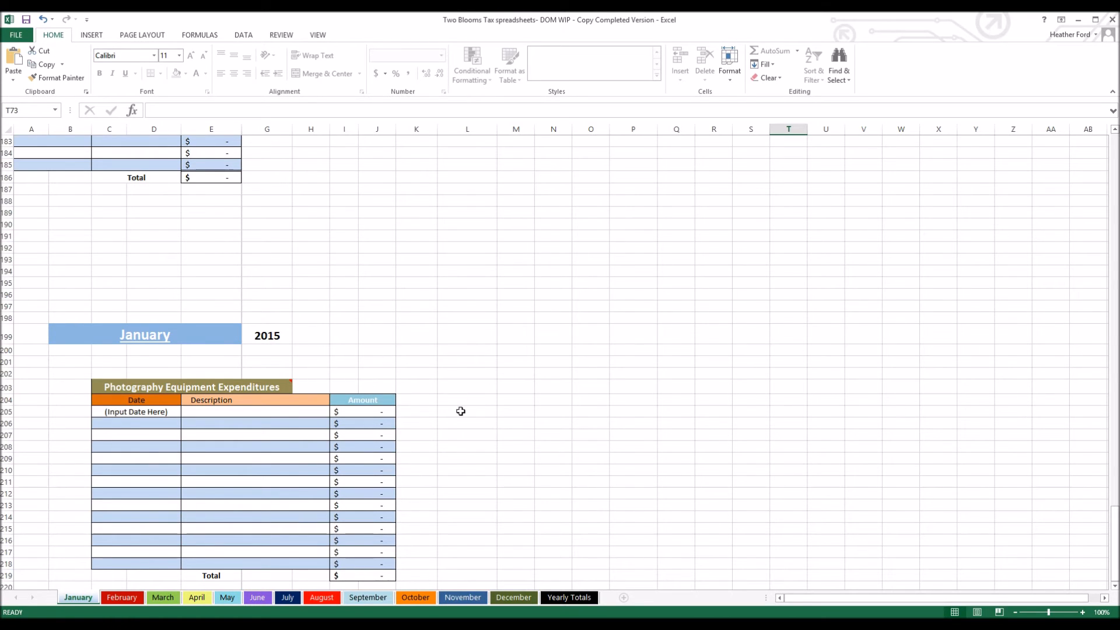
mouse_move(460, 421)
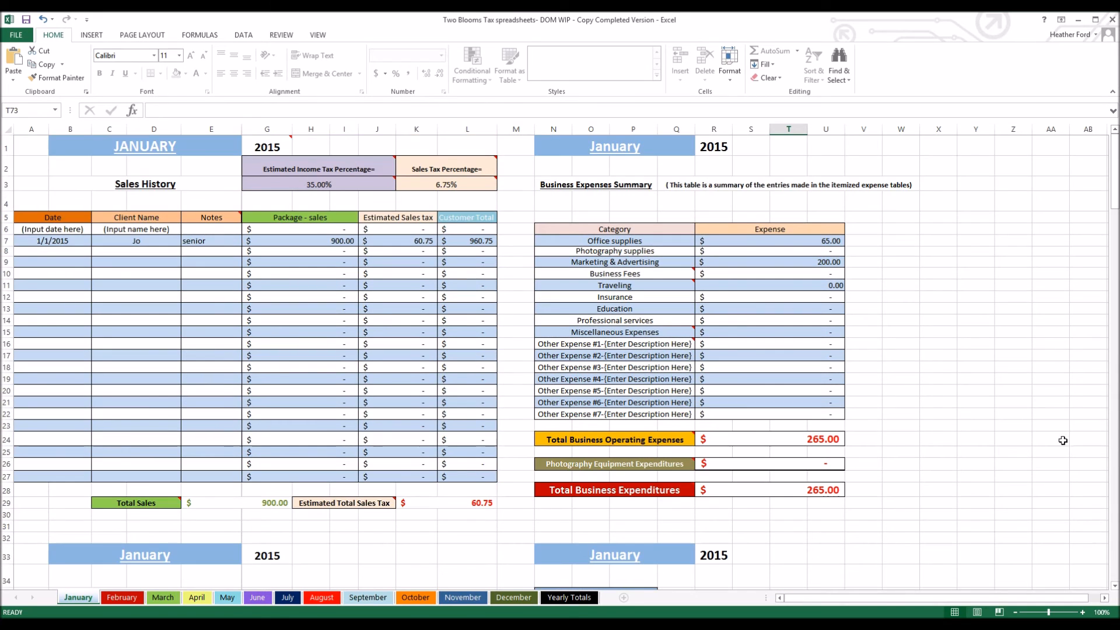
mouse_move(198, 578)
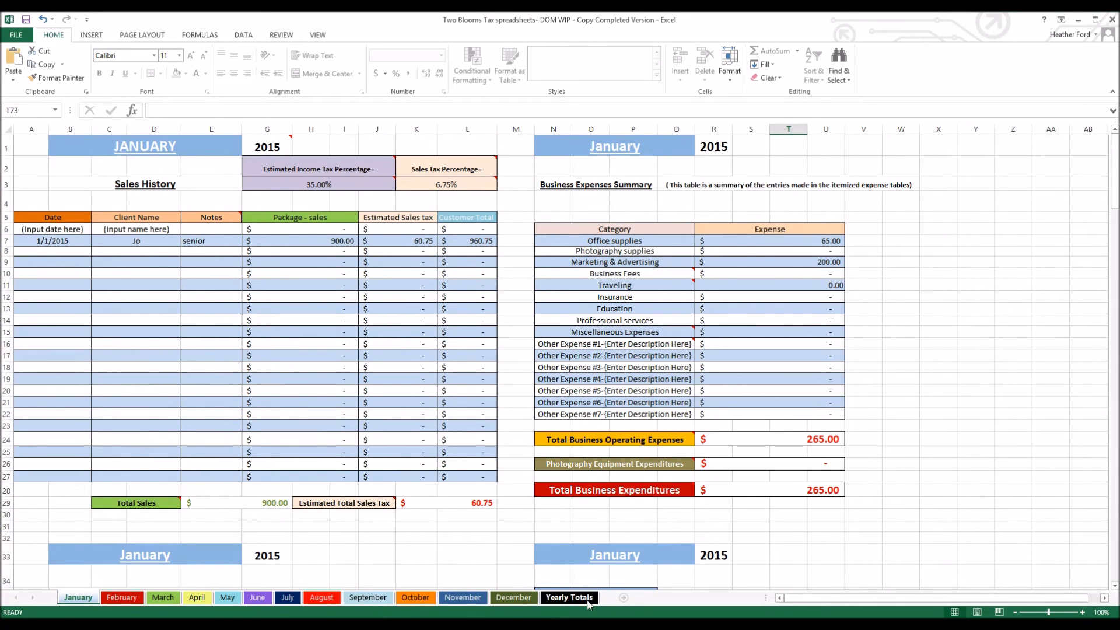
Step: Switch to the Yearly Totals sheet and scroll down to the Yearly Business Expenses Summary
click(569, 597)
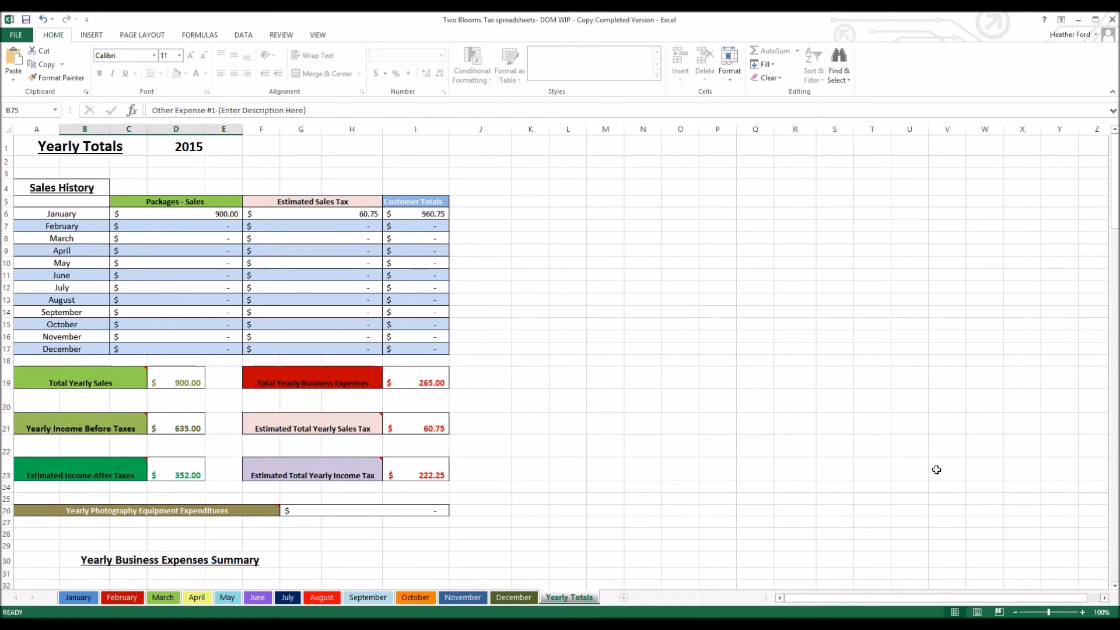
mouse_move(42, 226)
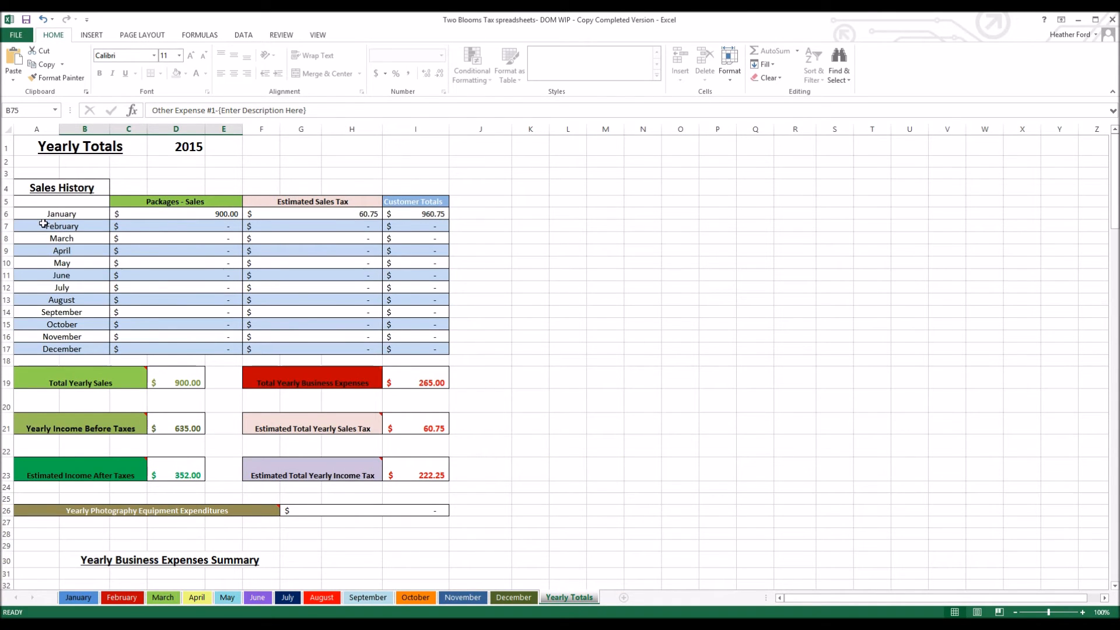
mouse_move(284, 229)
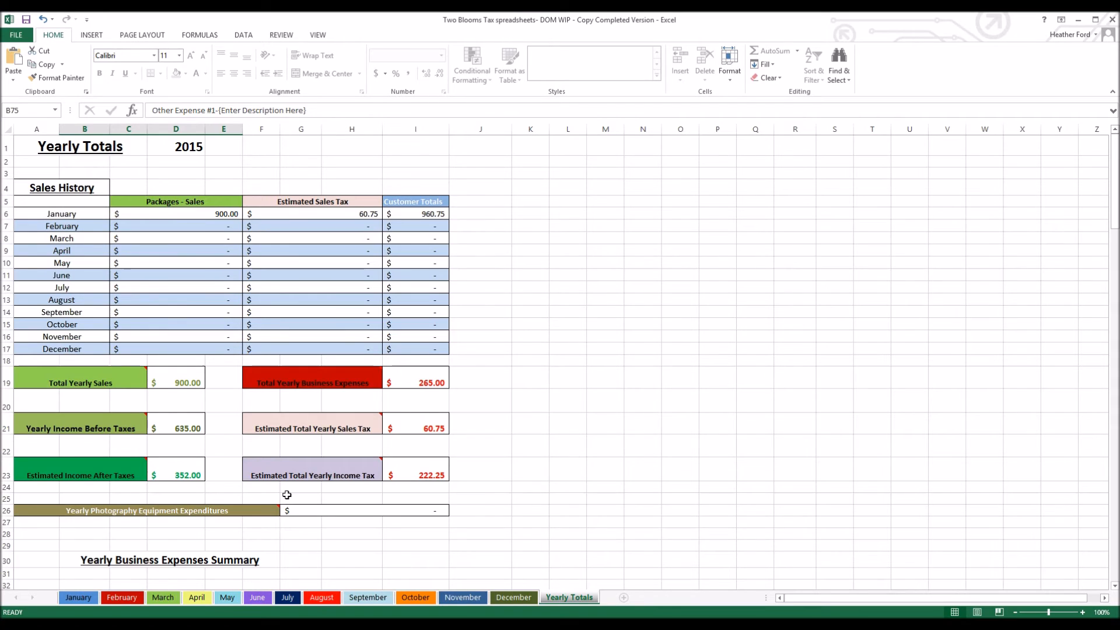
mouse_move(76, 509)
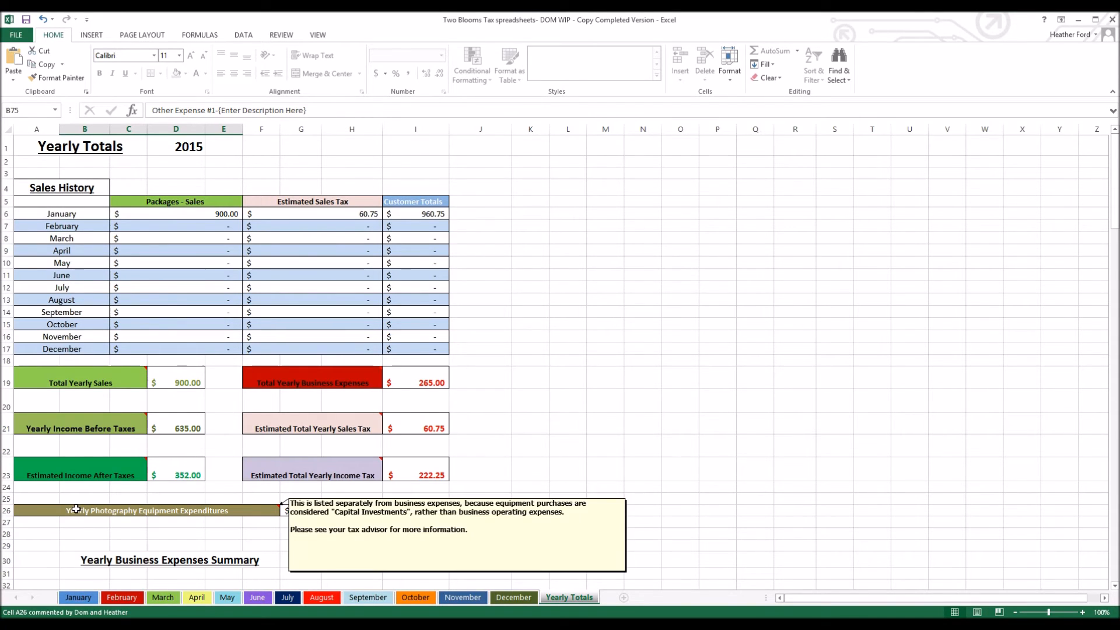
mouse_move(205, 477)
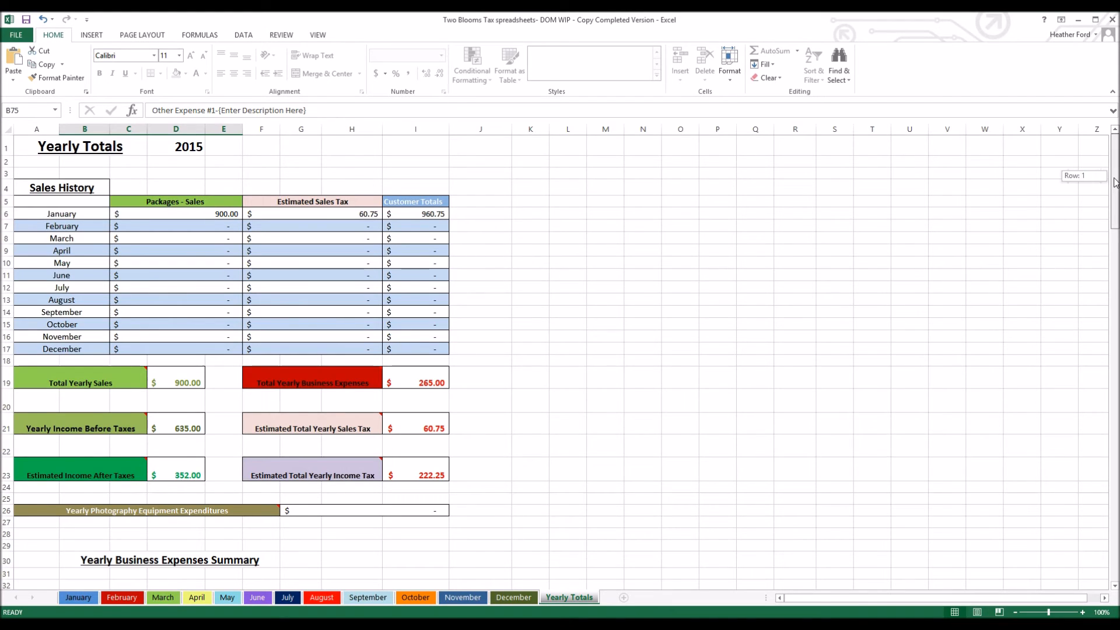
scroll(down, 3)
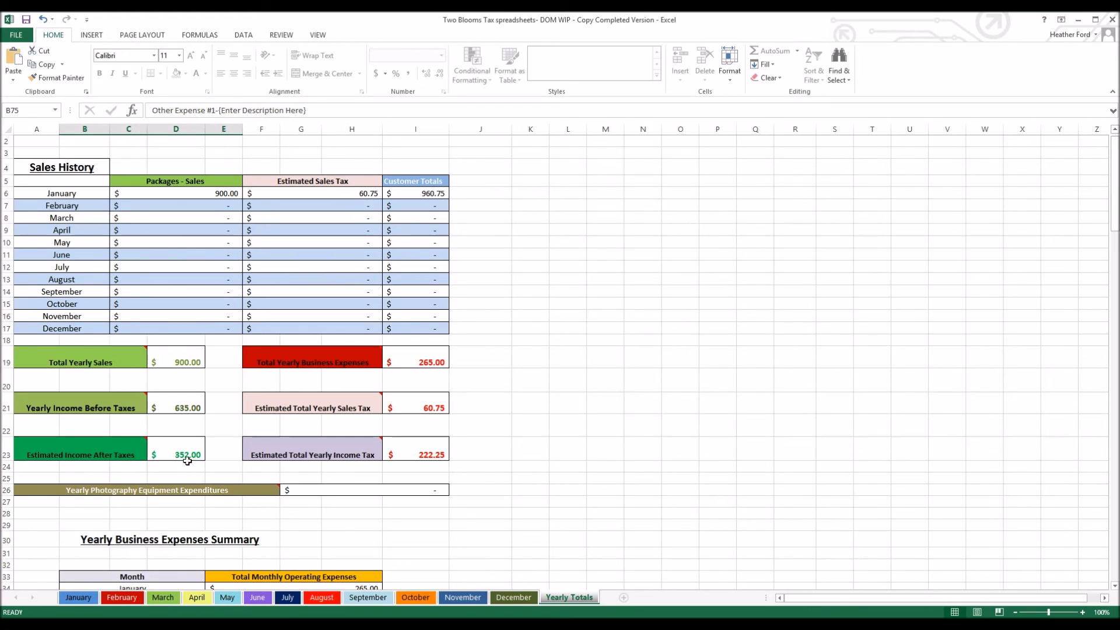
mouse_move(369, 359)
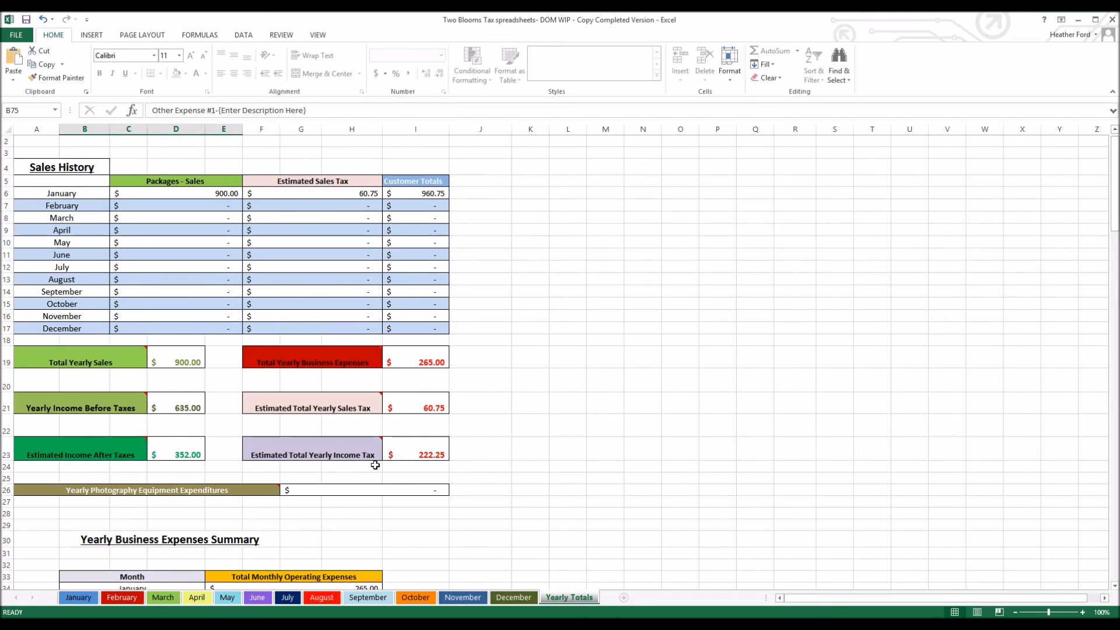
mouse_move(483, 462)
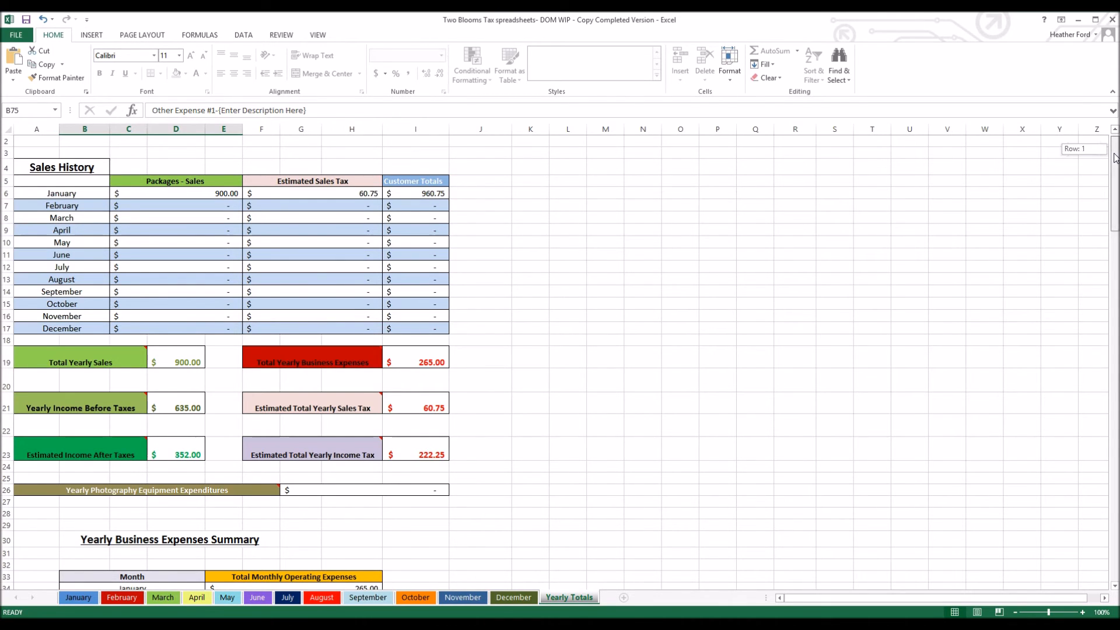
scroll(down, 3)
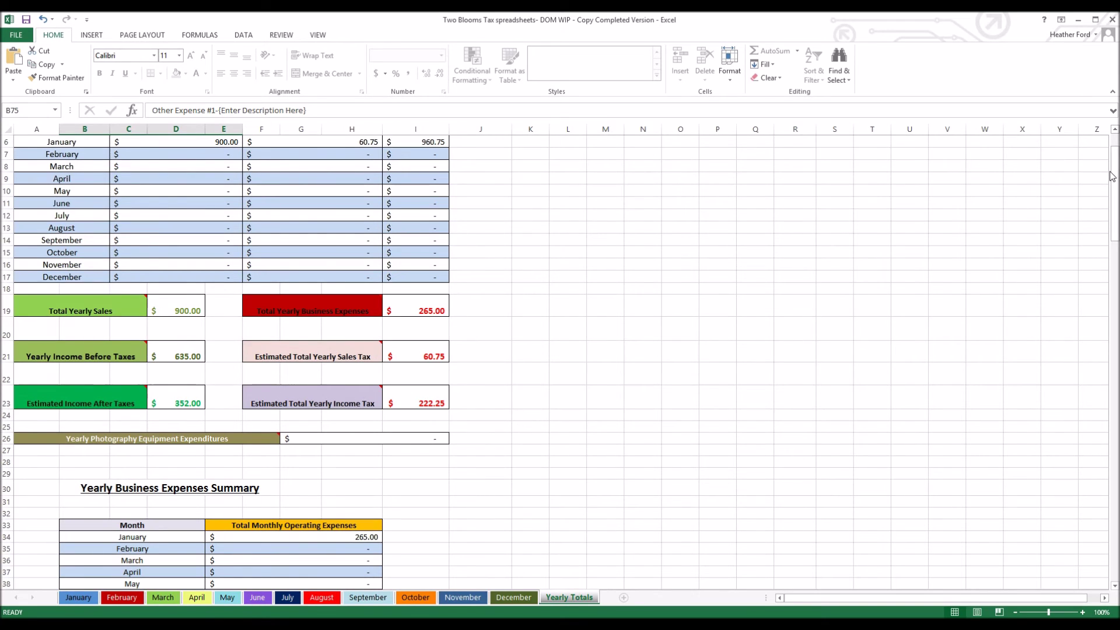
mouse_move(497, 401)
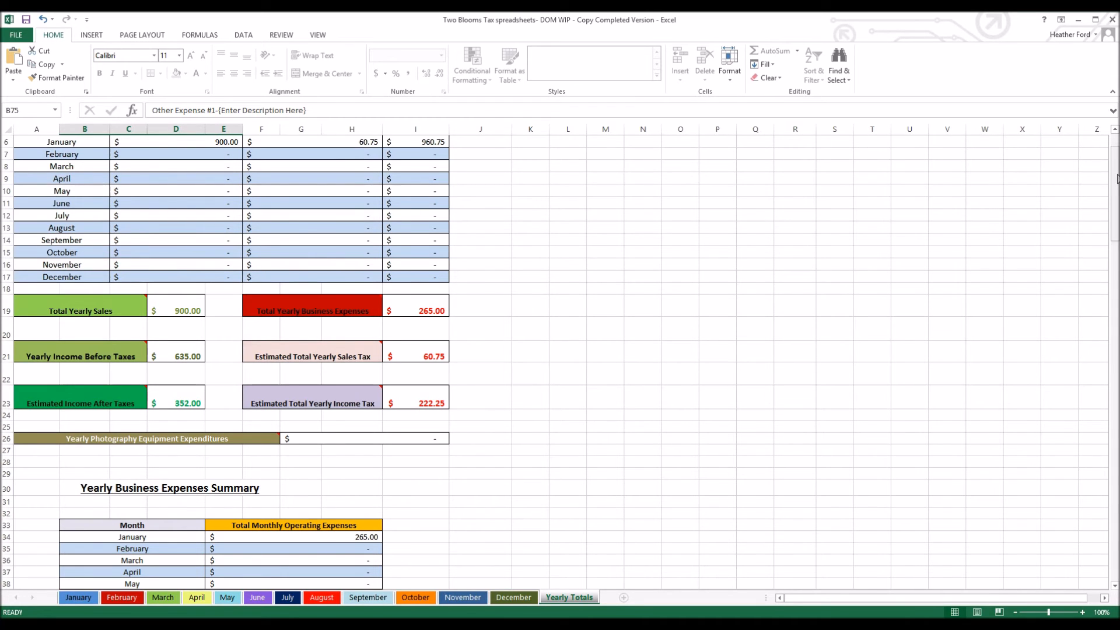
scroll(down, 3)
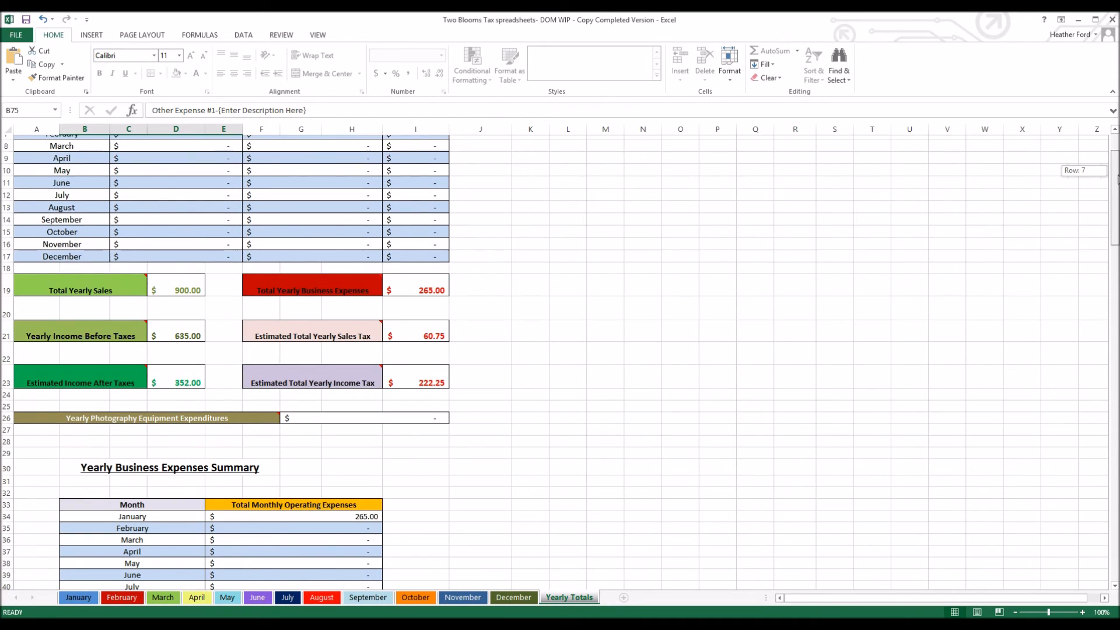
scroll(down, 3)
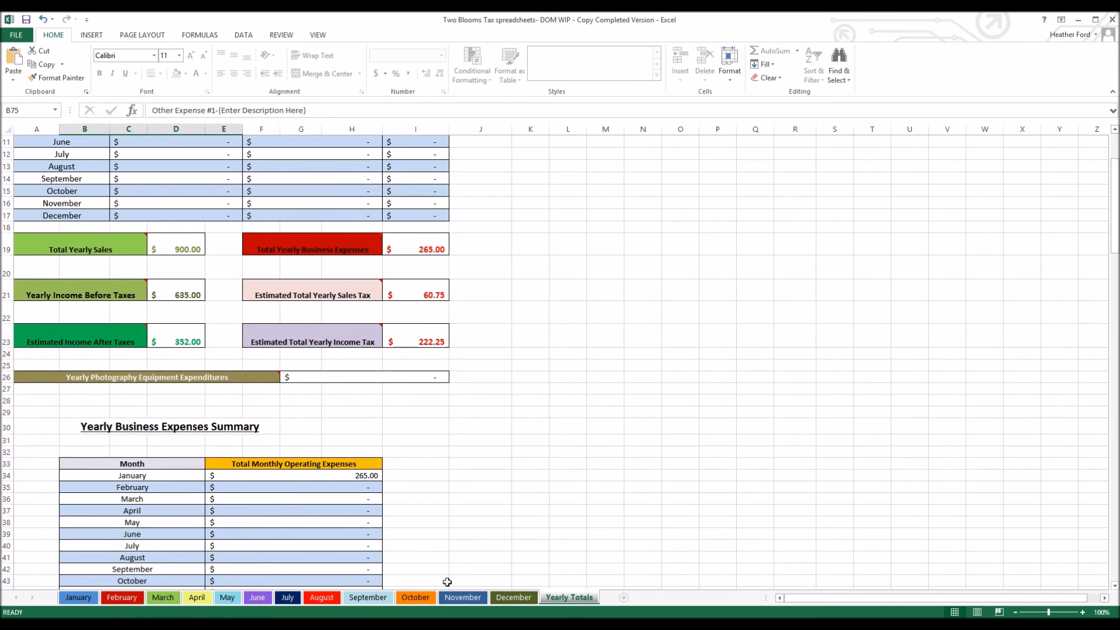
scroll(down, 3)
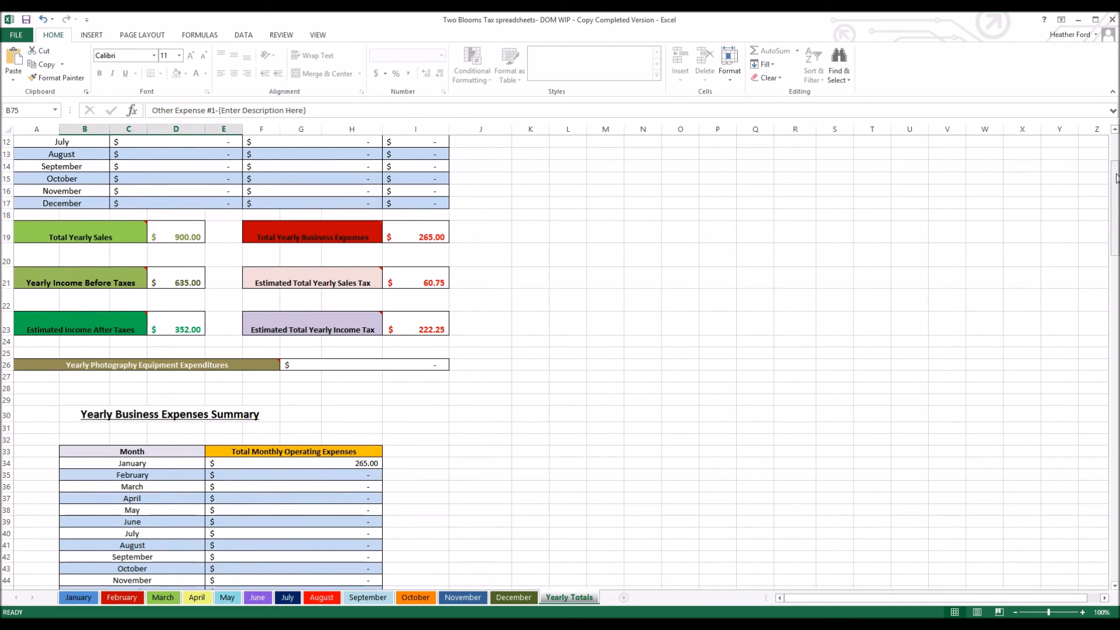
scroll(down, 3)
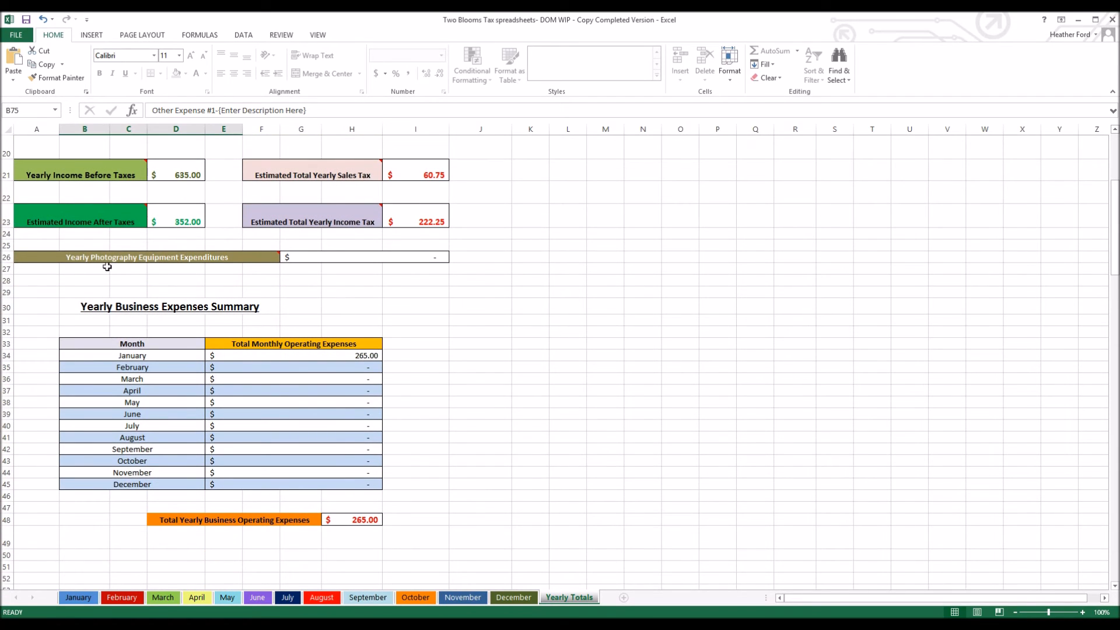
mouse_move(82, 259)
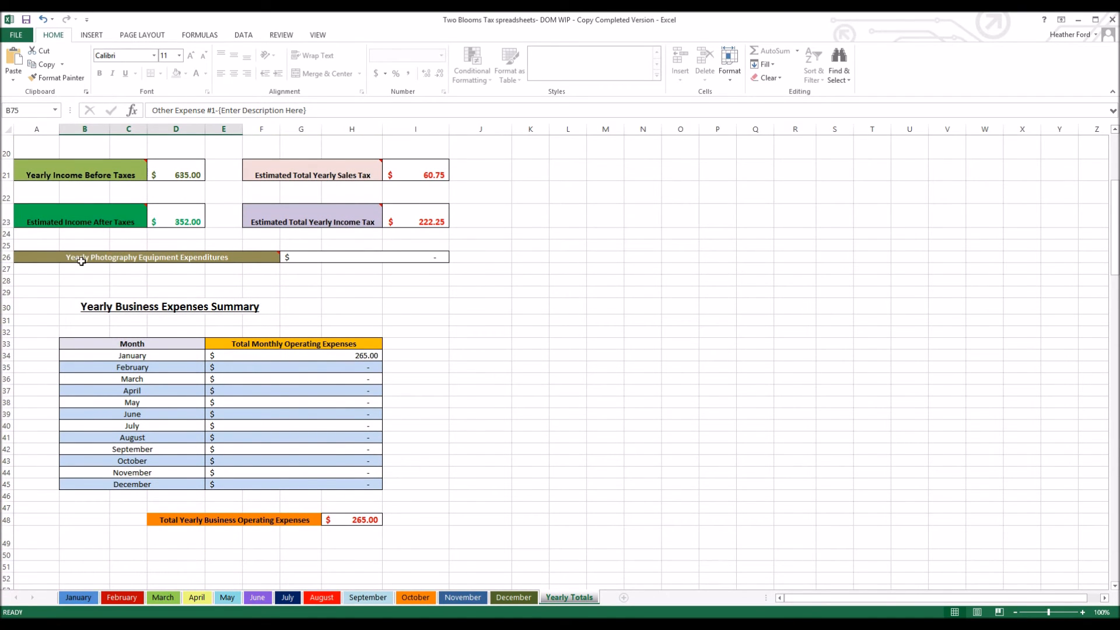
mouse_move(189, 263)
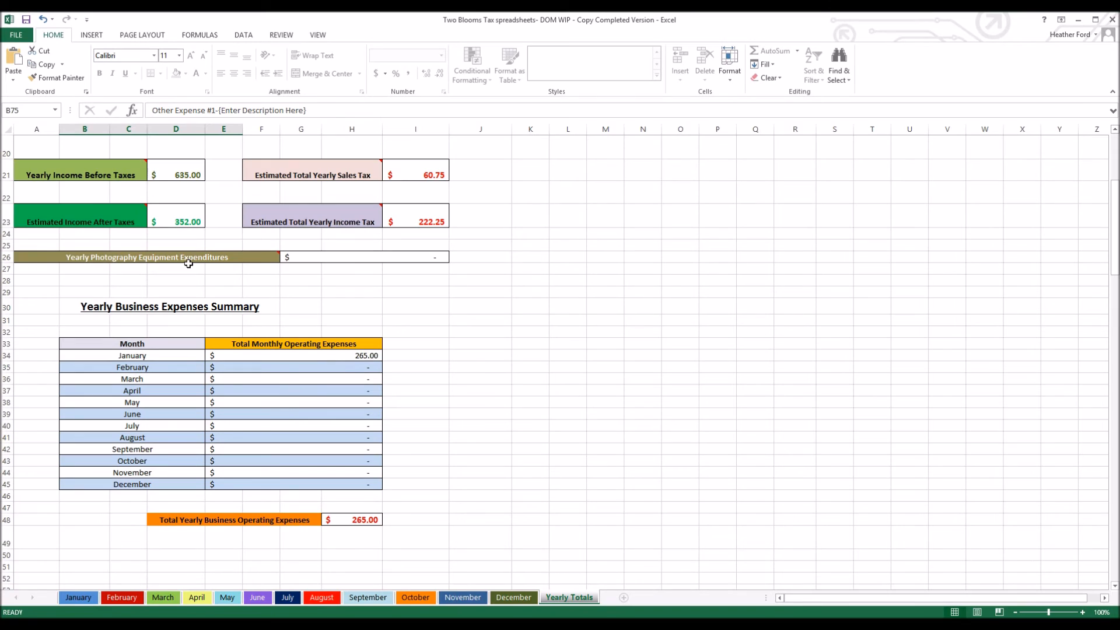
mouse_move(160, 284)
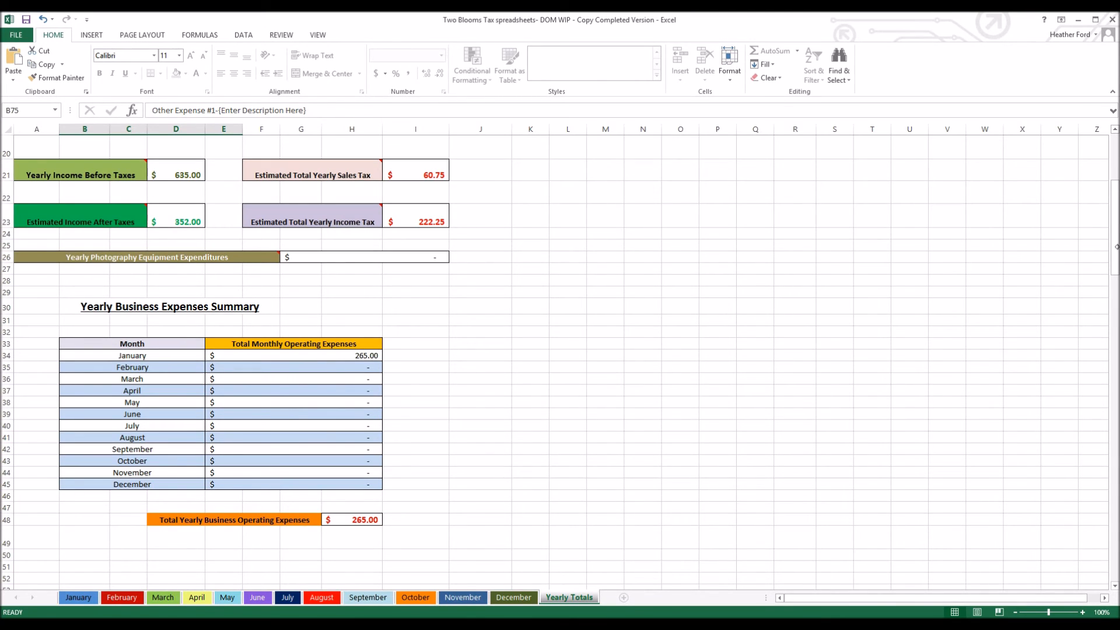
Step: Scroll further down to the Yearly Itemized Business Expenses Summary table
scroll(down, 3)
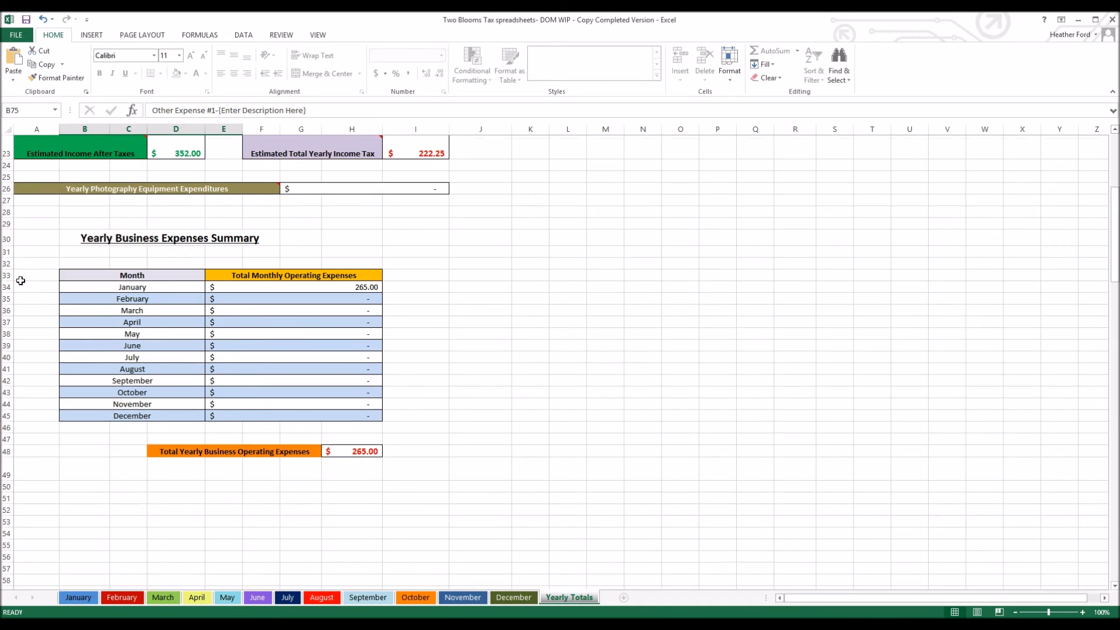
mouse_move(57, 252)
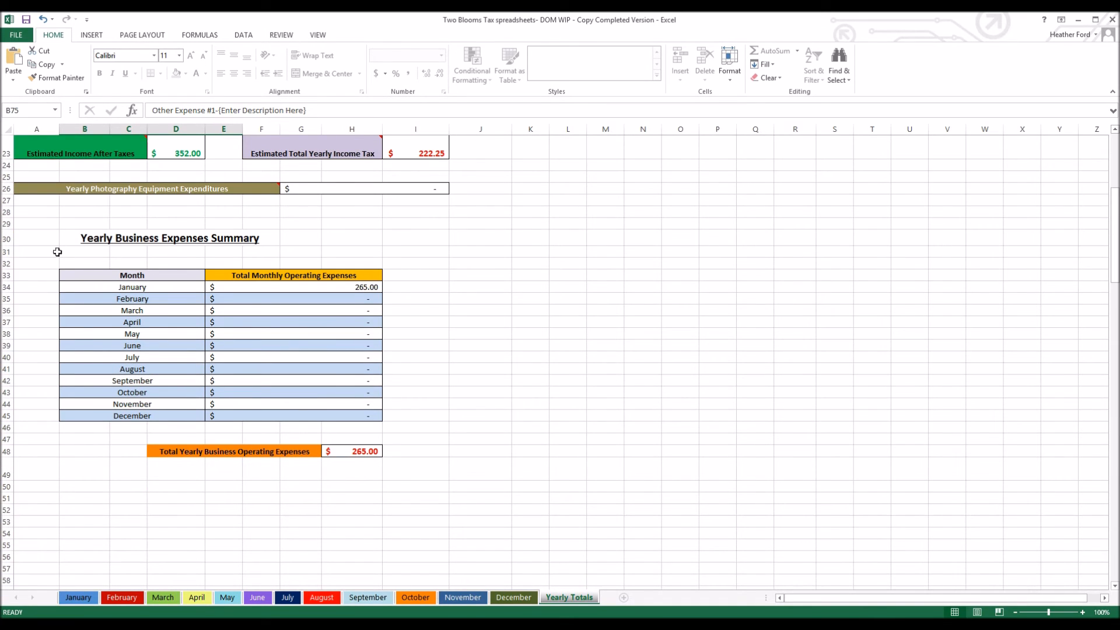
mouse_move(440, 357)
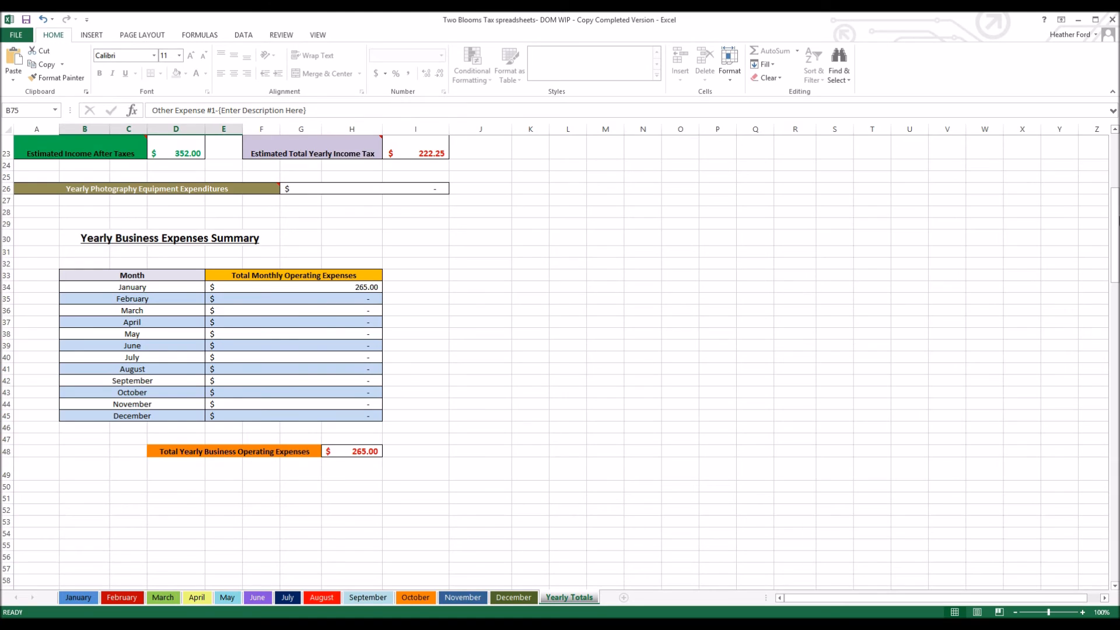
scroll(down, 3)
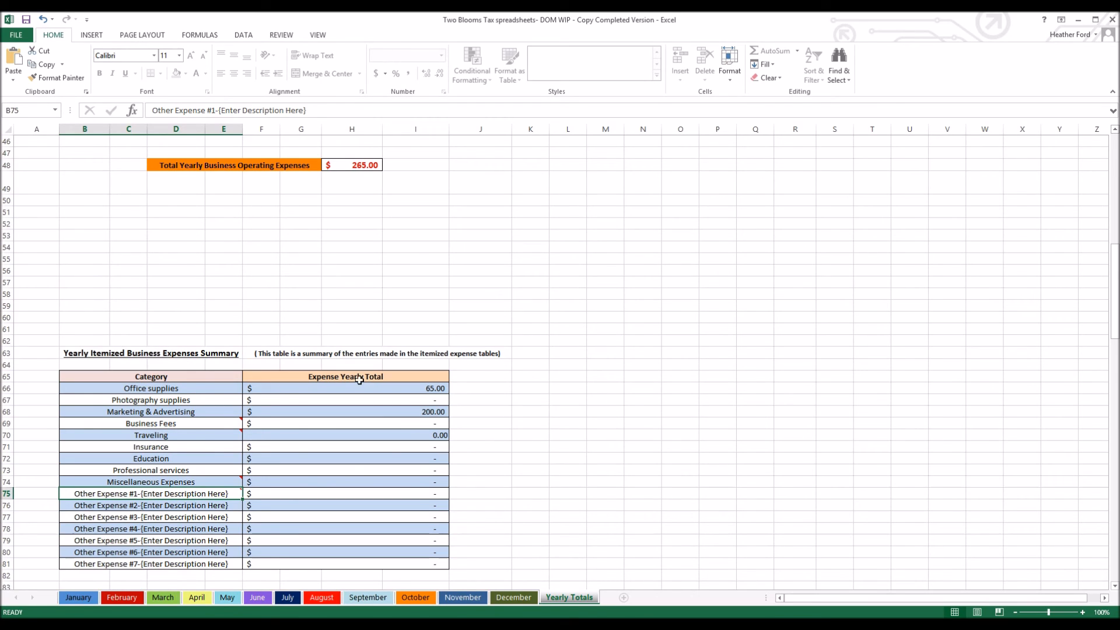
mouse_move(496, 385)
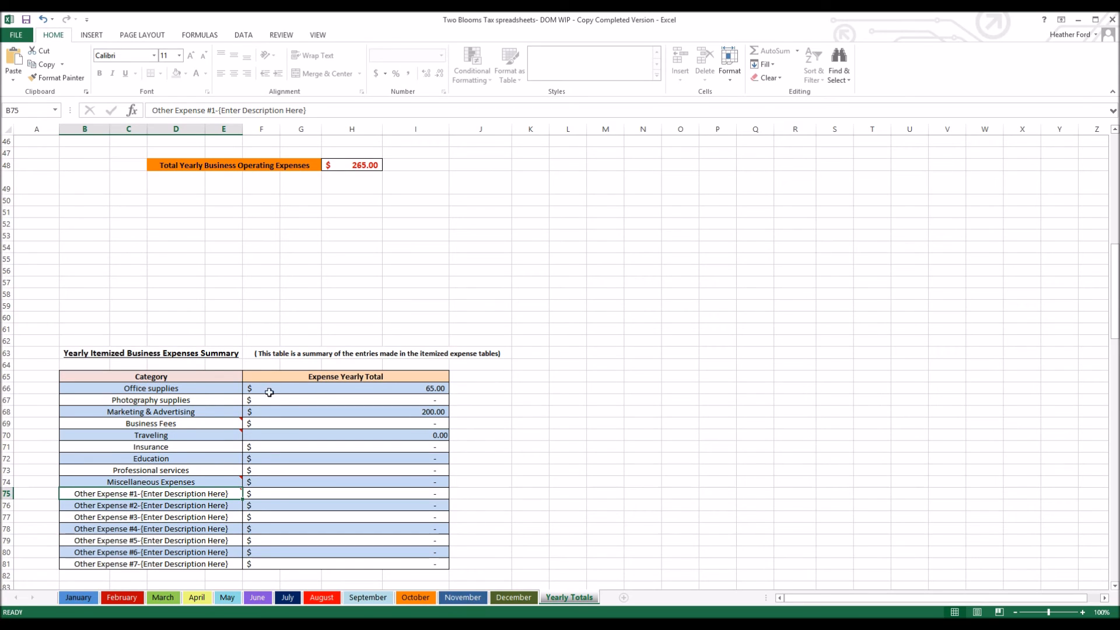
mouse_move(215, 413)
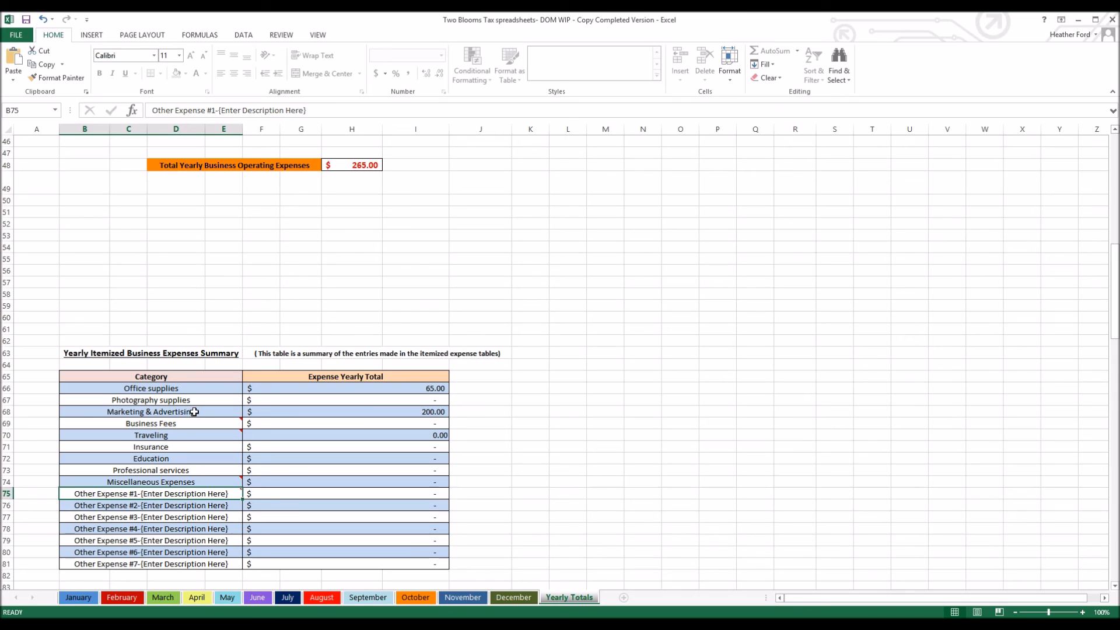
mouse_move(119, 474)
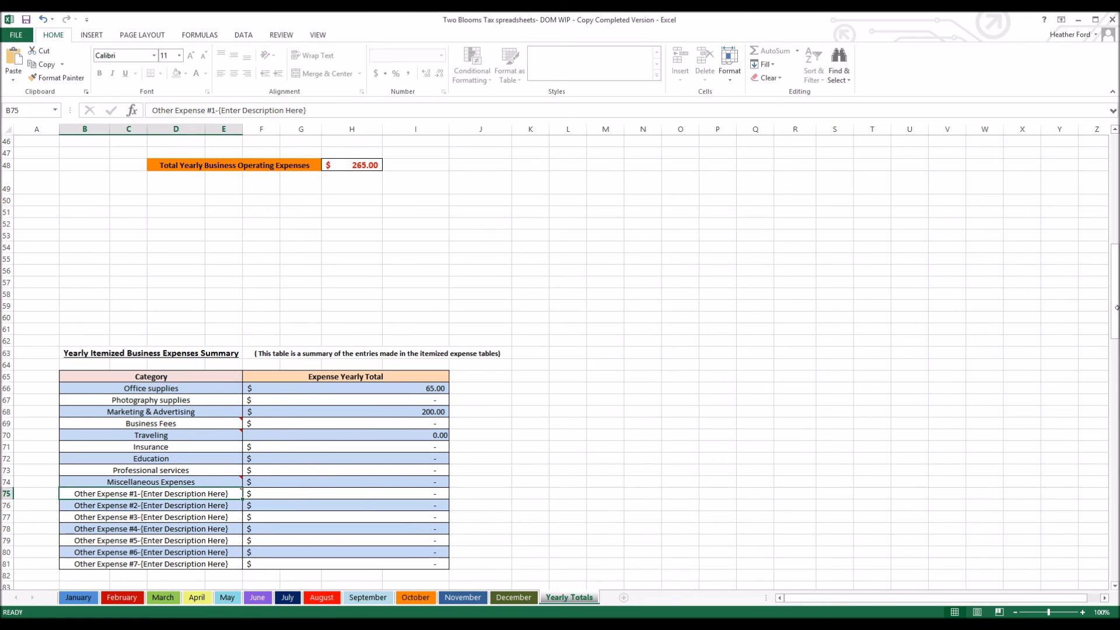
Step: Scroll down to the Itemized Expenses By Month tables for January
scroll(down, 3)
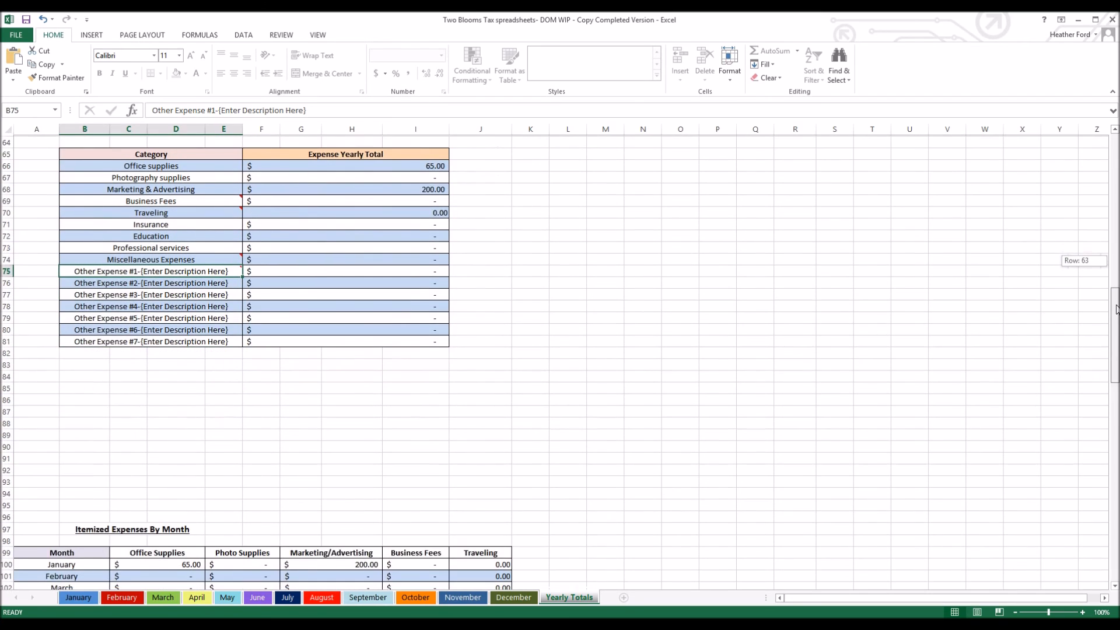
scroll(down, 3)
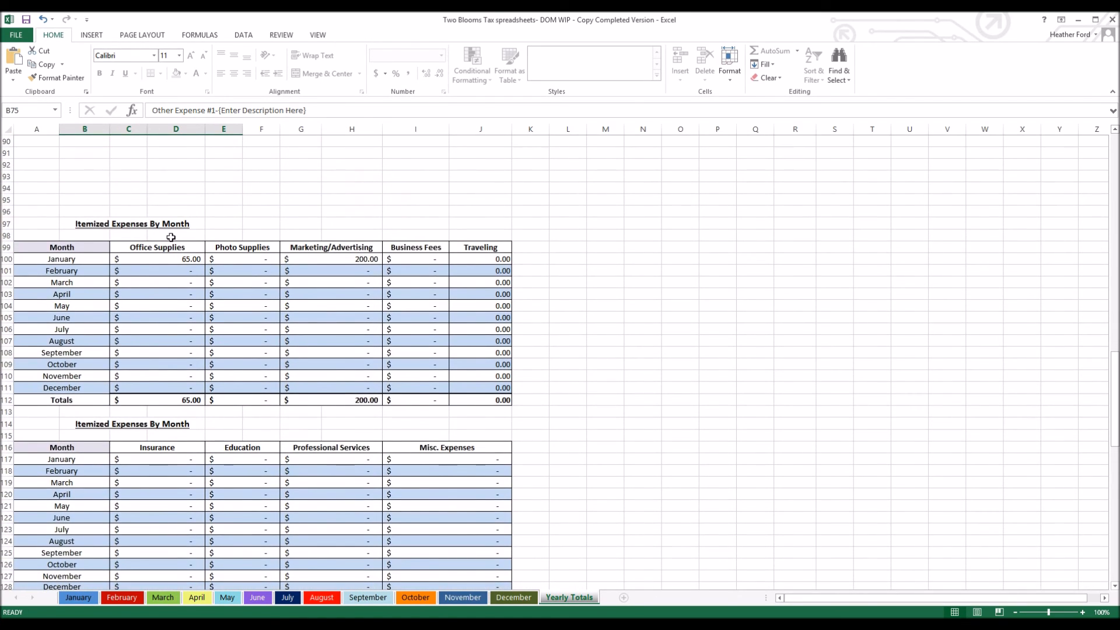
mouse_move(78, 237)
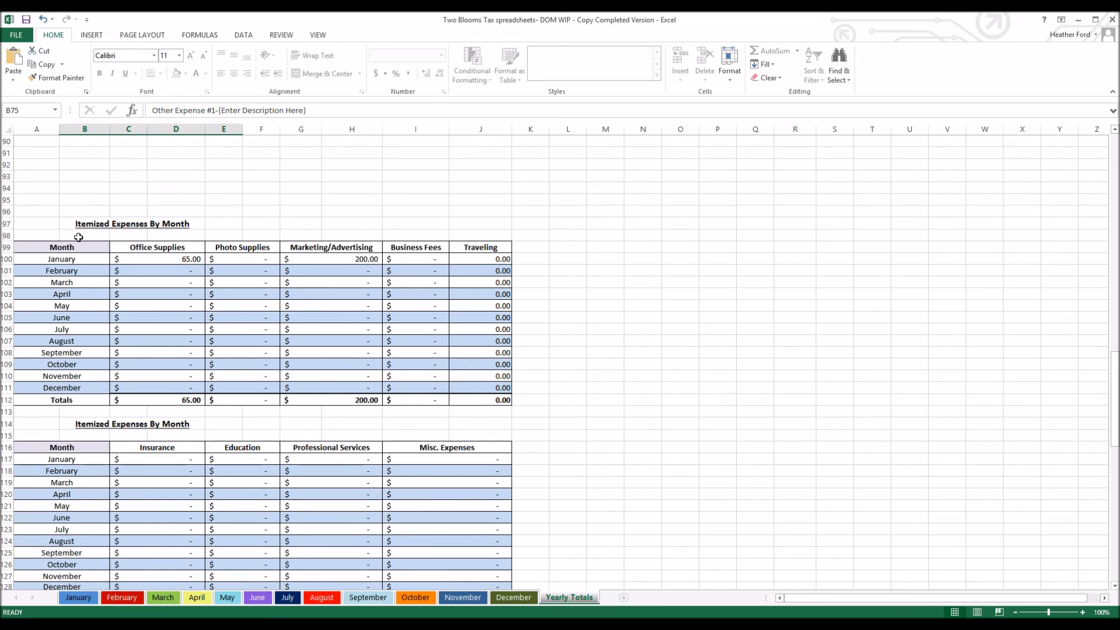
mouse_move(75, 259)
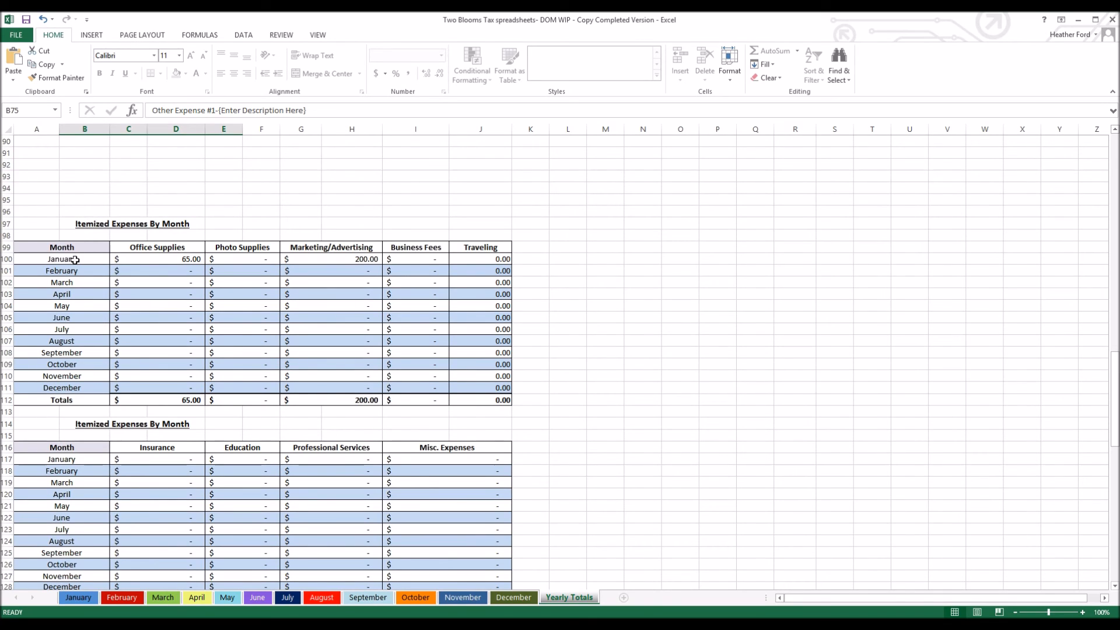
mouse_move(233, 248)
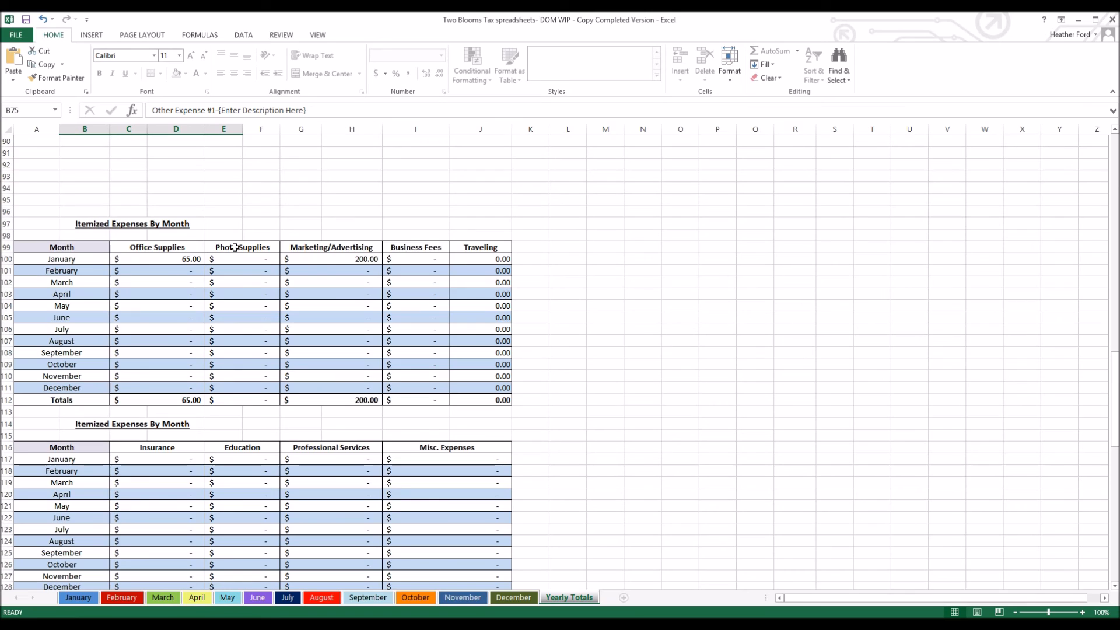
mouse_move(127, 259)
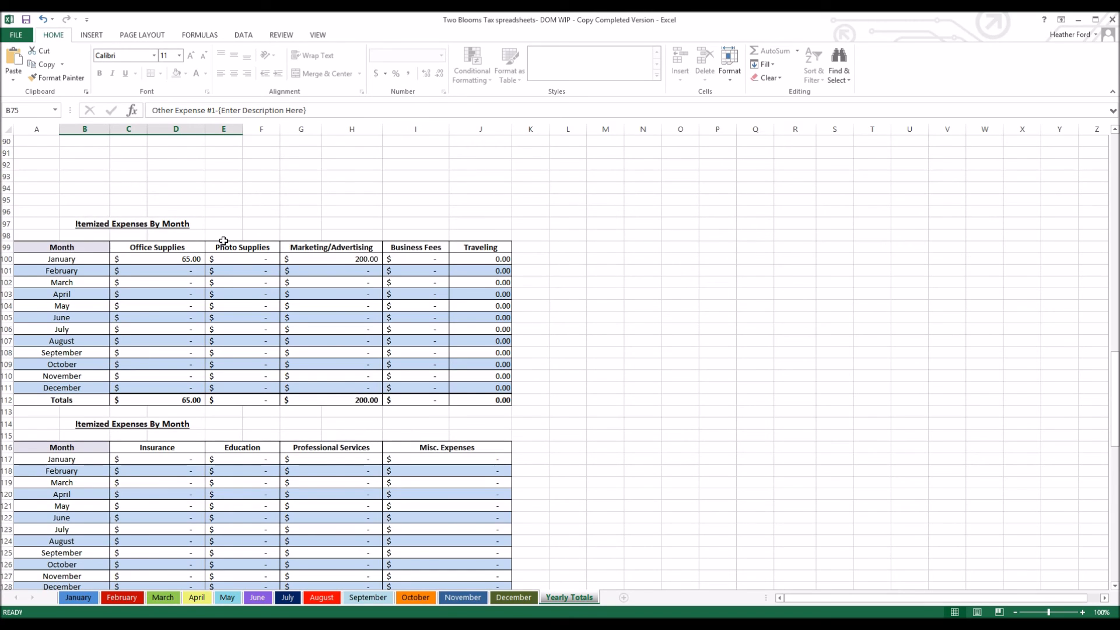
mouse_move(205, 271)
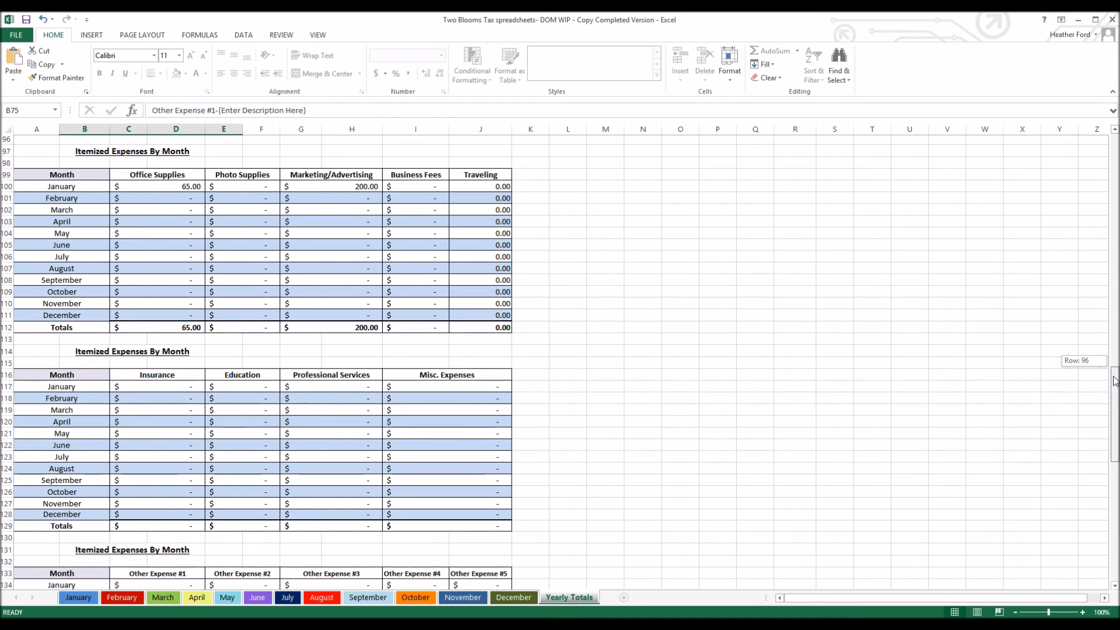
Step: Scroll down through the itemized tables to Photography Equipment Expenditures By Month
scroll(down, 3)
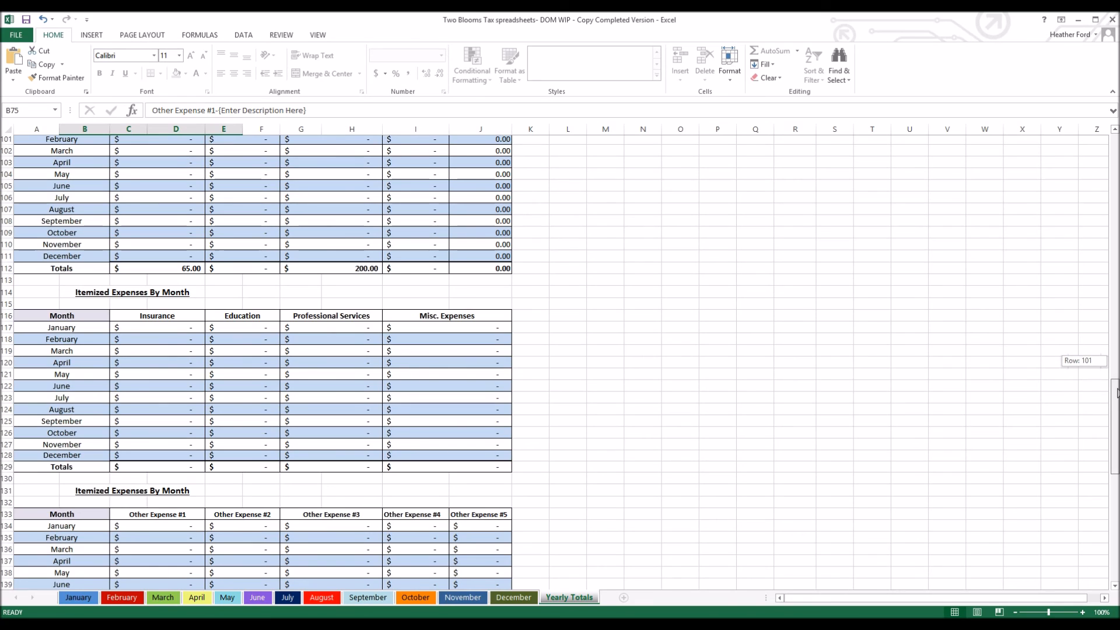
scroll(down, 3)
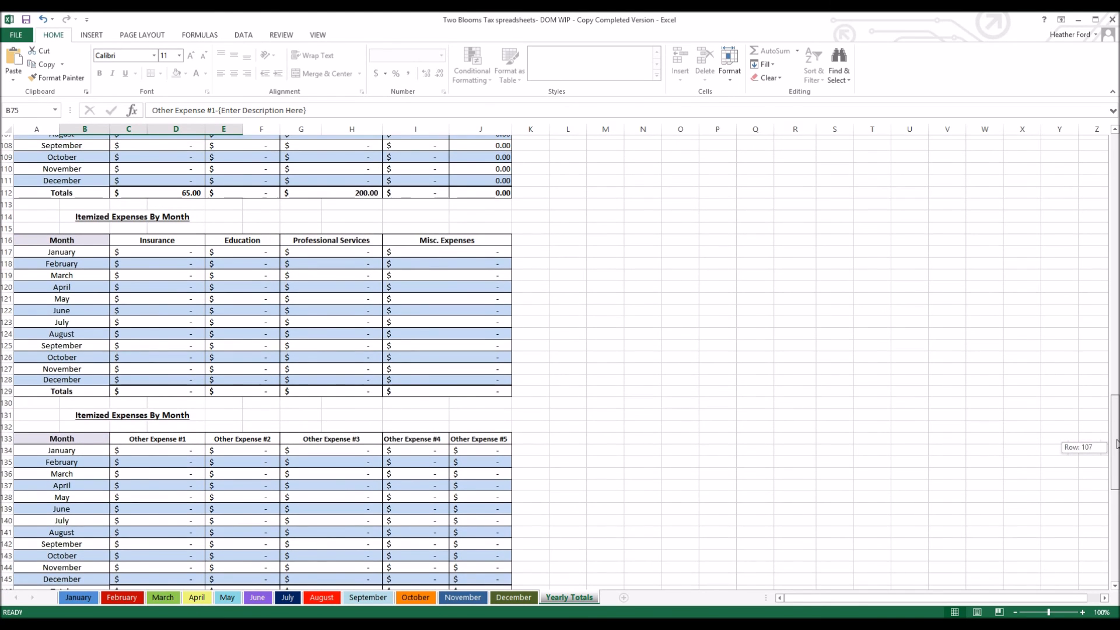
scroll(down, 3)
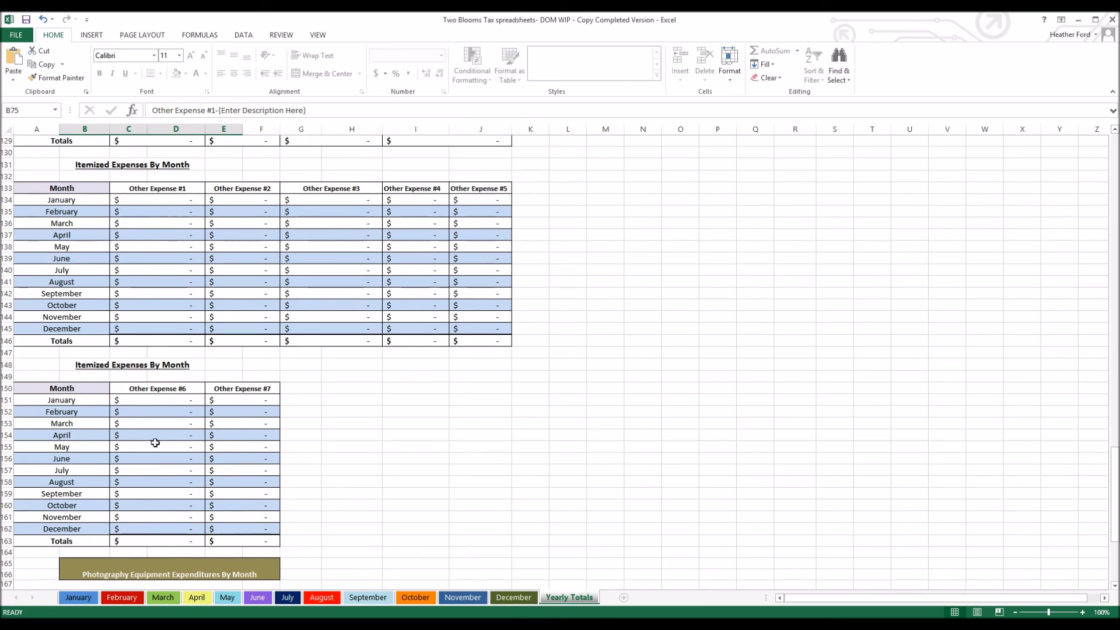
mouse_move(228, 365)
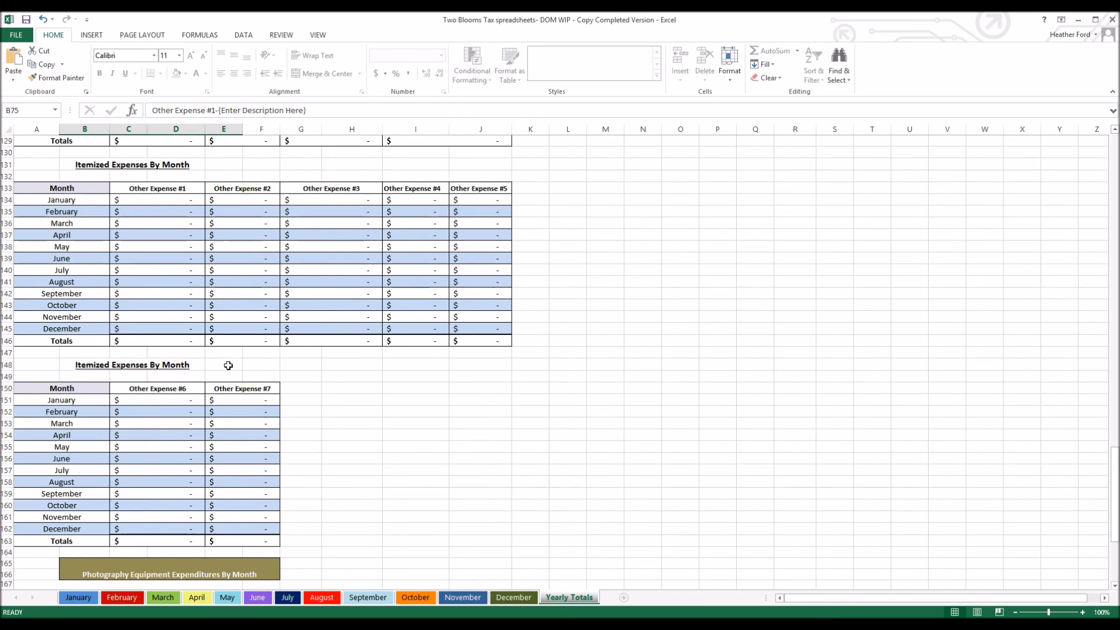
scroll(down, 3)
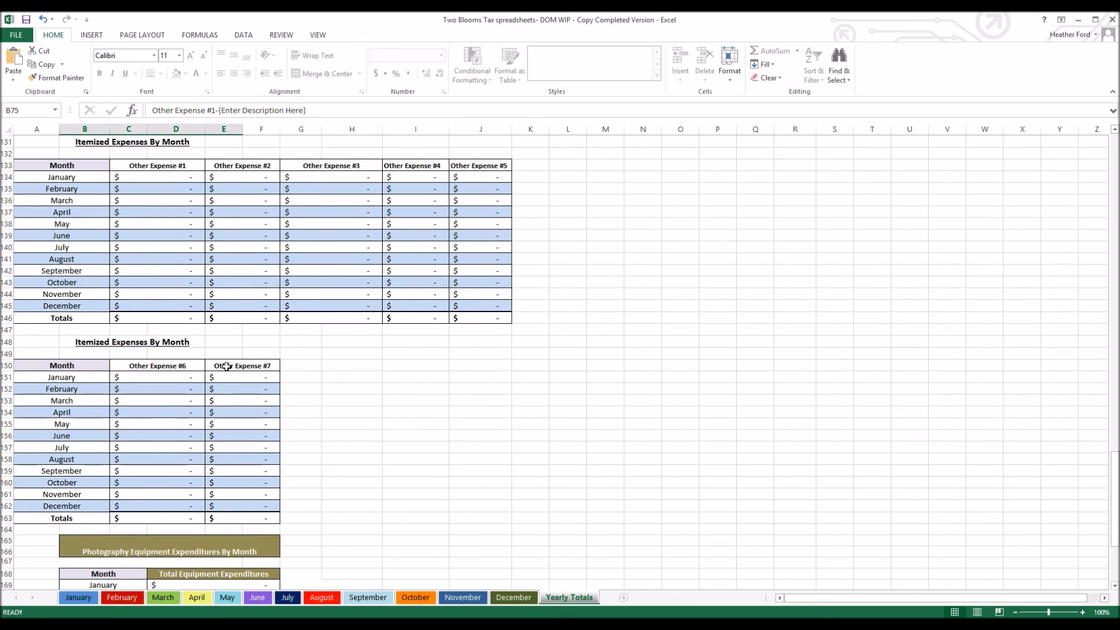
scroll(down, 3)
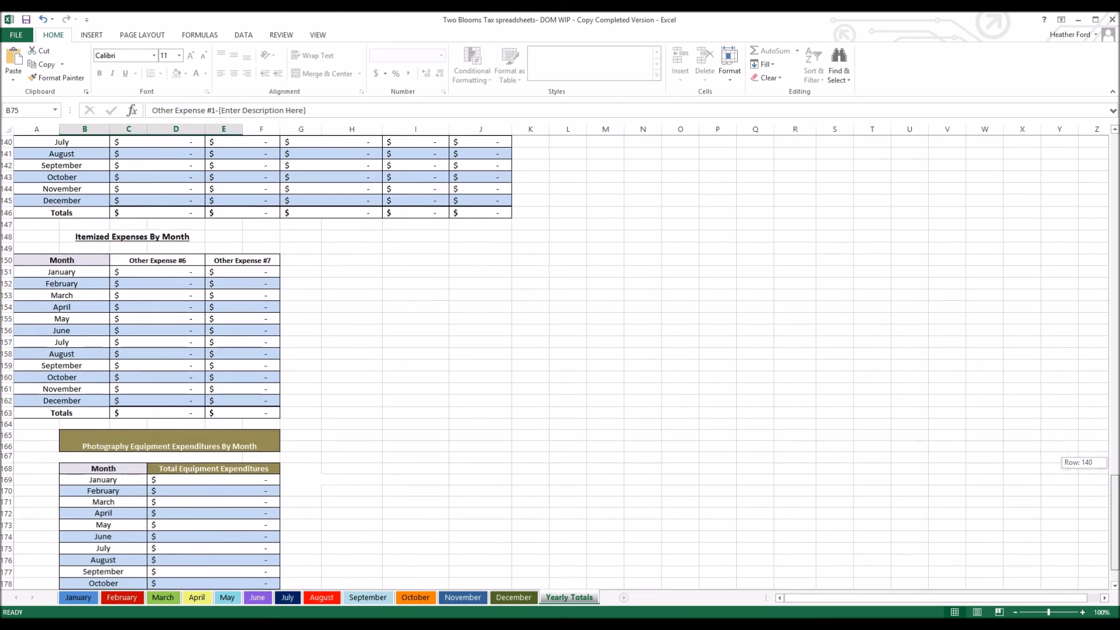
scroll(down, 3)
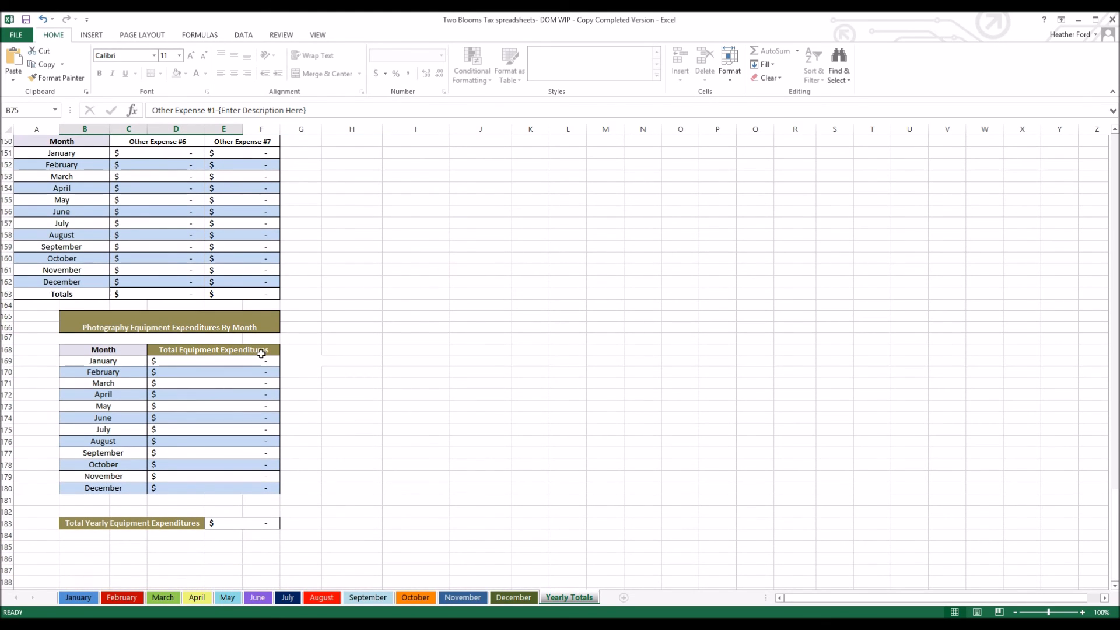
mouse_move(196, 523)
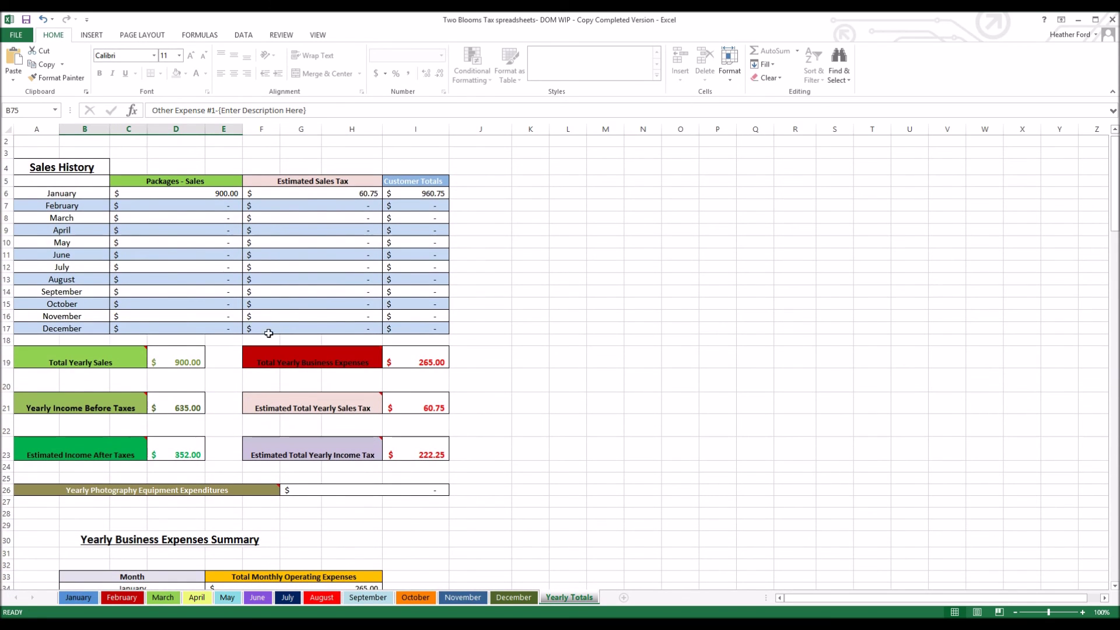
mouse_move(280, 568)
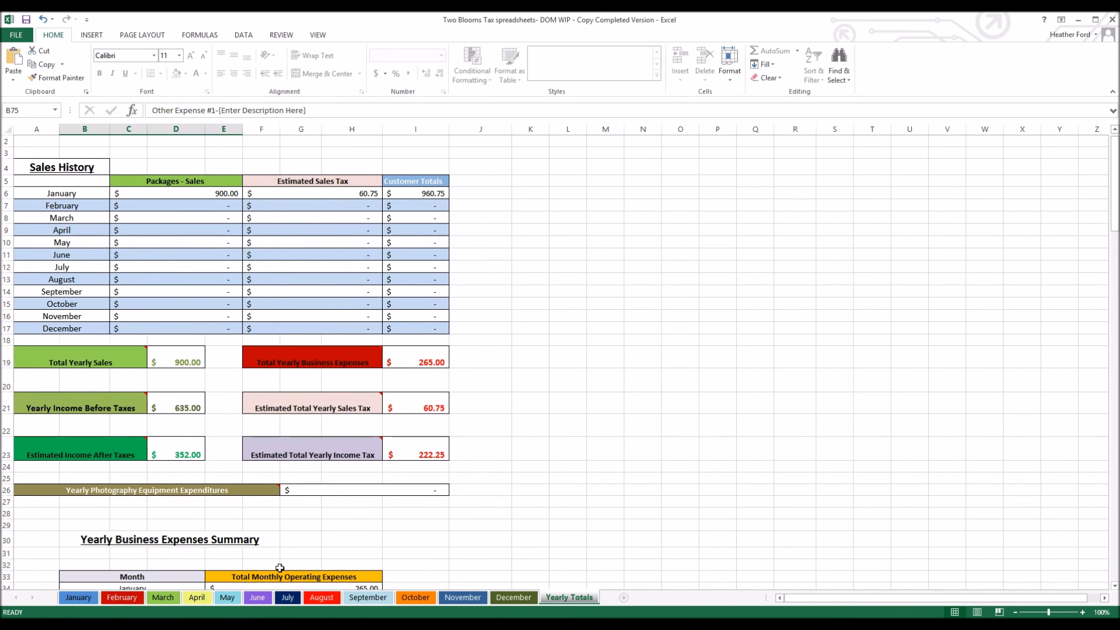
mouse_move(52, 602)
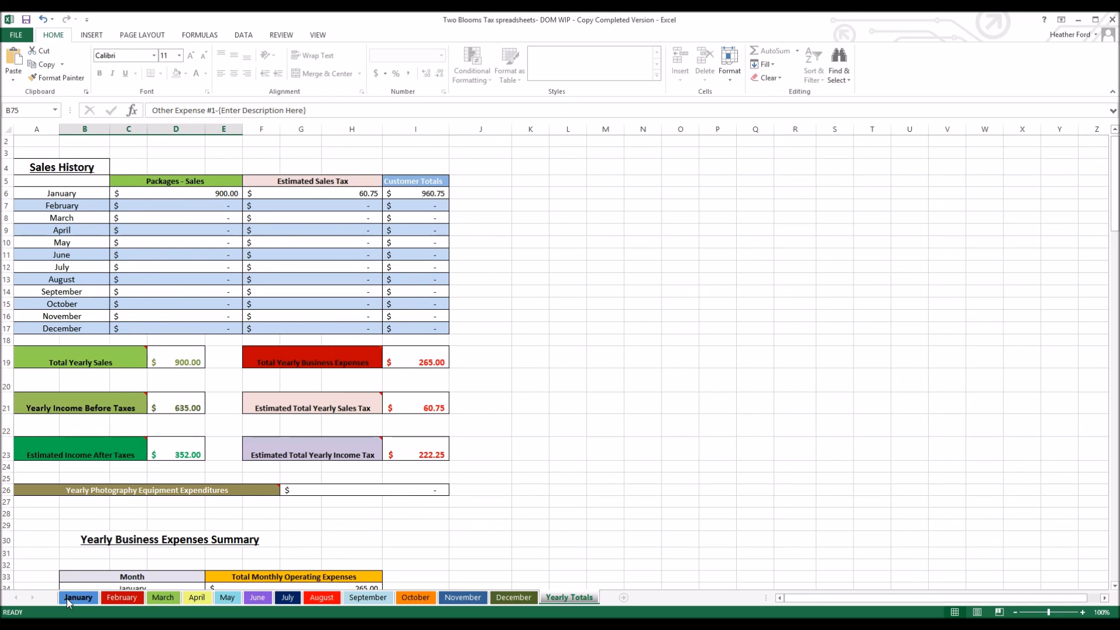
Step: Return to the top of the Yearly Totals sheet showing the Sales History
click(570, 597)
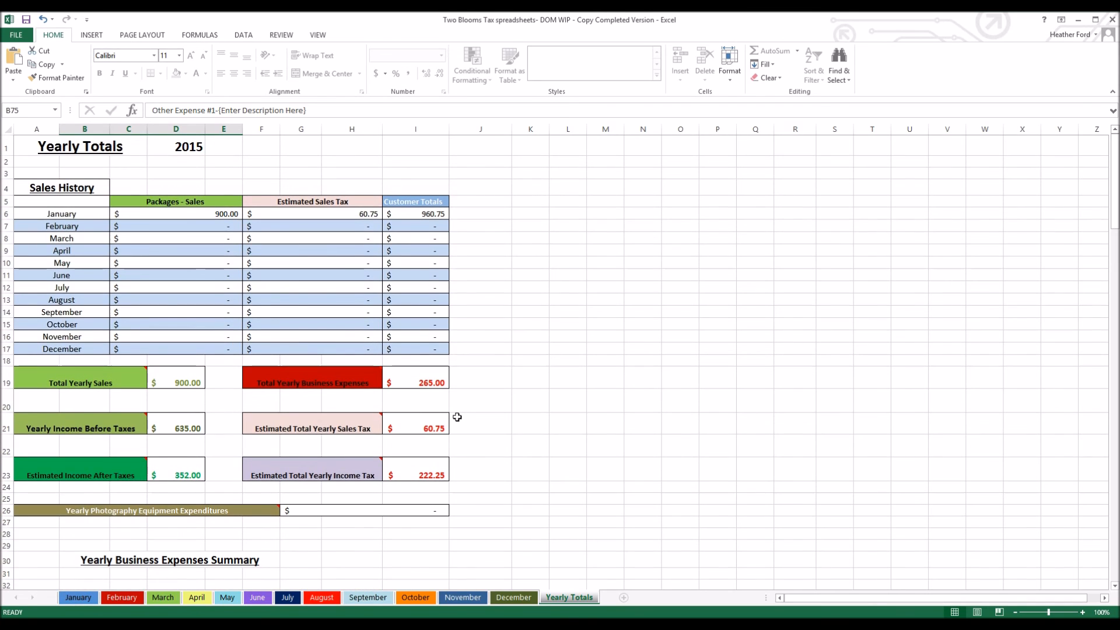
mouse_move(724, 361)
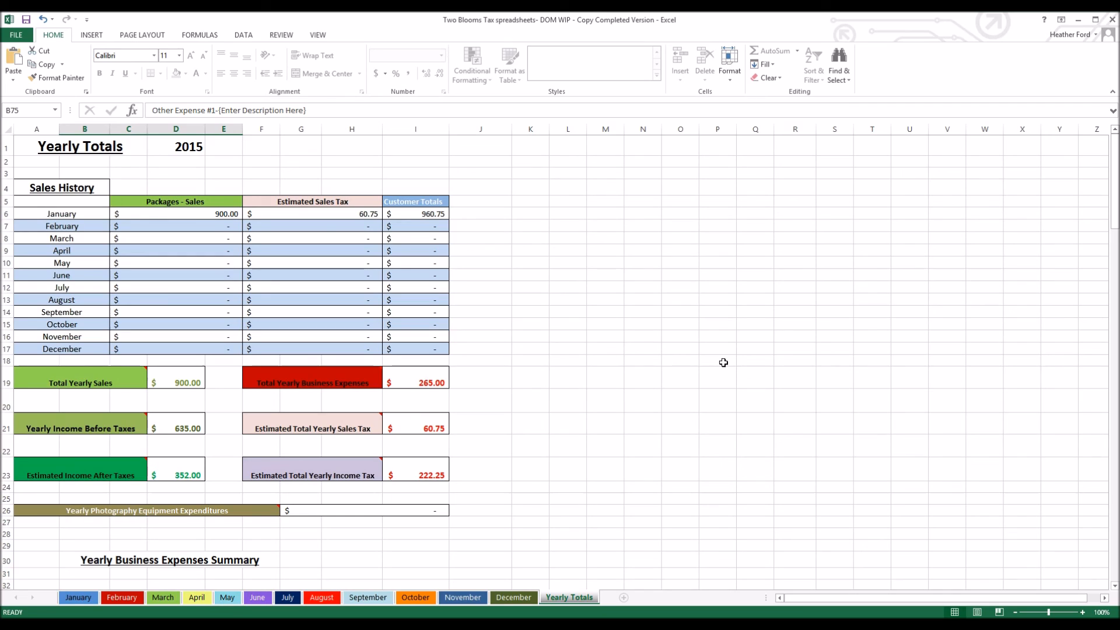